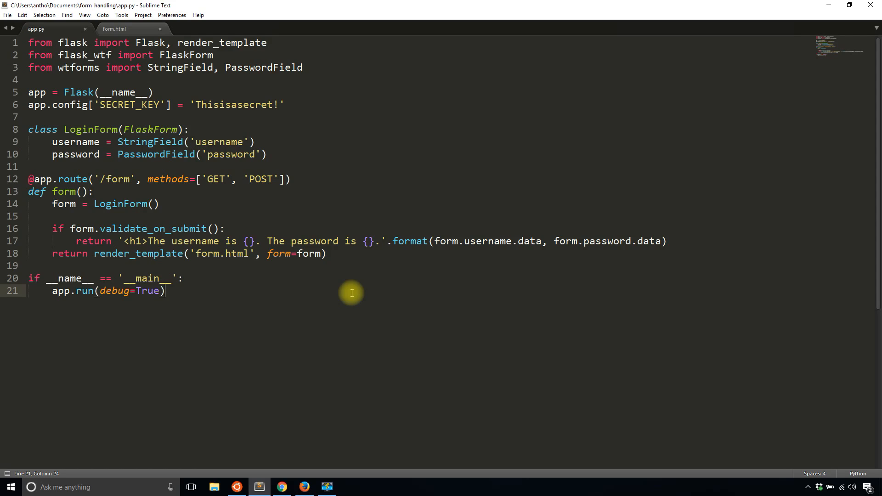
mouse_move(351, 292)
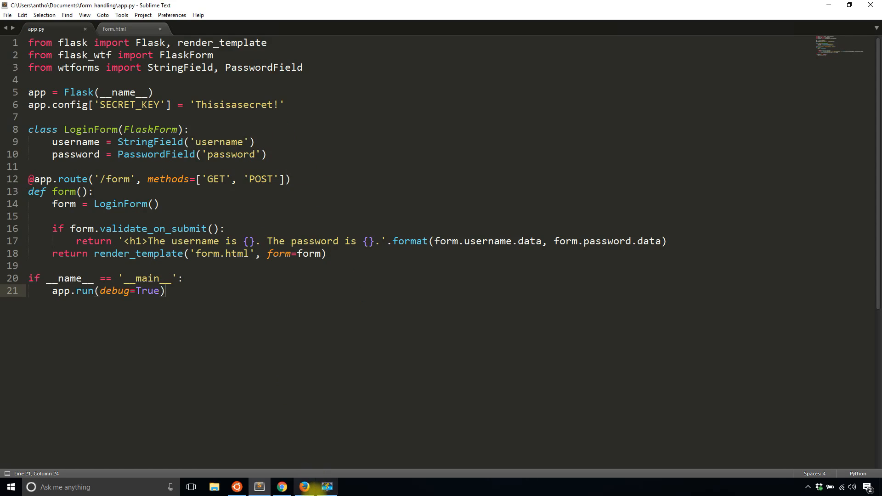
Submit the login form in Firefox with empty username and password, then return to app.py
left_click(303, 486)
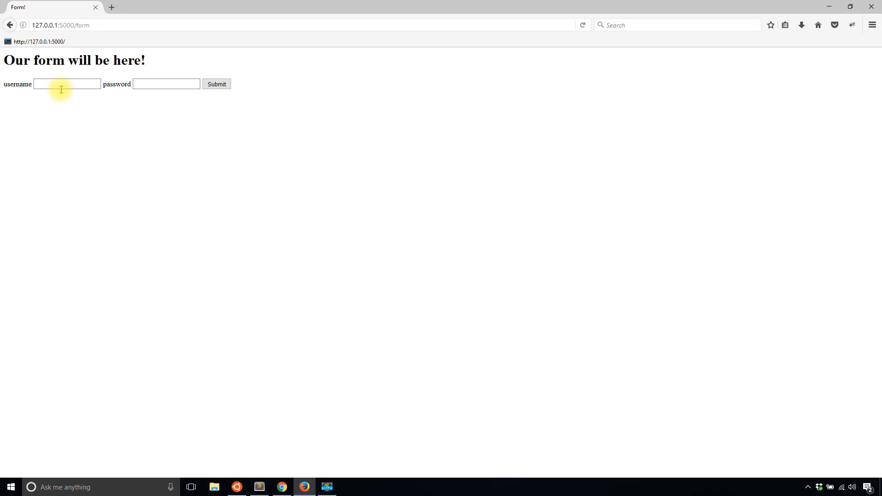
left_click(217, 84)
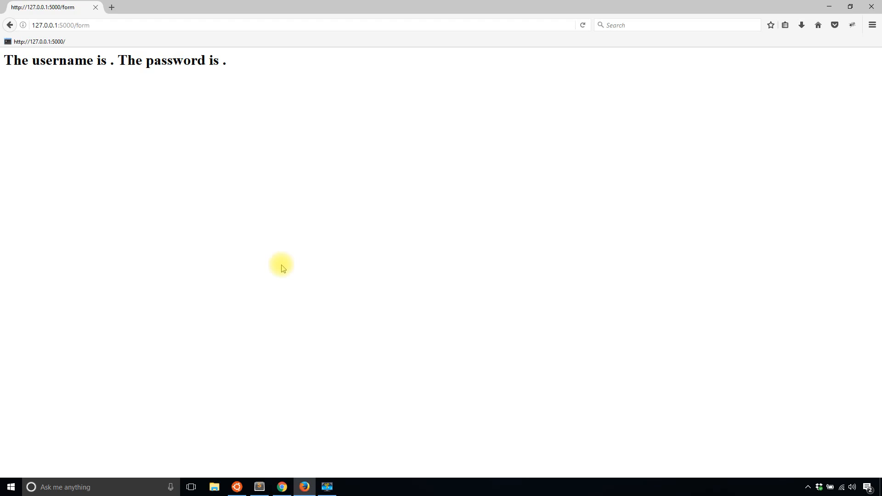
left_click(258, 487)
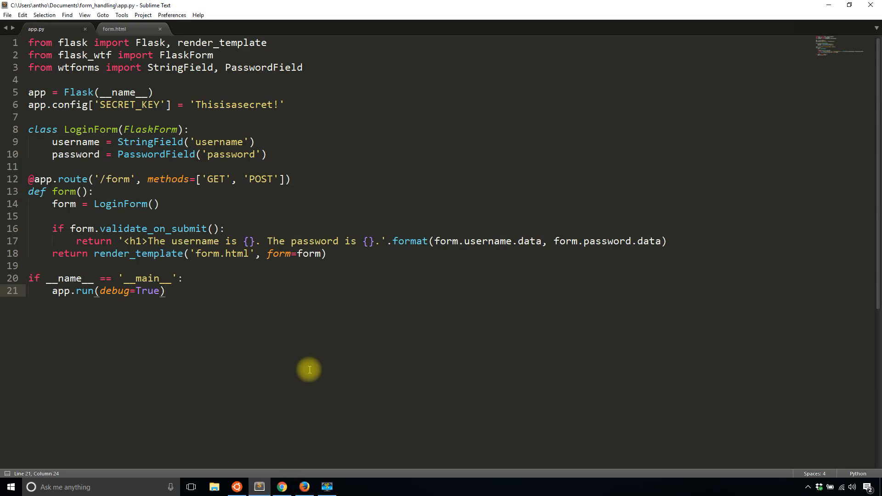
Begin a 'from wtforms.validators import' line beneath the existing wtforms import in app.py
left_click(329, 67)
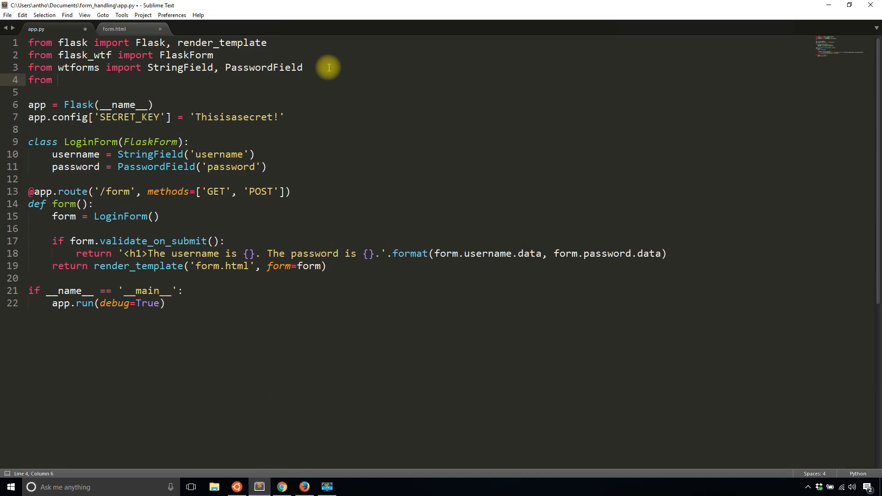
type("wtforms")
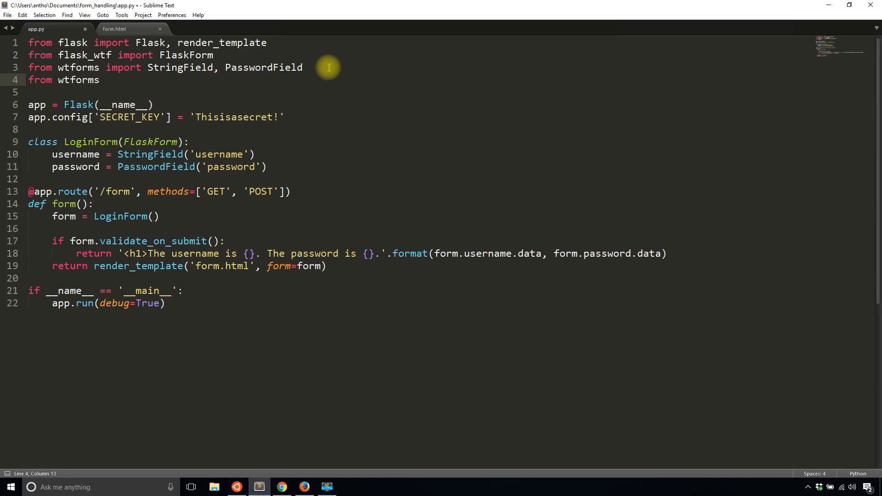
type(".validators import")
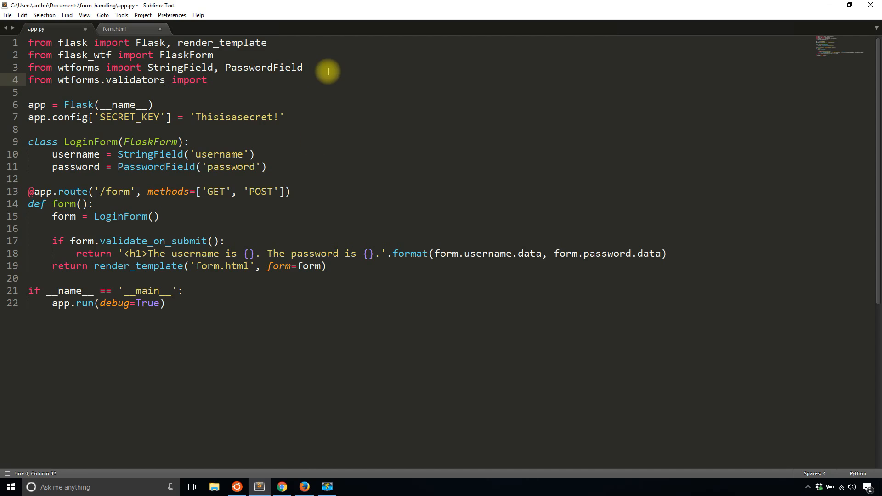
Scroll the WTForms built-in validators documentation in Chrome to InputRequired and Length
left_click(281, 486)
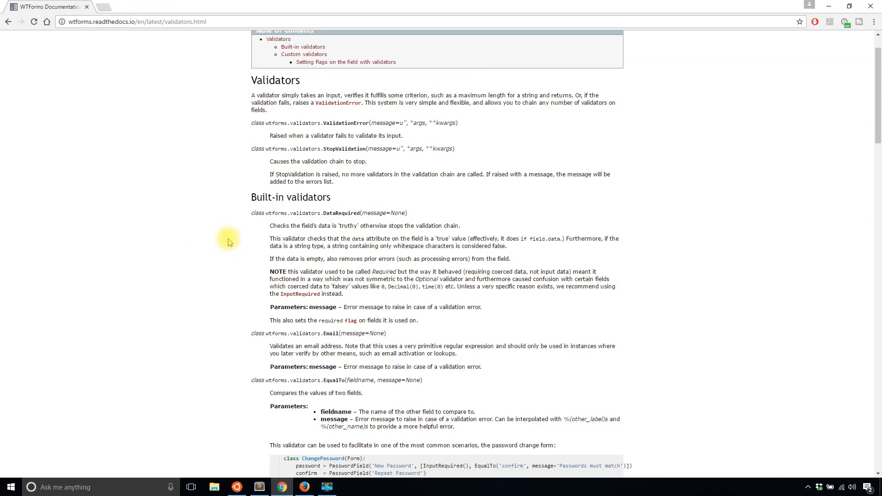
scroll("down", 3)
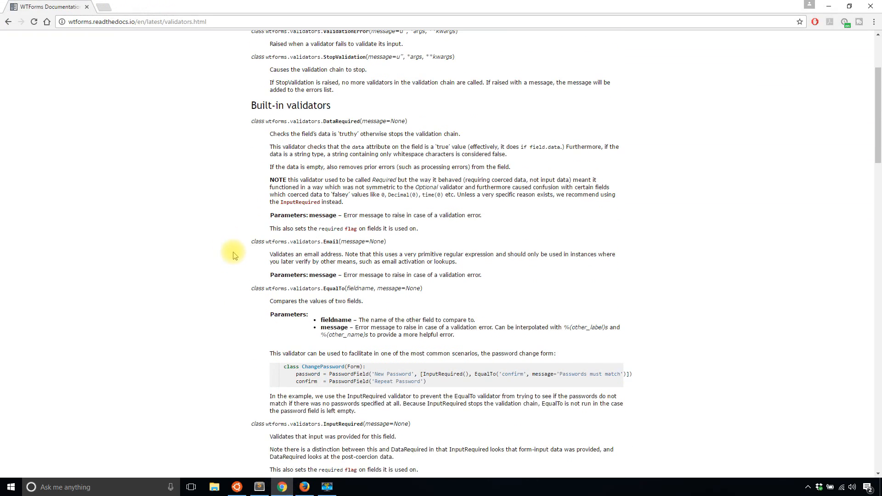
scroll("down", 3)
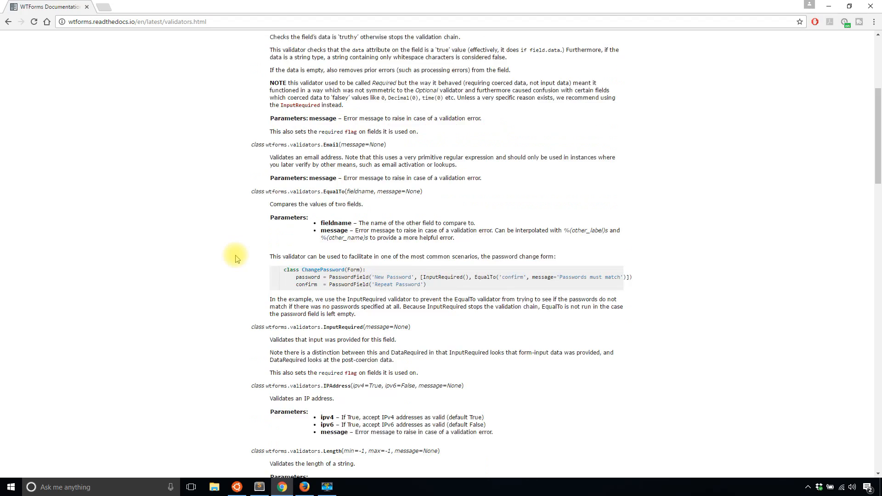
scroll("down", 3)
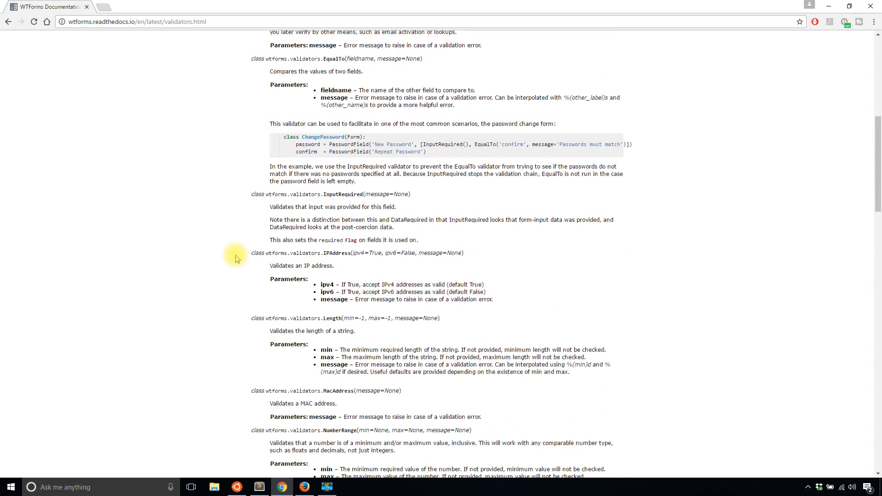
mouse_move(244, 330)
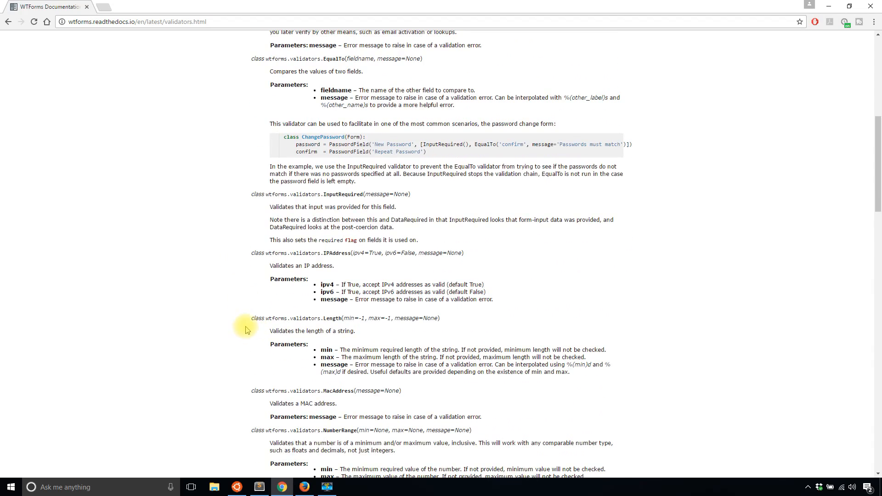
mouse_move(259, 487)
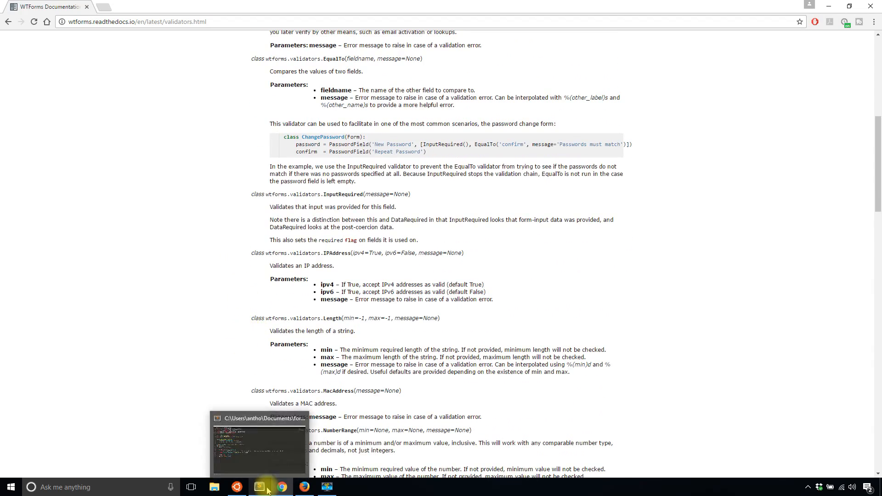
Import InputRequired and give the username StringField validators=[InputRequired()]
left_click(258, 486)
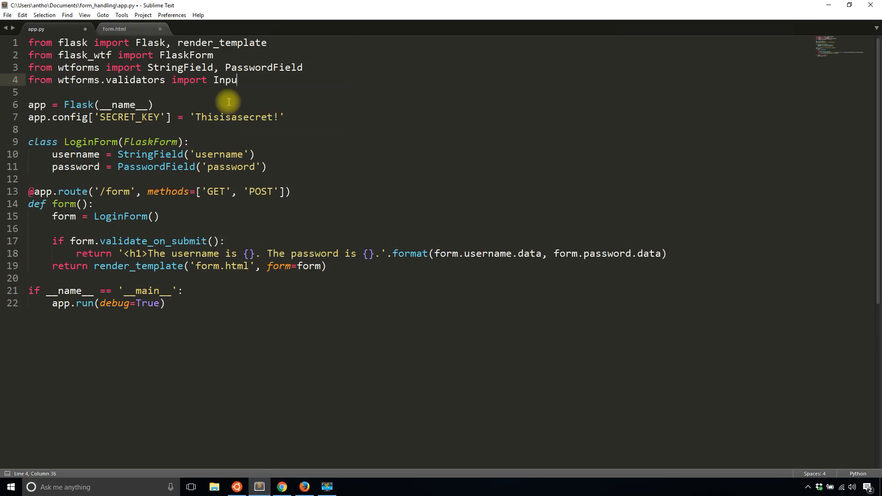
type("tRequ")
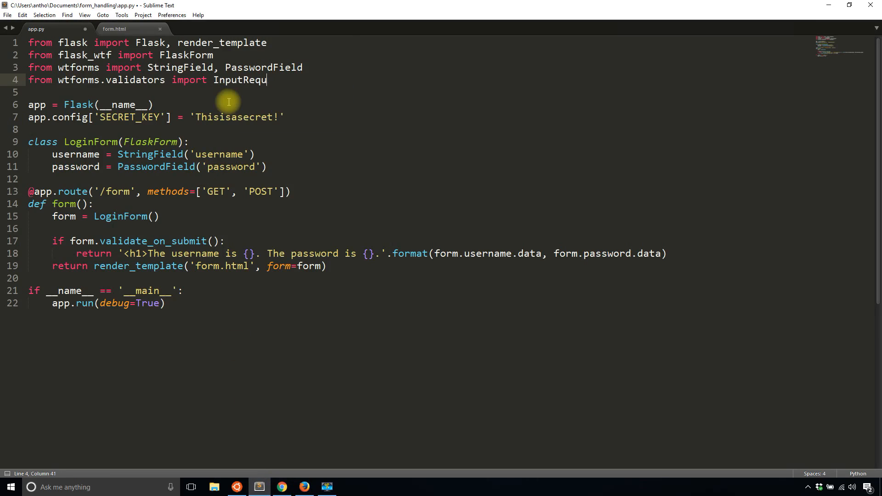
type("ired")
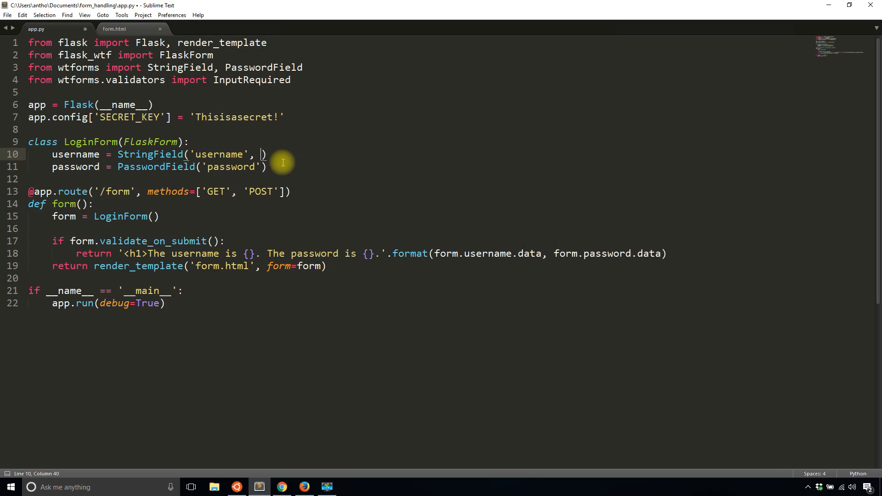
type("validators=[")
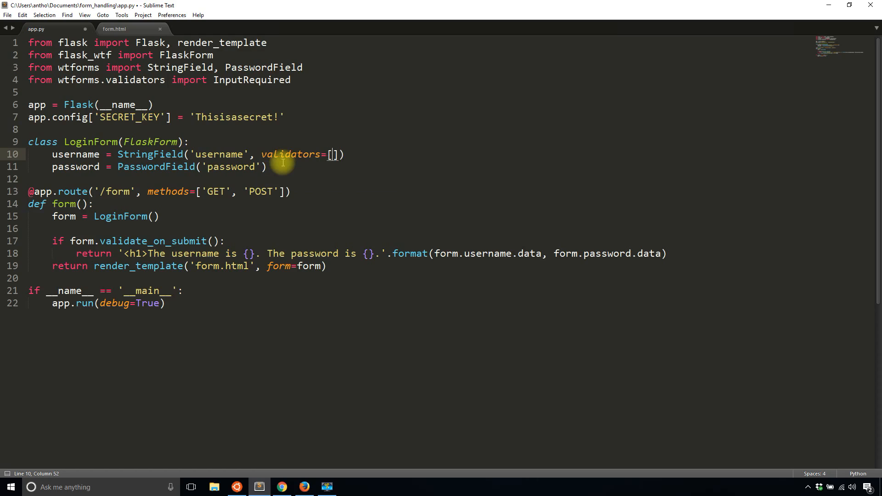
type("InputRequired(")
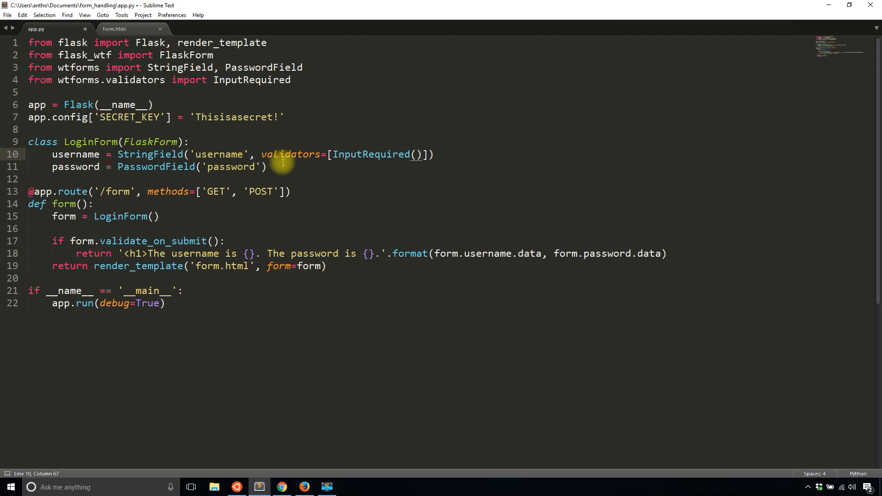
left_click(264, 166)
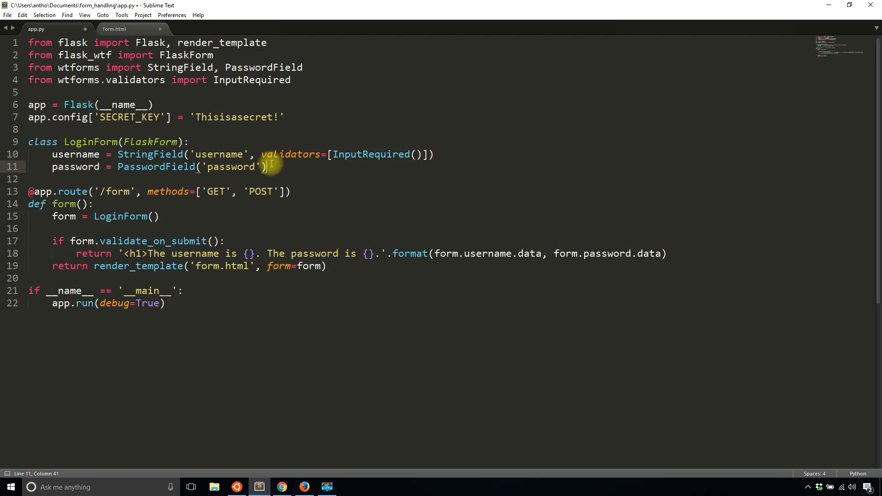
Switch to Firefox to resubmit the empty login form
left_click(304, 487)
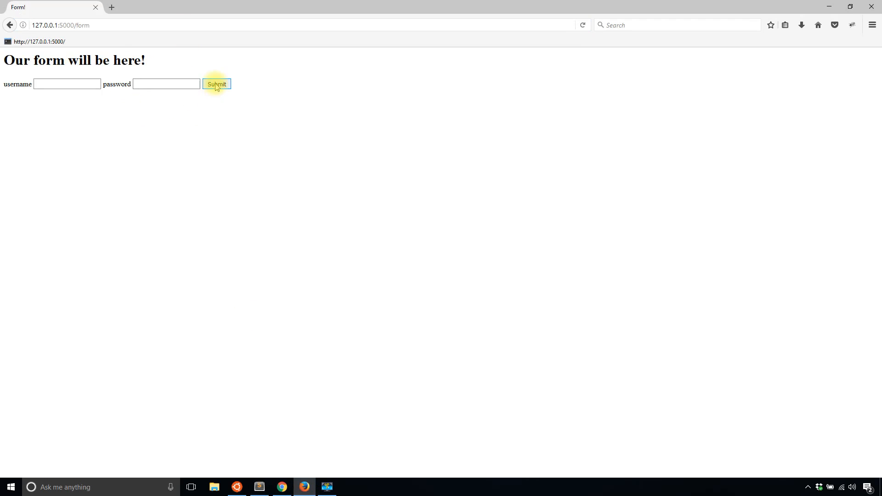
mouse_move(235, 156)
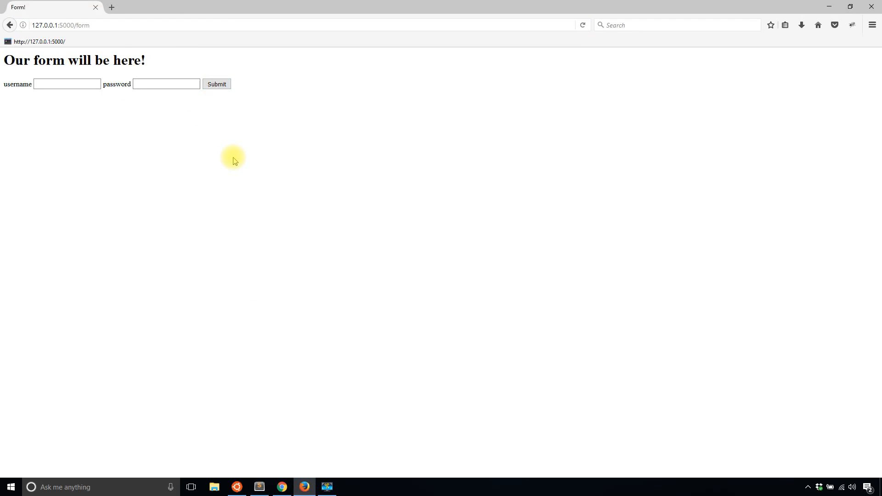
mouse_move(270, 348)
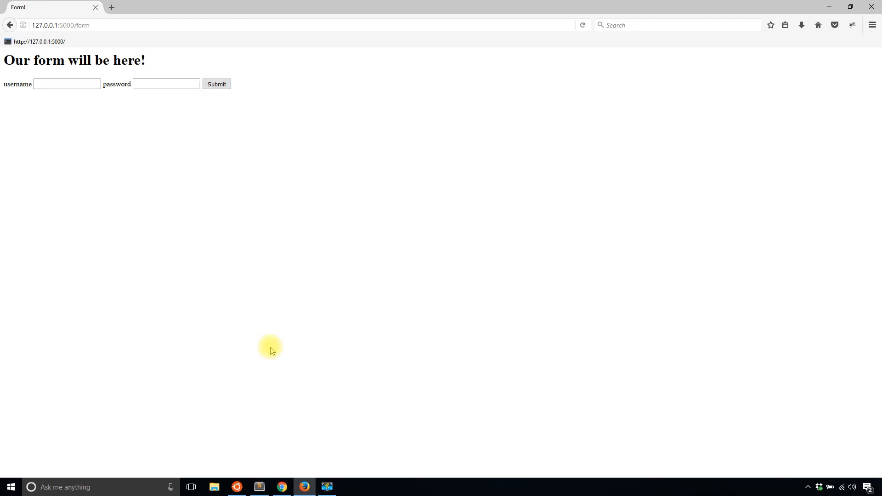
left_click(258, 487)
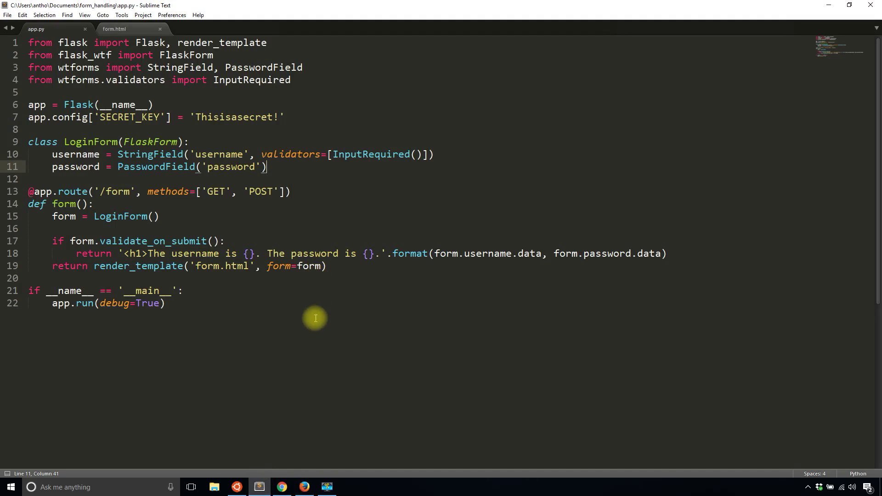
mouse_move(226, 227)
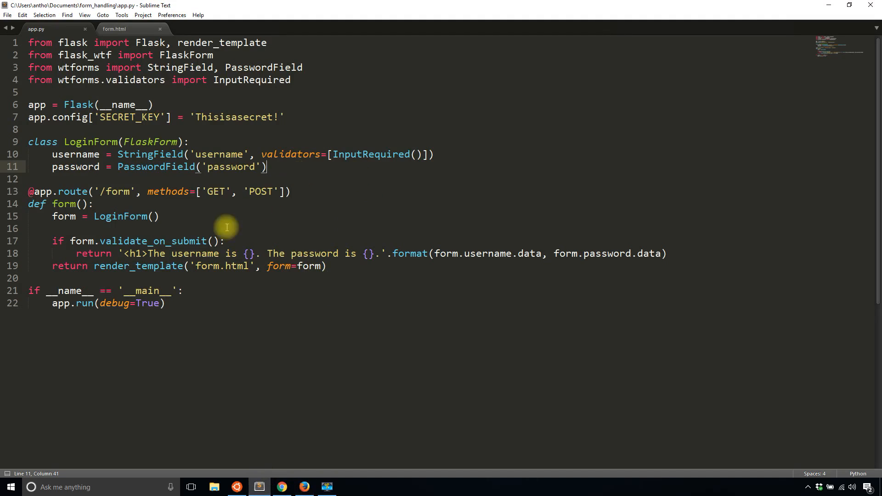
mouse_move(124, 241)
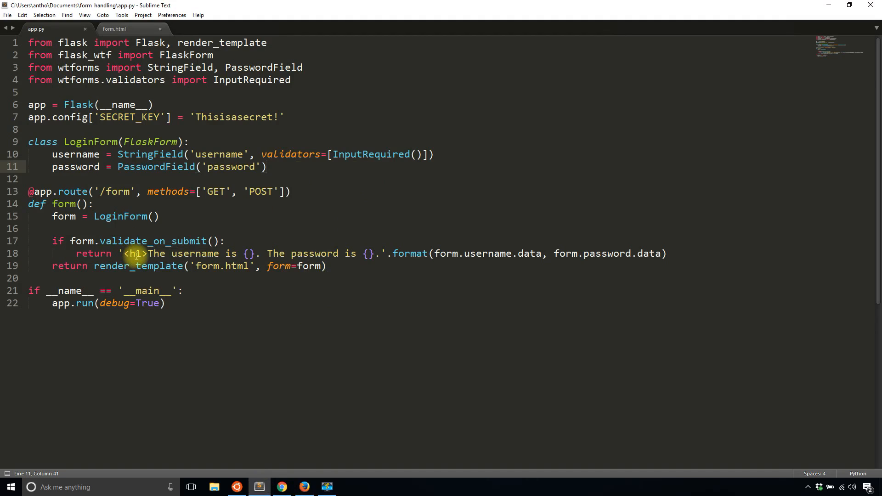
mouse_move(159, 269)
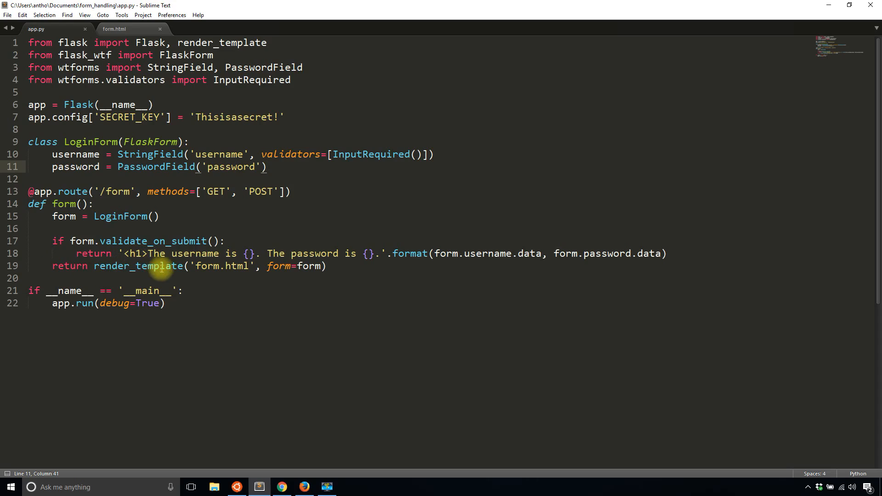
mouse_move(263, 285)
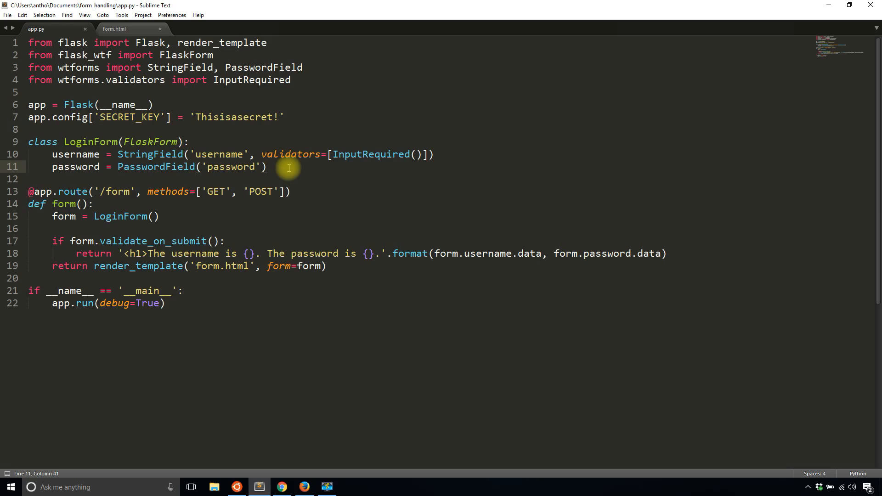
mouse_move(287, 174)
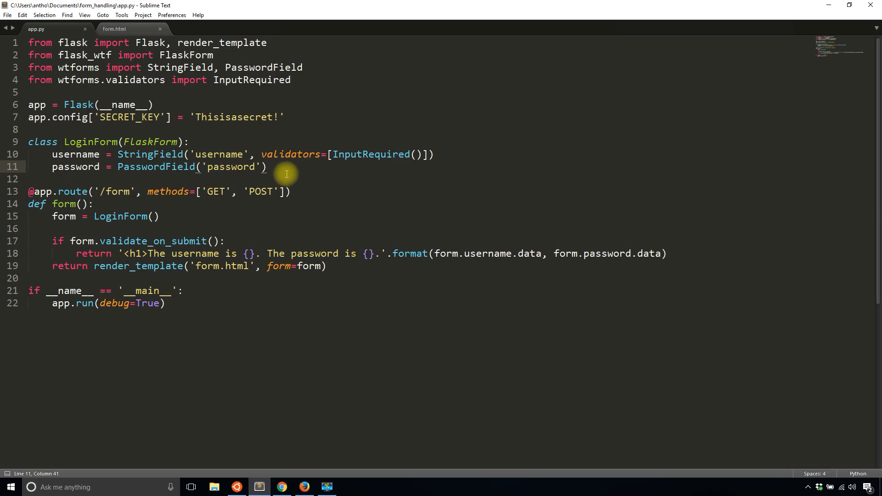
mouse_move(298, 199)
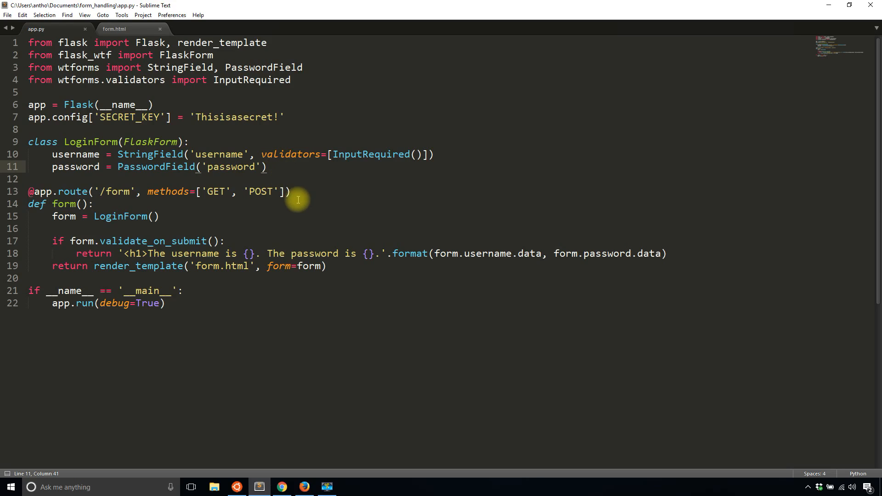
mouse_move(308, 205)
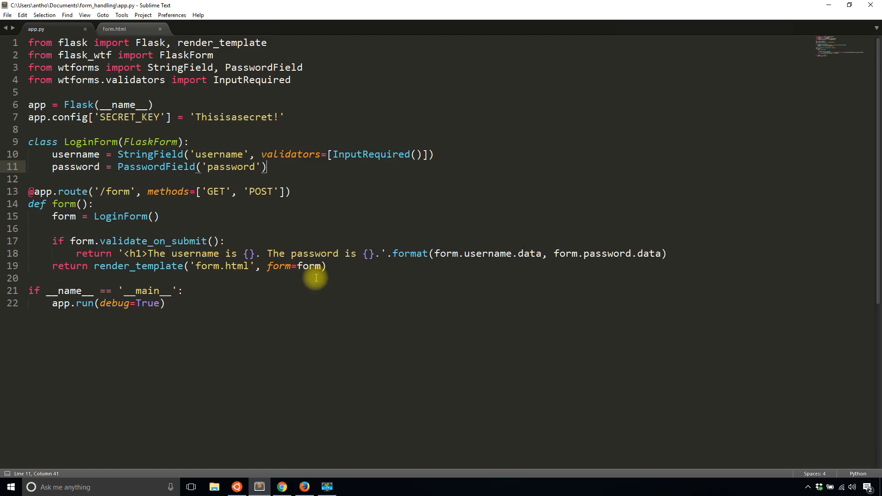
mouse_move(153, 67)
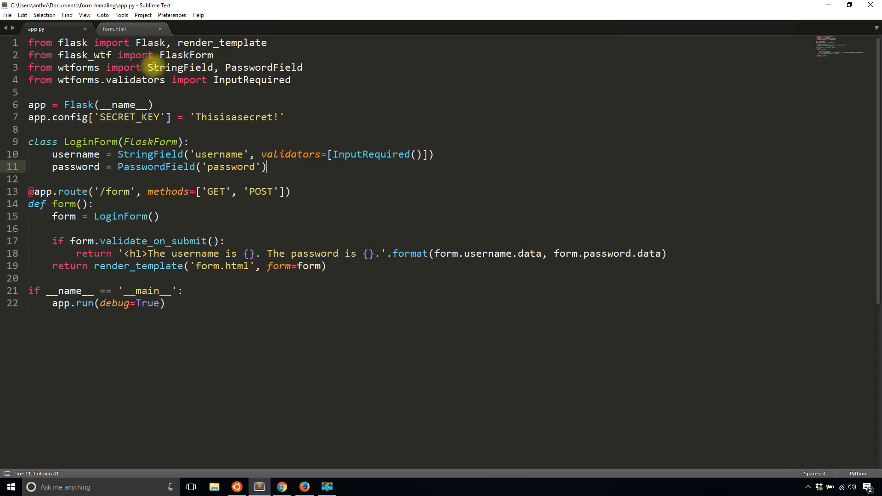
Add a ul with a {% for error in form.username.errors %} loop in form.html
left_click(115, 28)
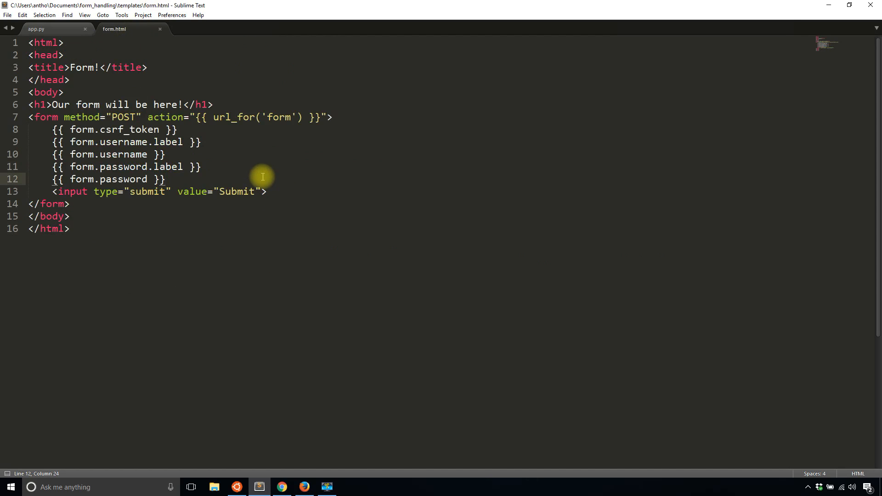
mouse_move(221, 144)
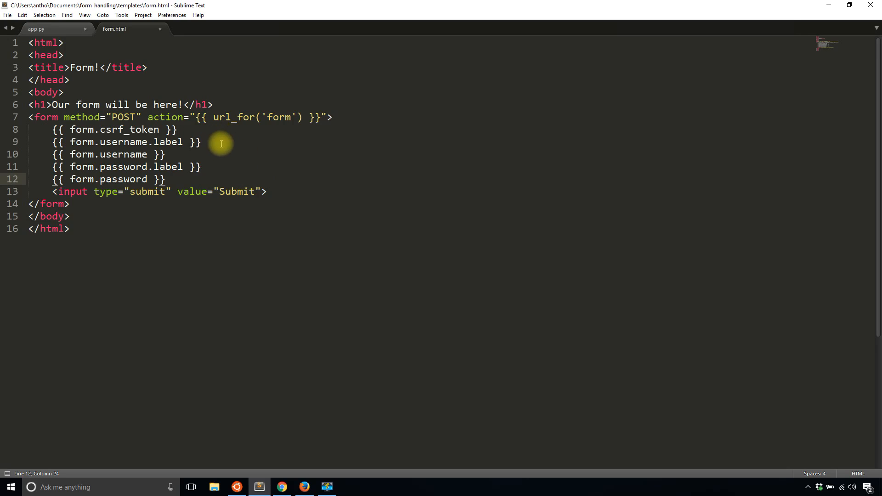
mouse_move(201, 154)
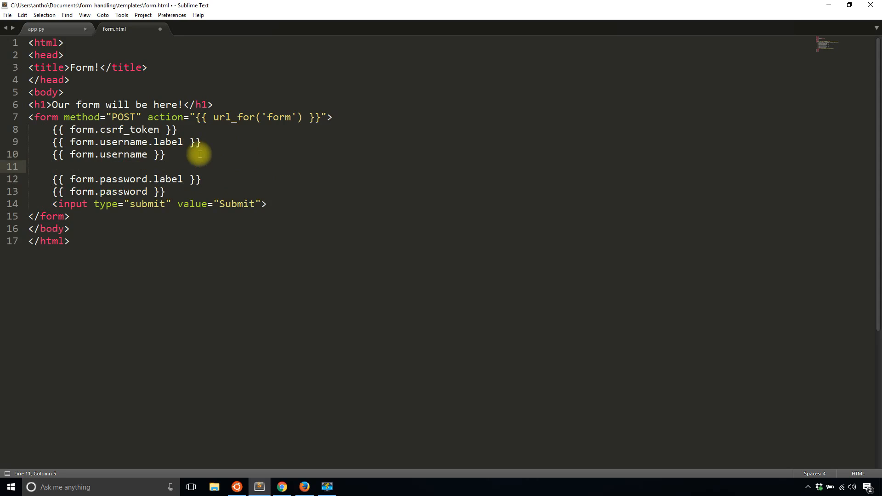
type("{")
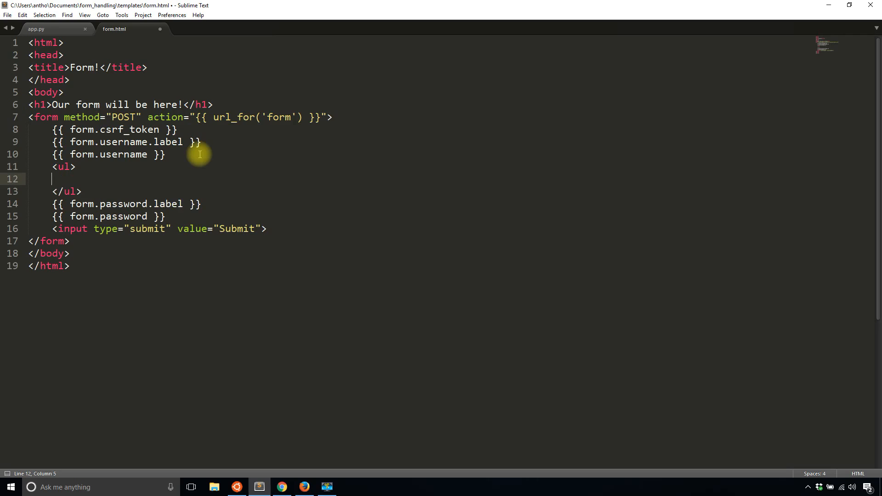
type("{% f")
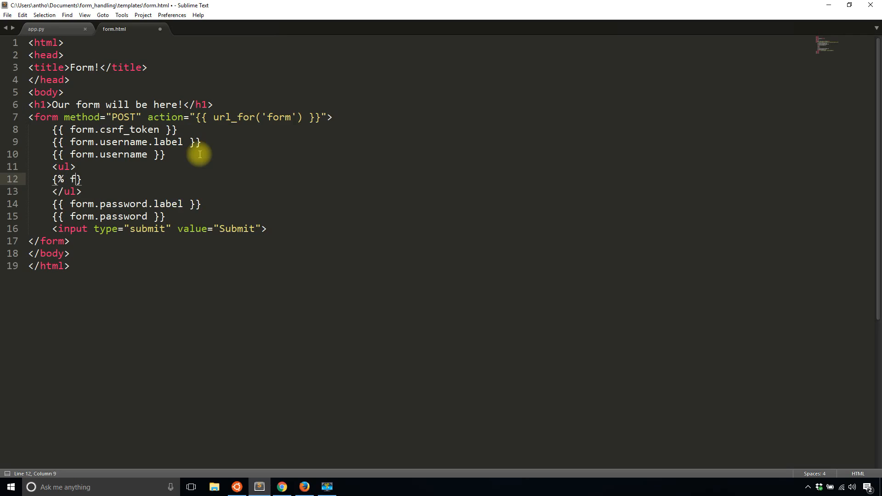
type("or %")
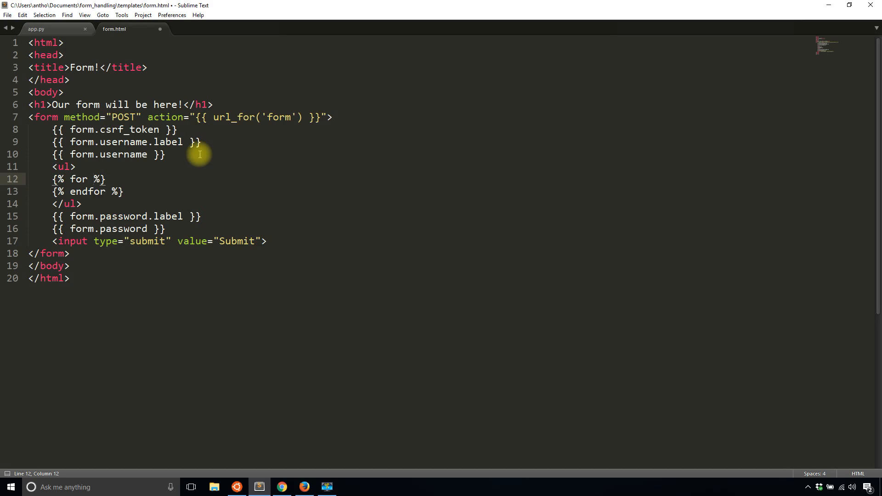
type("error")
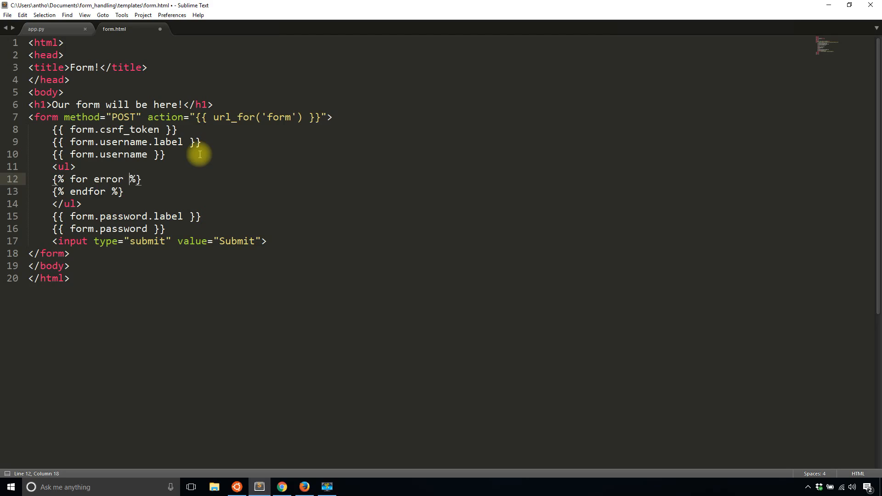
type("in form.")
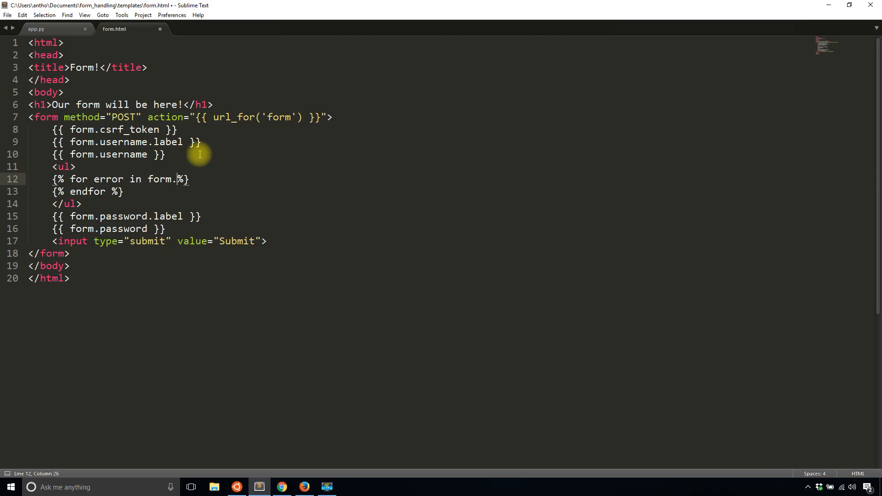
type("username.errors")
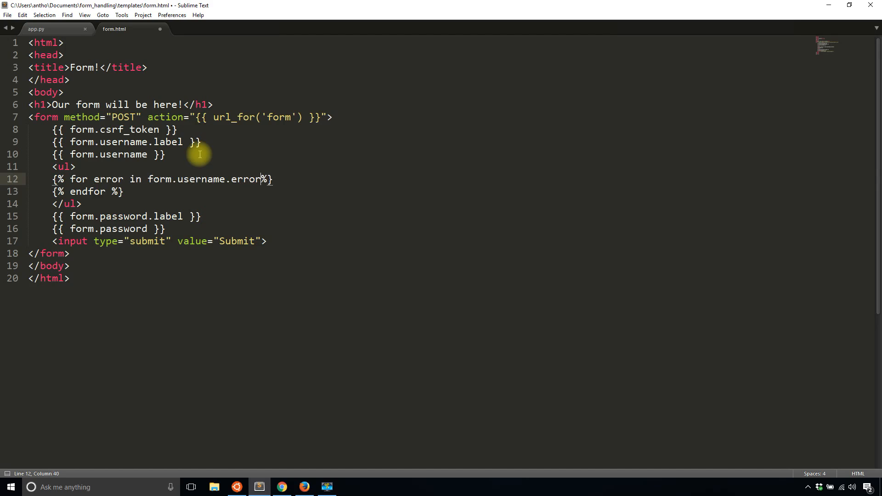
type("s")
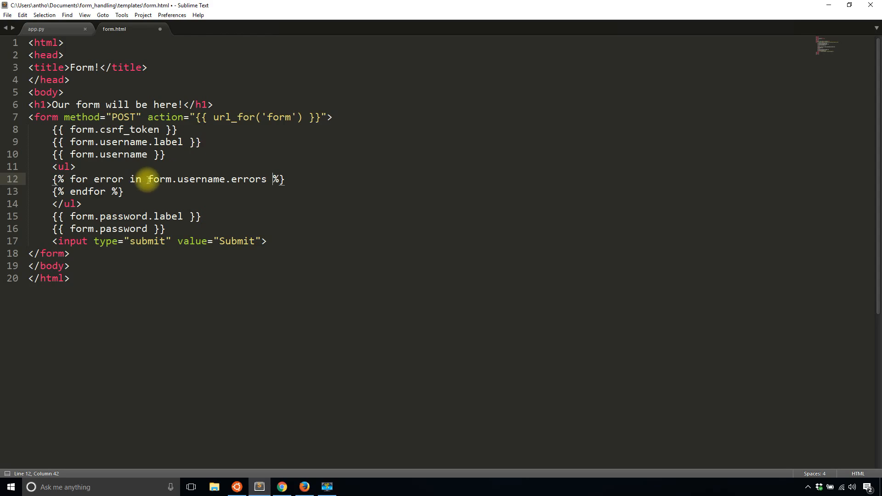
mouse_move(236, 183)
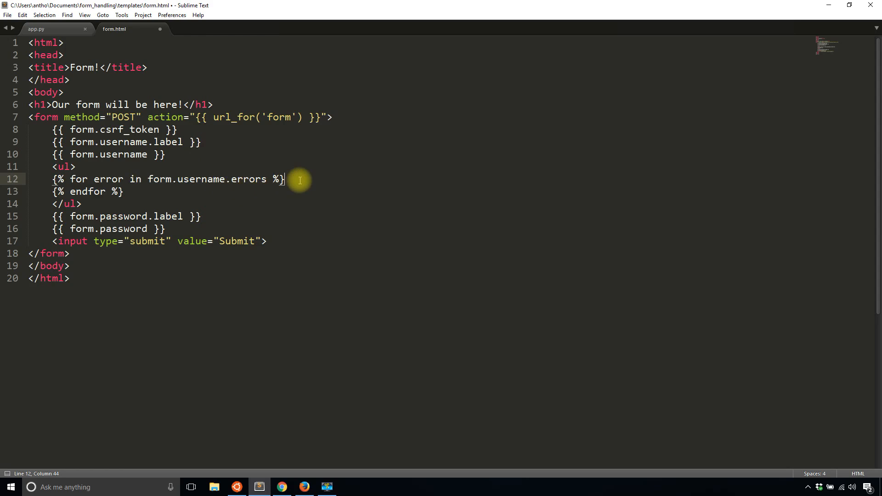
mouse_move(321, 188)
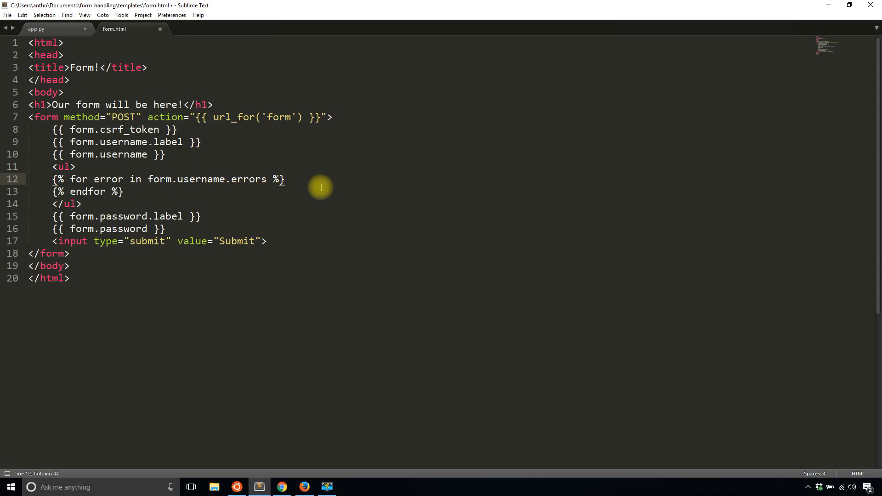
Render each error as a red-styled <li>{{ error }}</li> item and save form.html
type("<li")
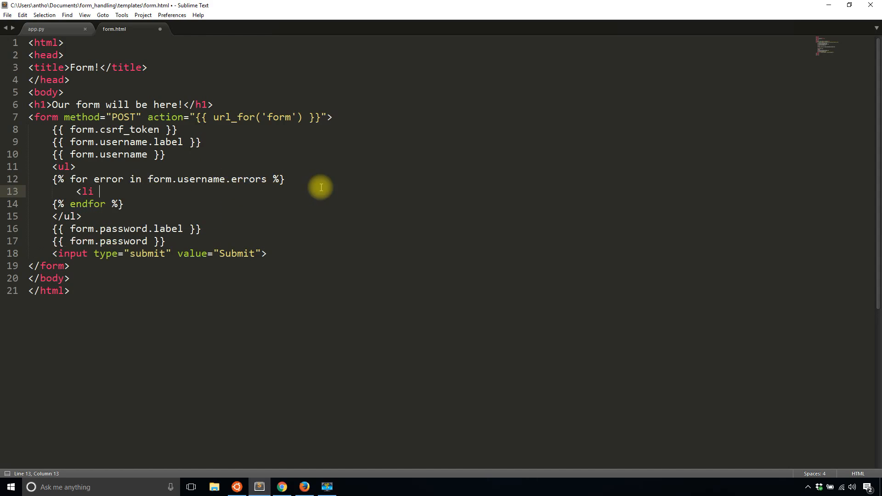
type("style=-")
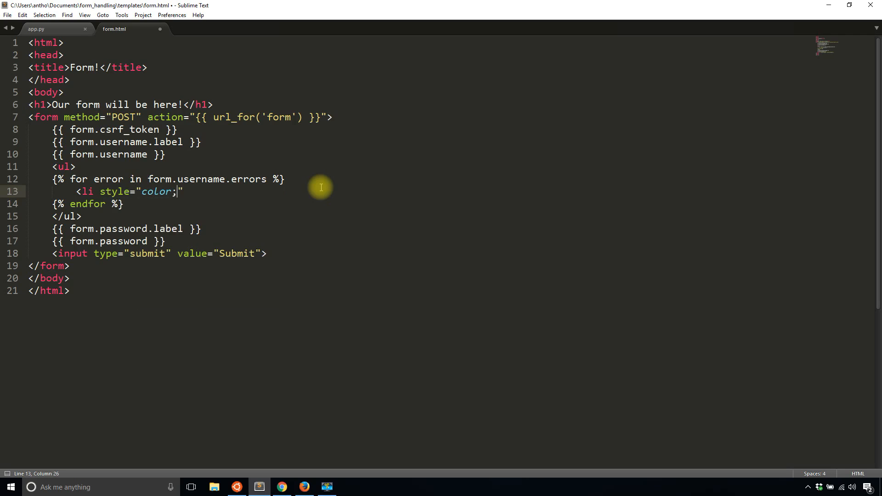
type("red")
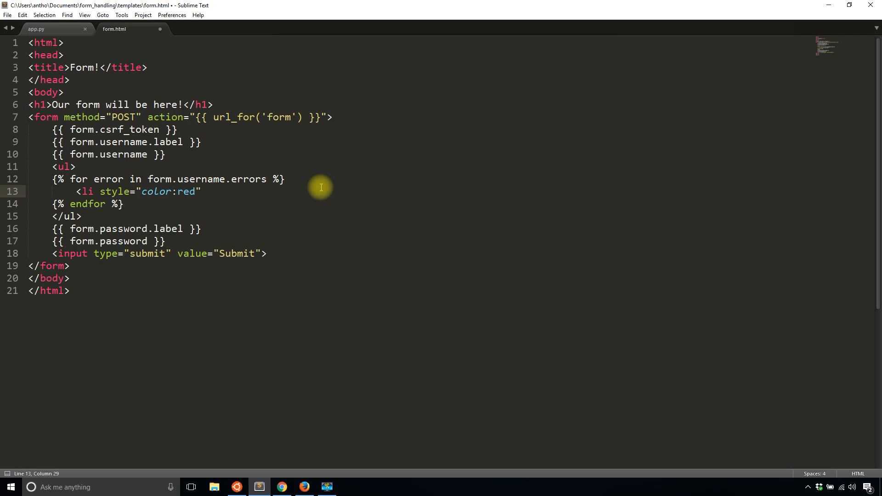
type(";")
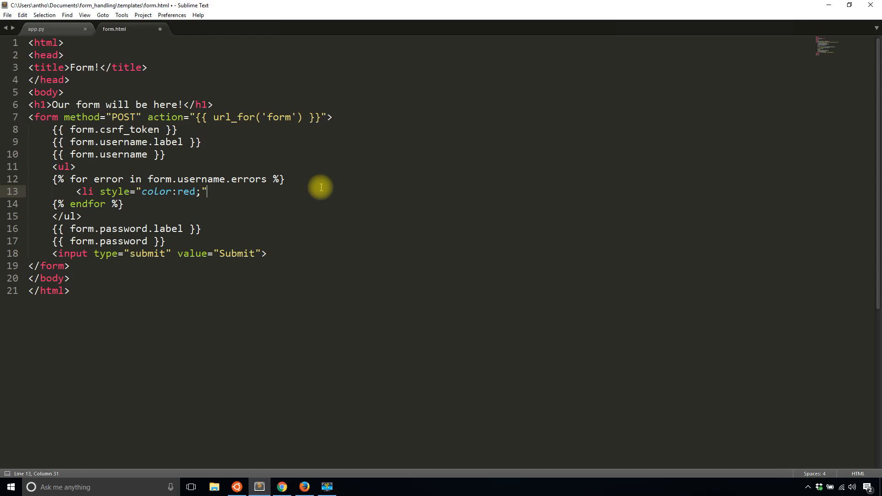
type("{{ }}")
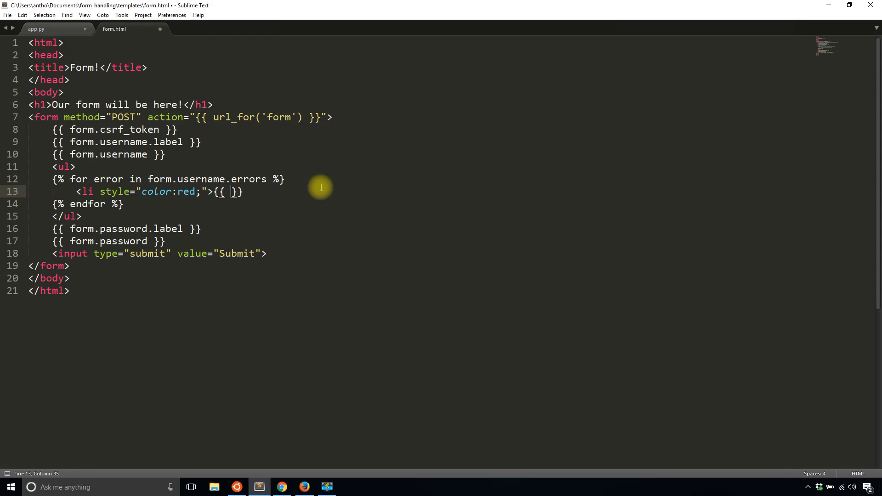
type("error")
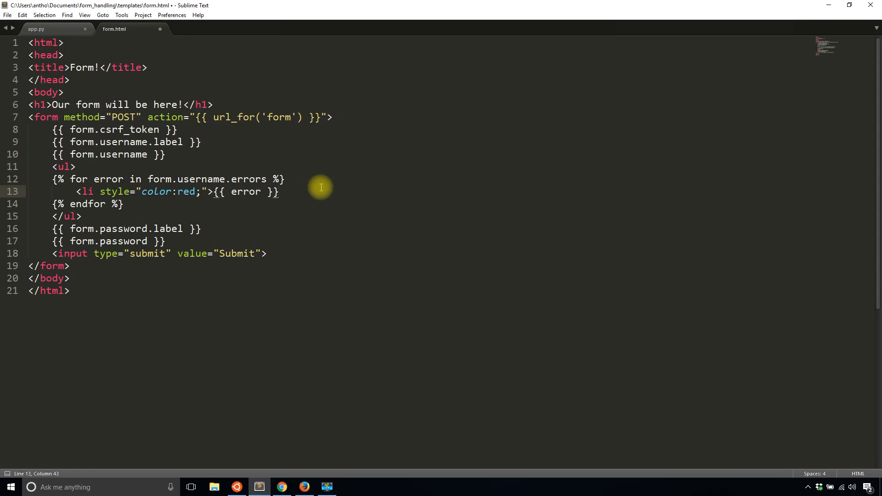
type("</li>")
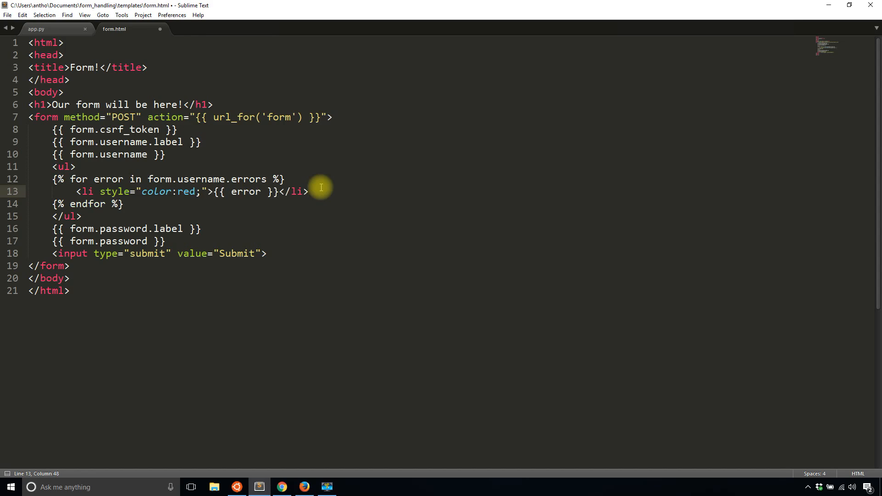
key("ctrl+s")
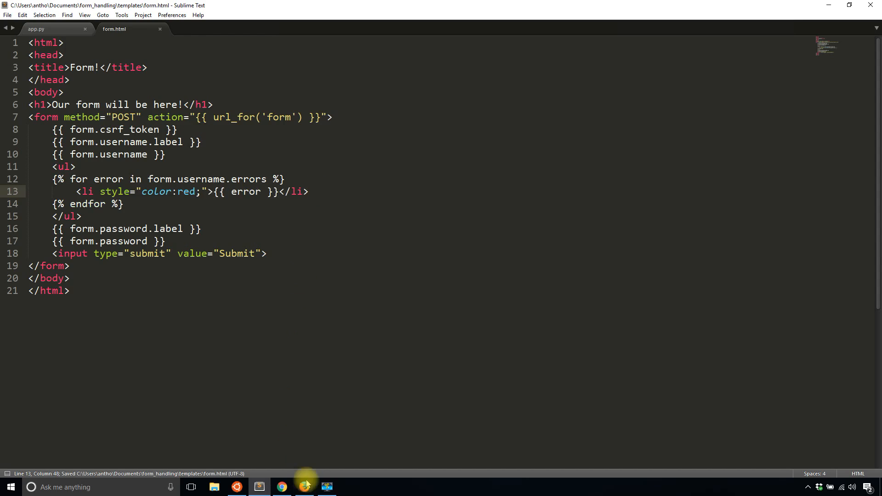
Submit the empty form to see the red error, then submit with username 'Anthony' only
left_click(304, 487)
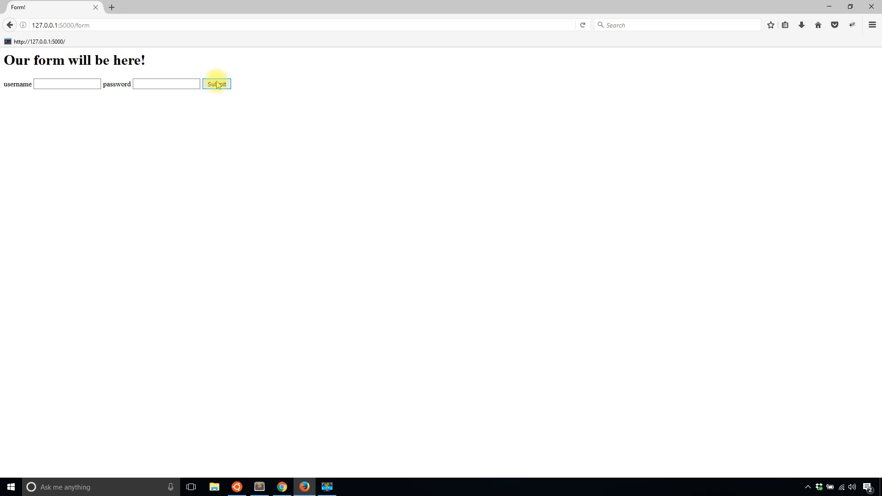
left_click(217, 83)
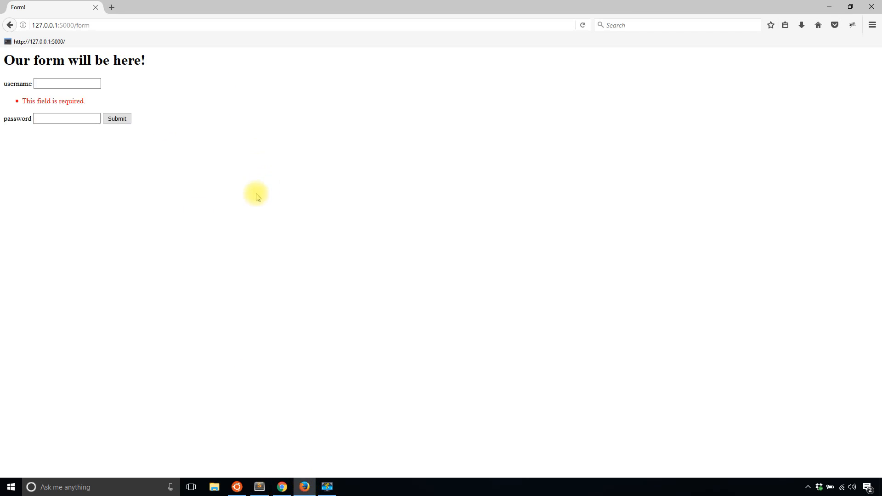
mouse_move(102, 175)
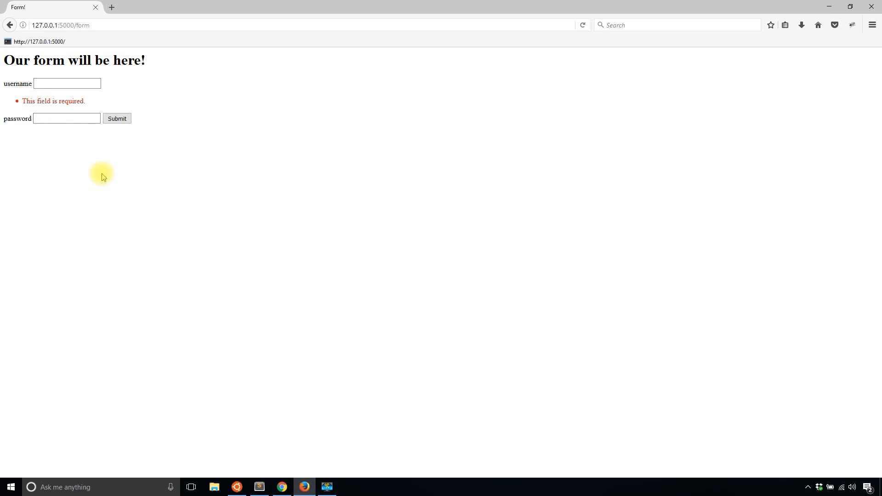
mouse_move(79, 160)
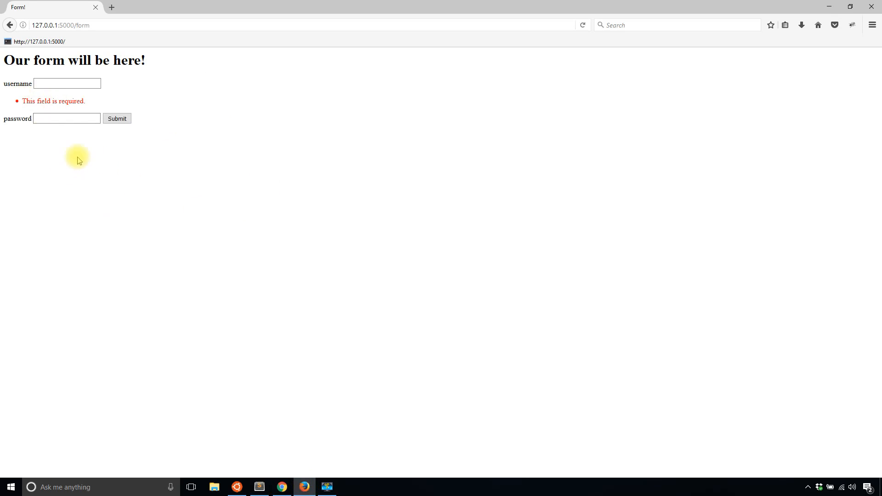
left_click(67, 84)
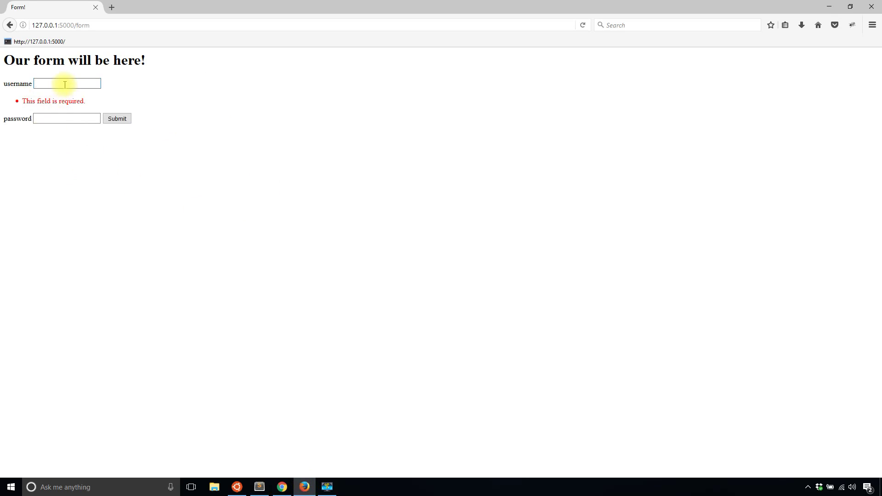
type("Anthony")
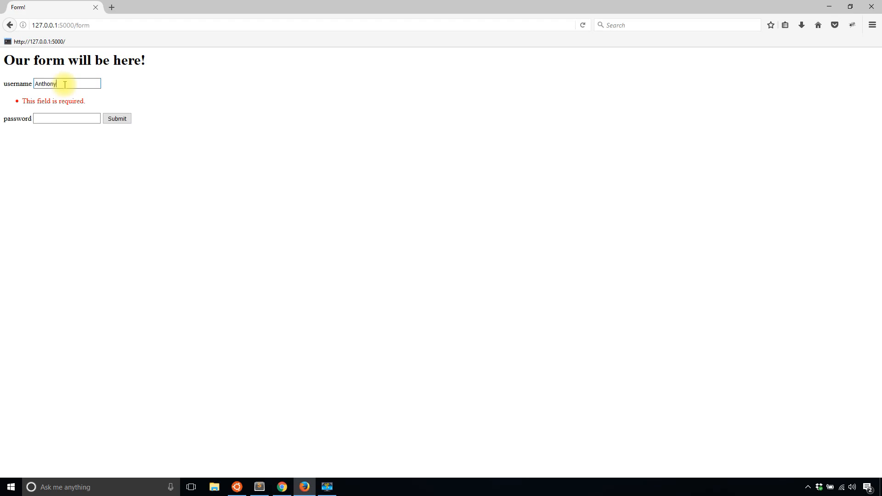
left_click(116, 118)
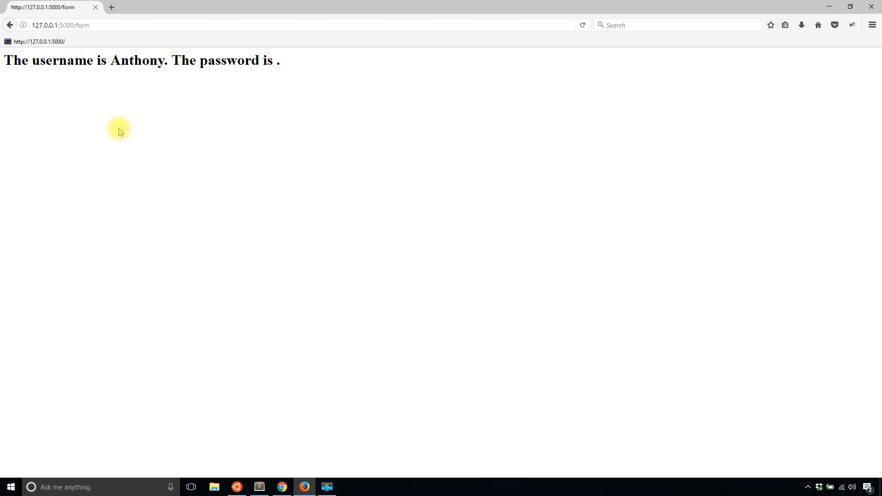
mouse_move(241, 64)
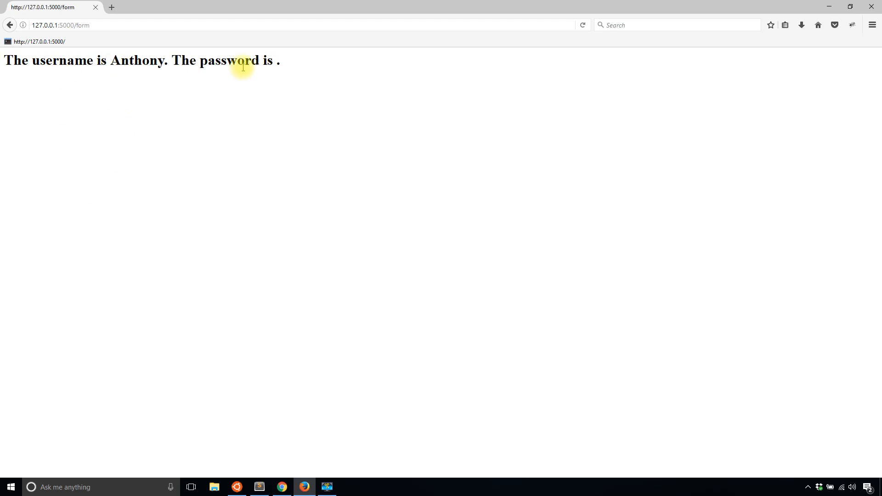
left_click(258, 487)
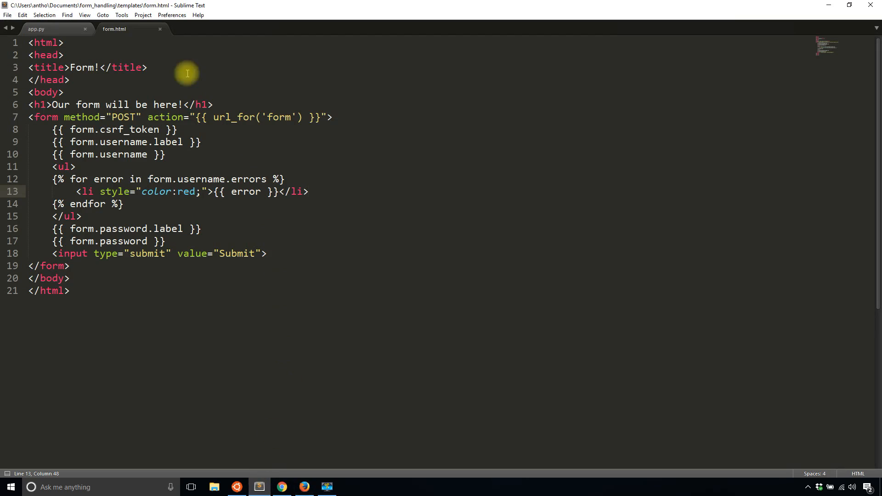
Give the password field validators=[InputRequired()] in app.py
left_click(35, 28)
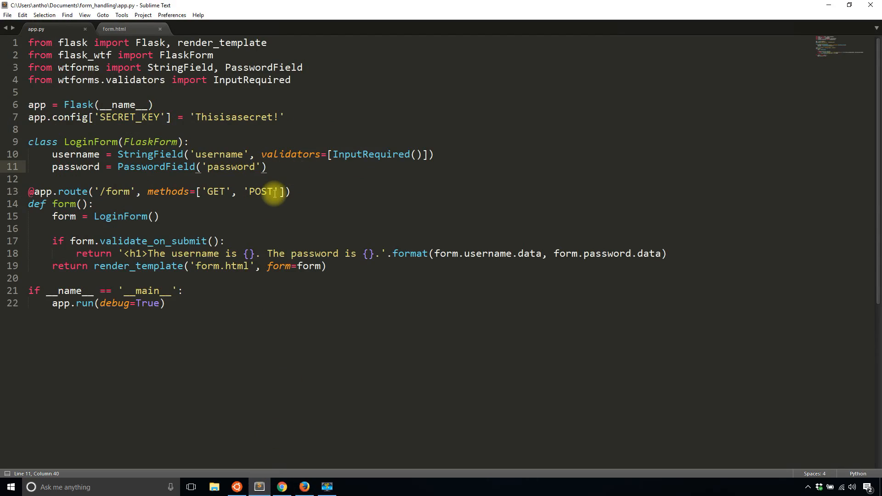
type(", validators")
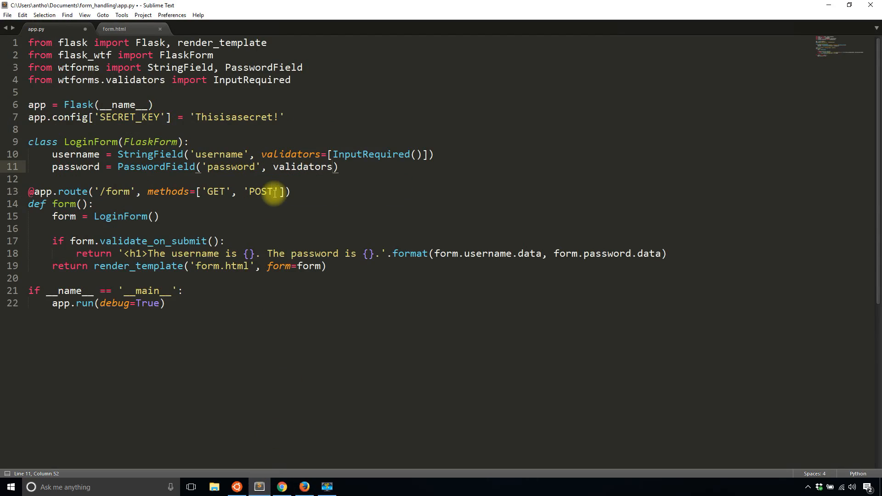
type("=[]")
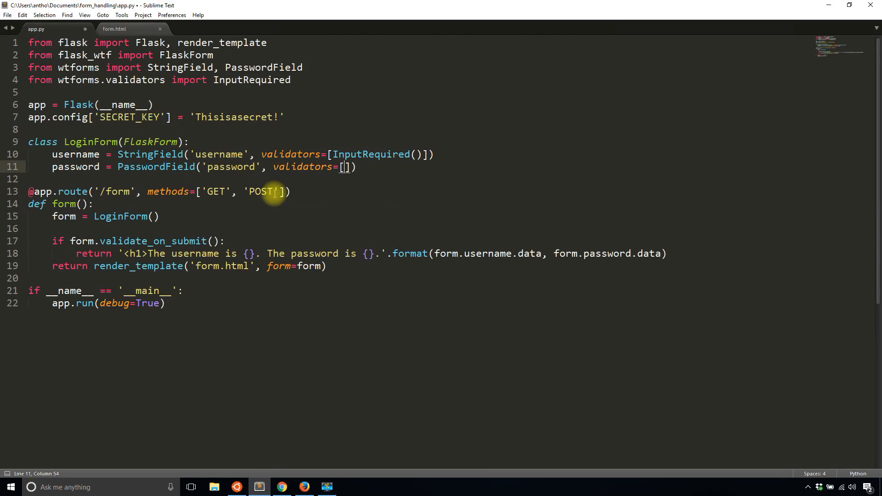
type("InputRequired()")
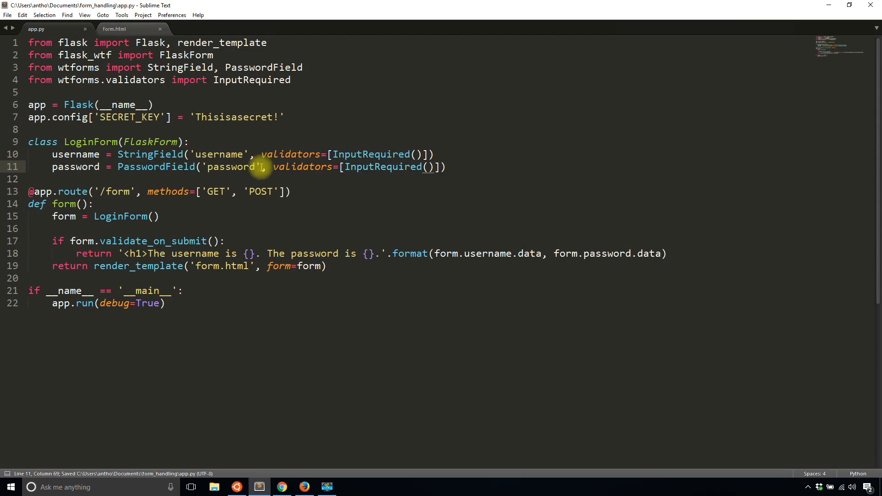
Paste the red error loop under the password field in form.html and switch to Firefox
left_click(115, 28)
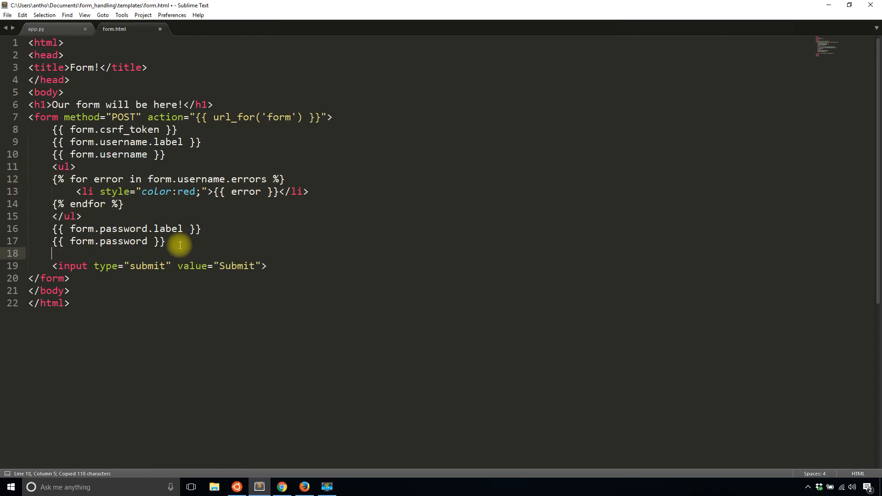
key("ctrl+v")
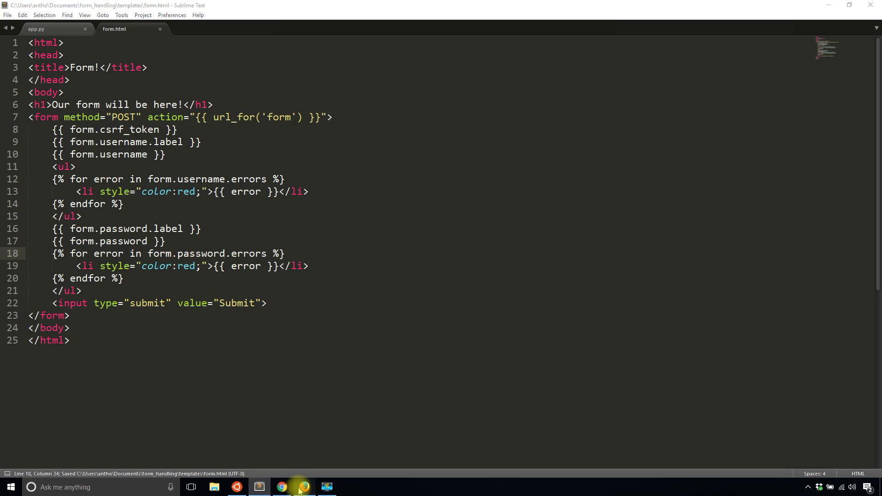
left_click(302, 486)
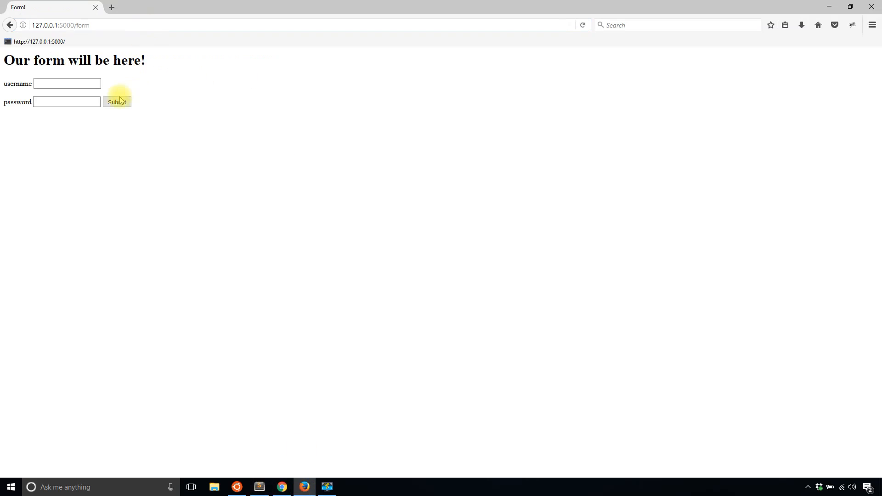
Submit the empty form so both fields show 'This field is required' errors
left_click(67, 84)
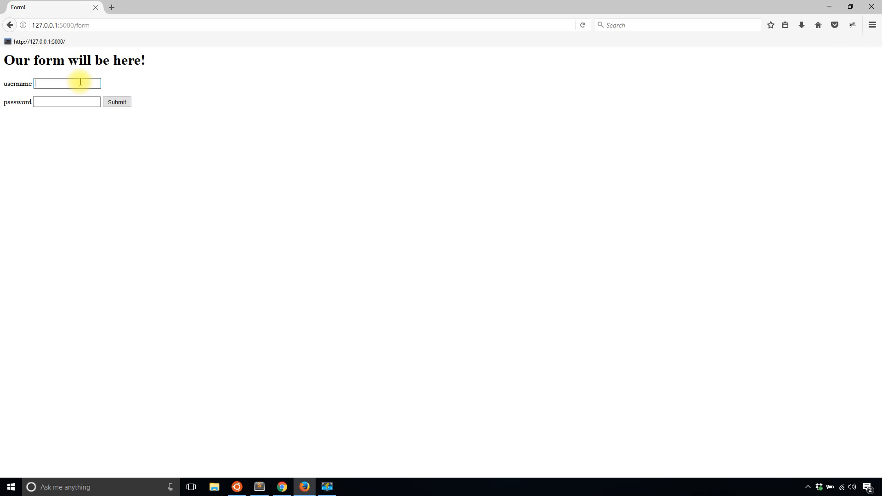
left_click(117, 102)
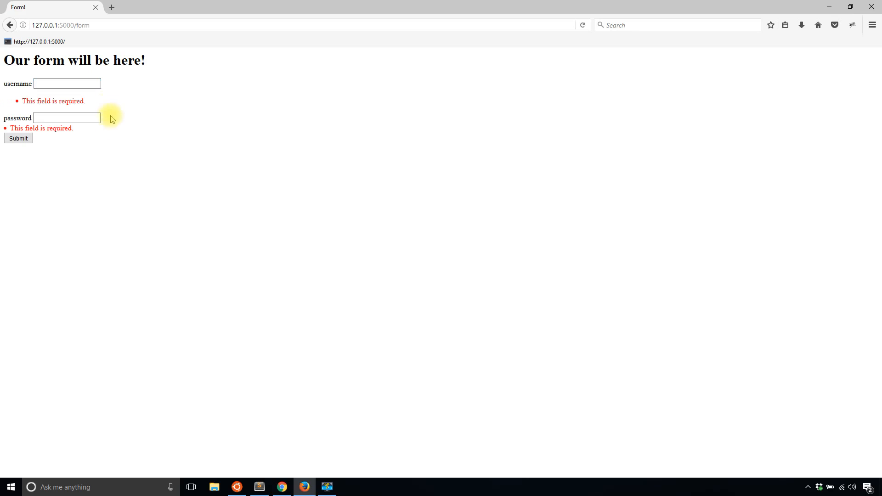
mouse_move(264, 424)
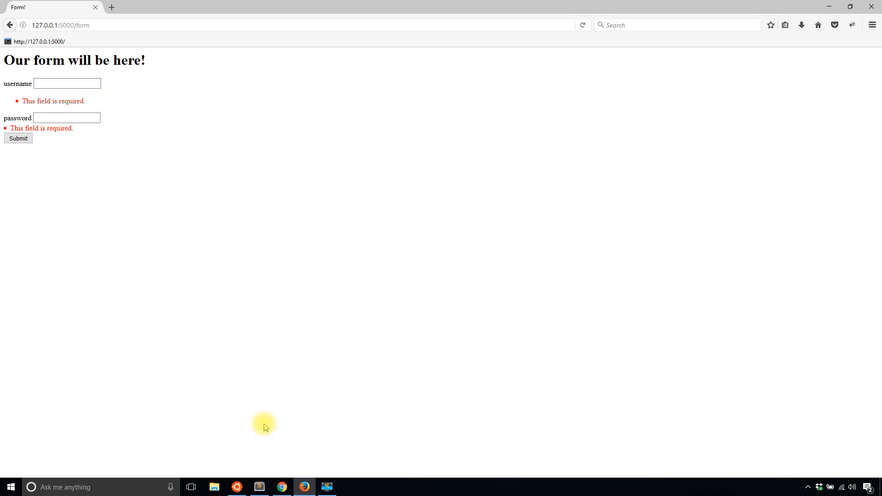
left_click(258, 487)
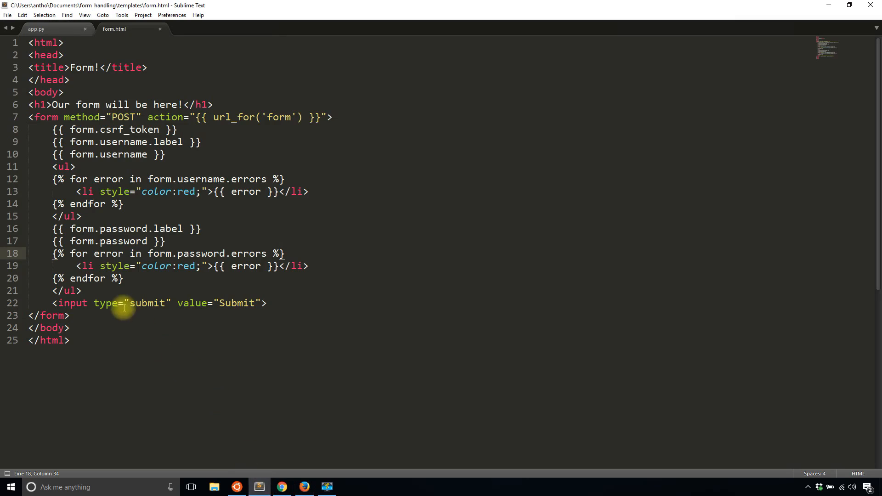
Wrap the password error loop in its own ul and recheck the bullets in Firefox
key("enter")
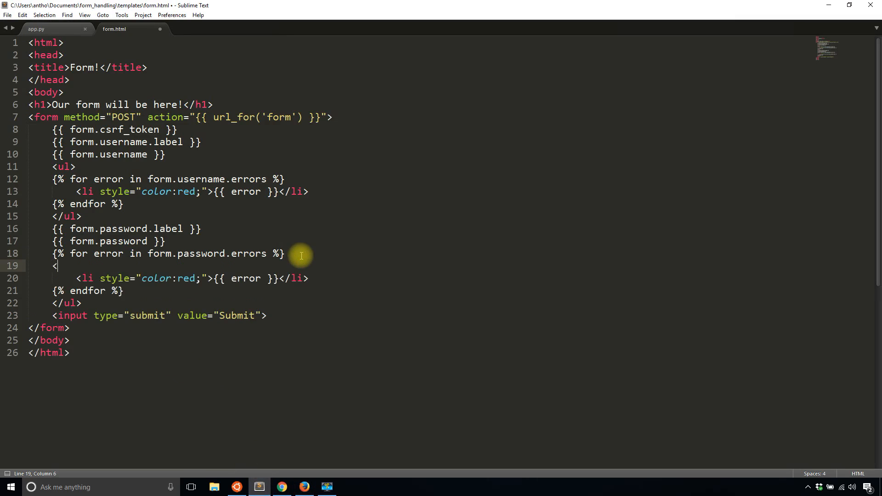
left_click(304, 487)
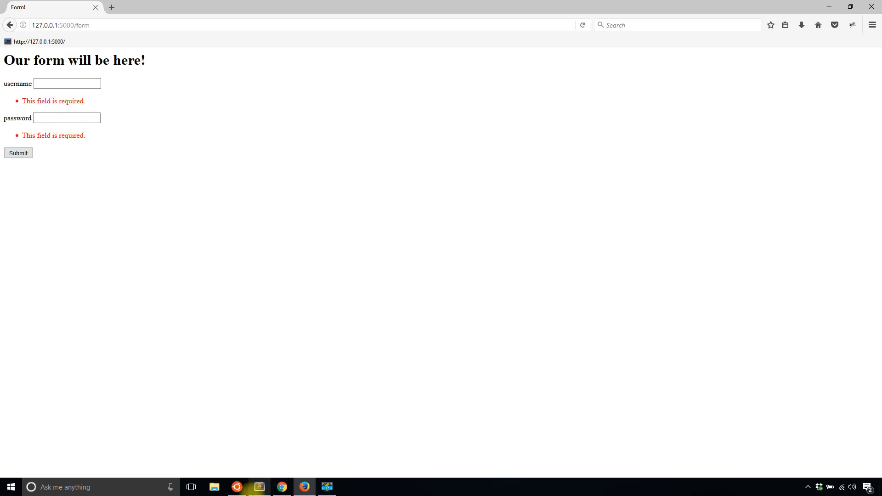
left_click(258, 487)
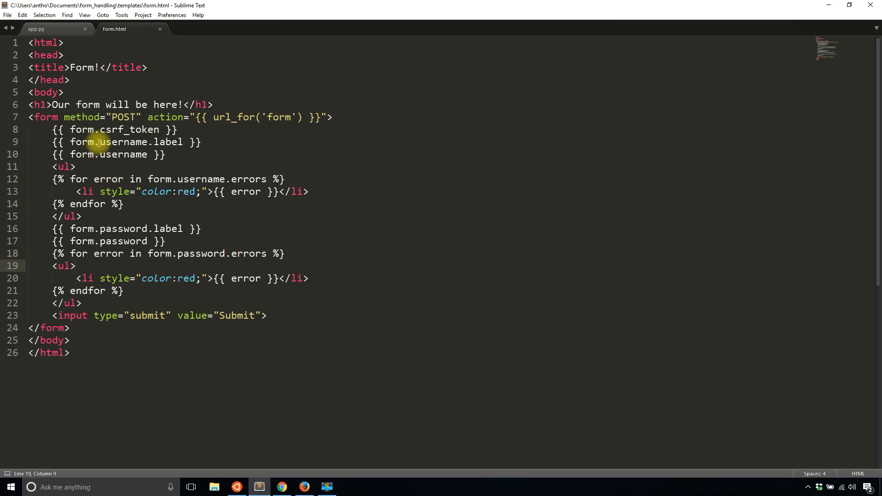
left_click(36, 29)
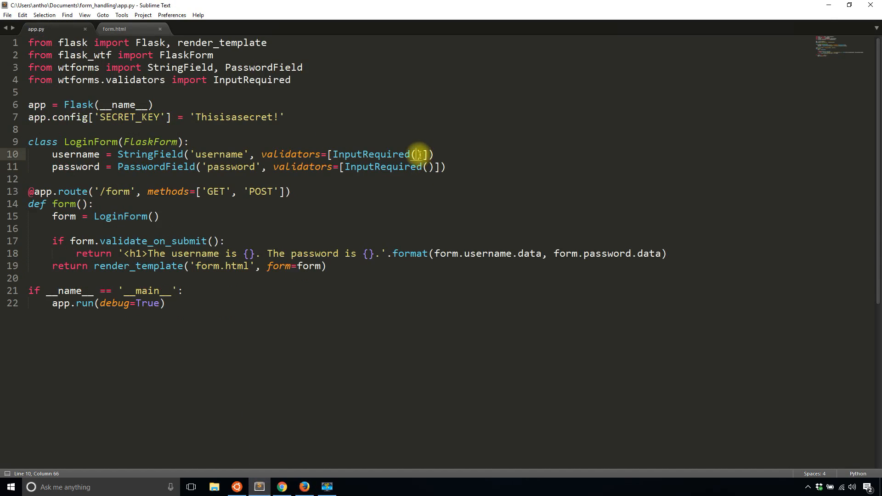
left_click(281, 487)
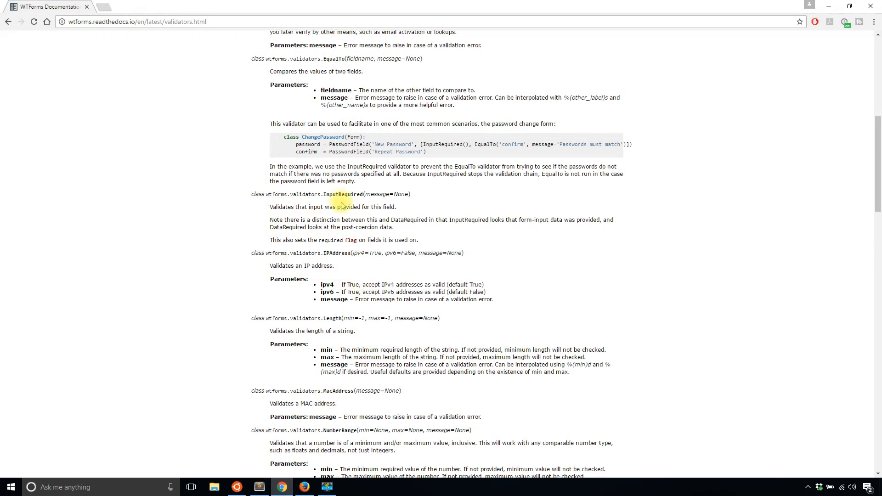
mouse_move(387, 196)
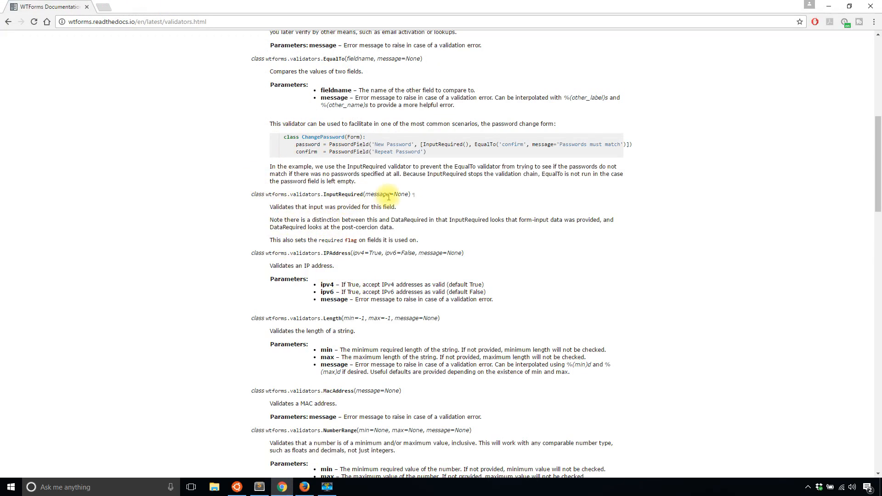
mouse_move(291, 403)
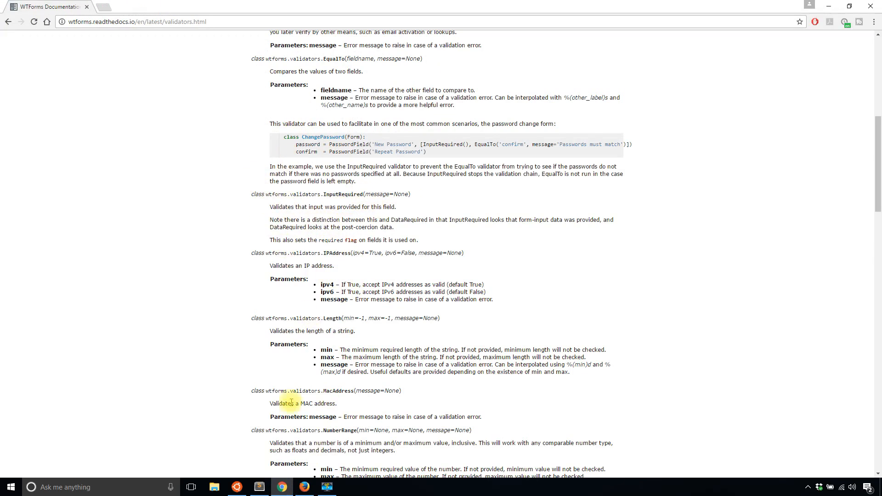
left_click(258, 487)
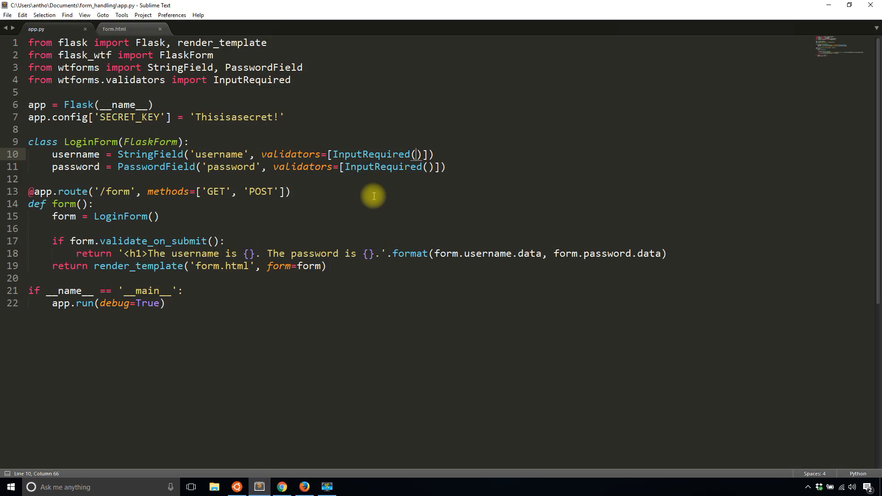
Give the username's InputRequired the message 'A username is required!' and save app.py
type("message=''")
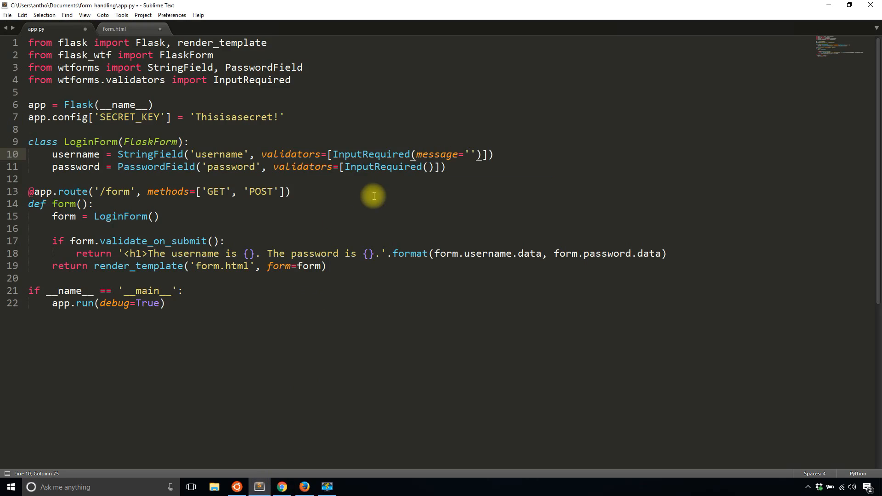
type("A username is required")
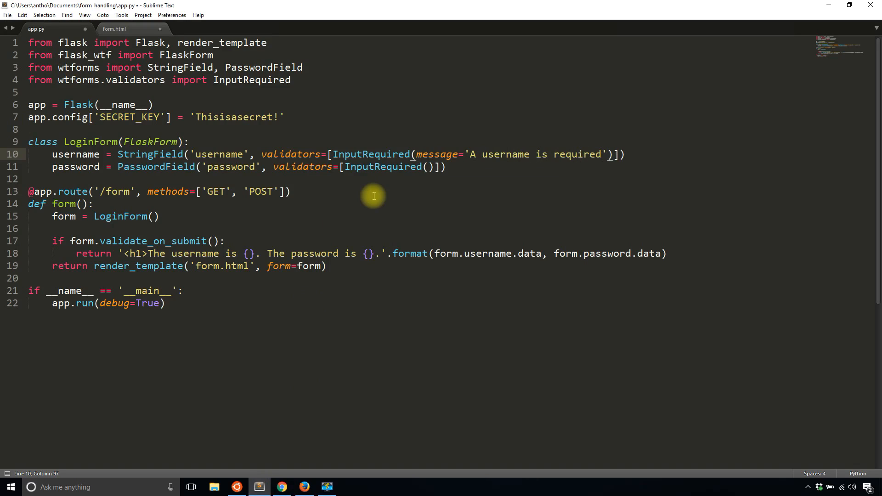
key("ctrl+s")
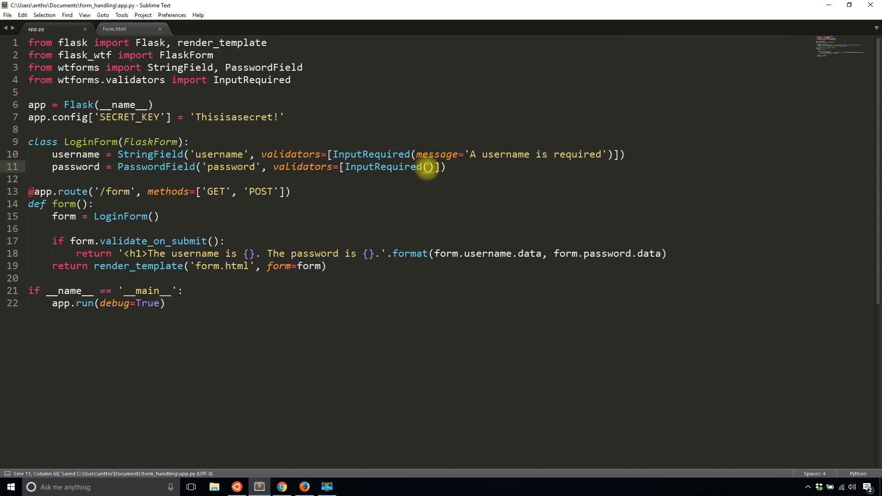
Give the password's InputRequired the message 'Password is required!'
type("'")
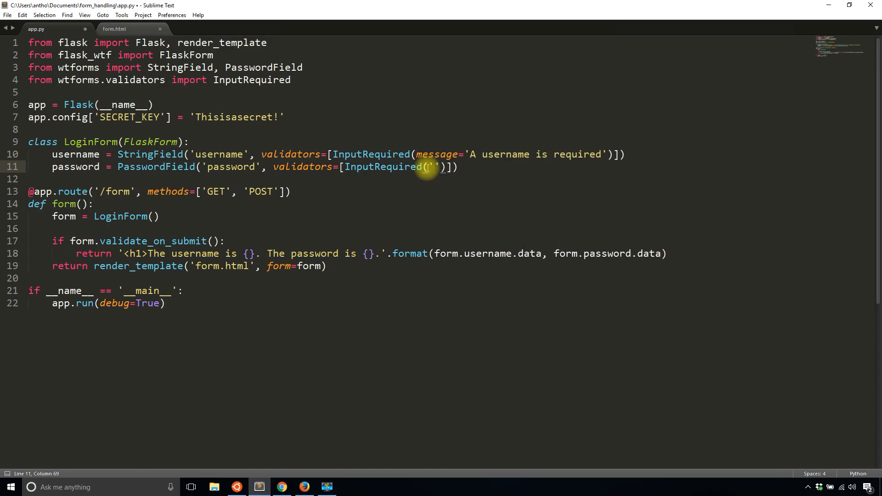
type("Password is required!")
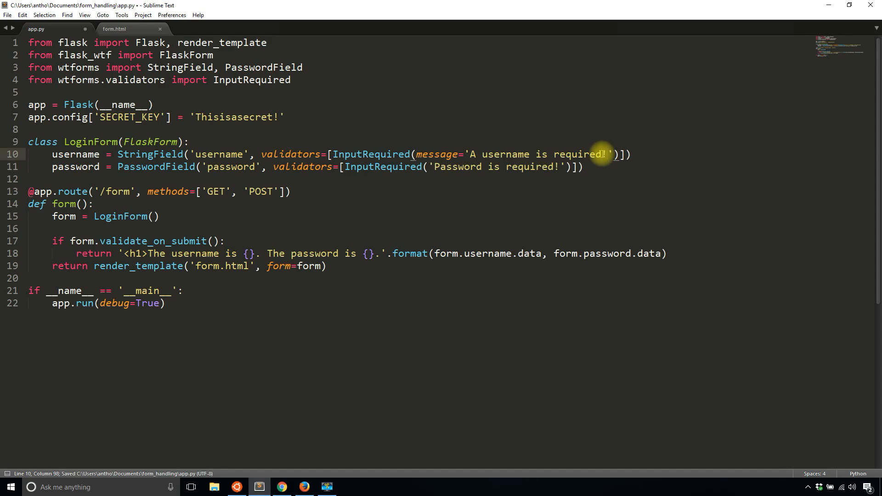
left_click(303, 487)
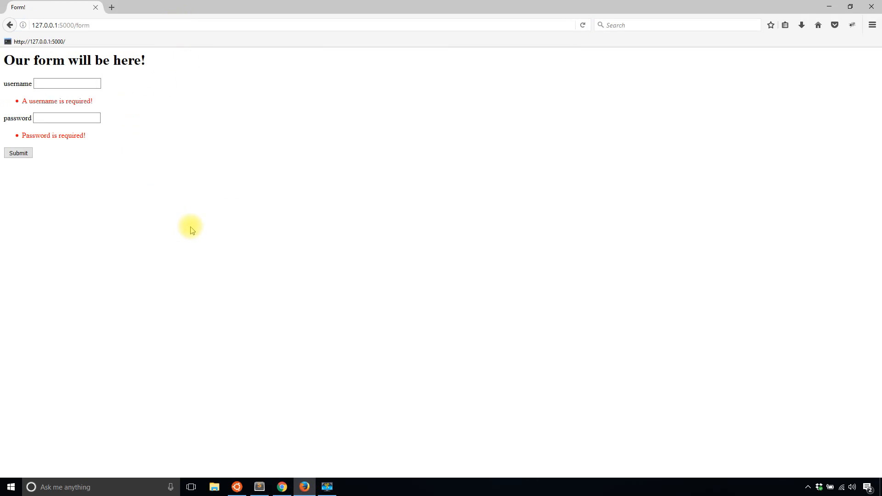
mouse_move(90, 101)
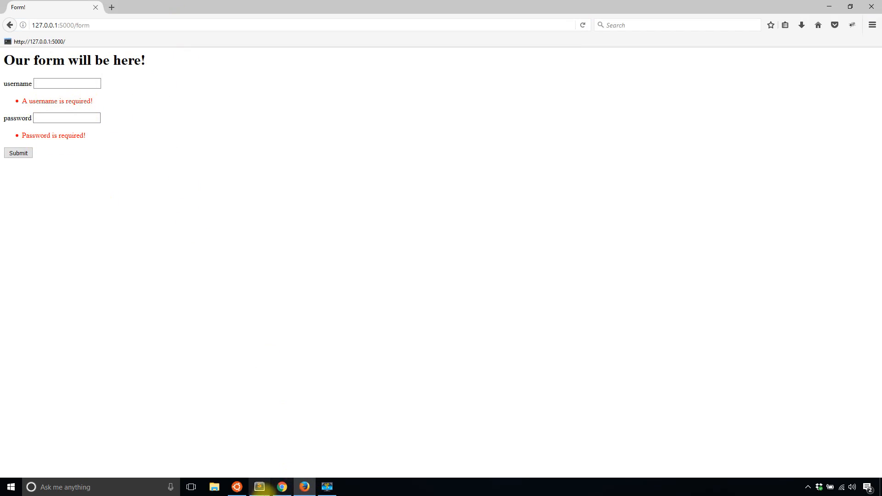
Submit the empty form in Firefox and confirm both custom required-field messages appear
left_click(258, 486)
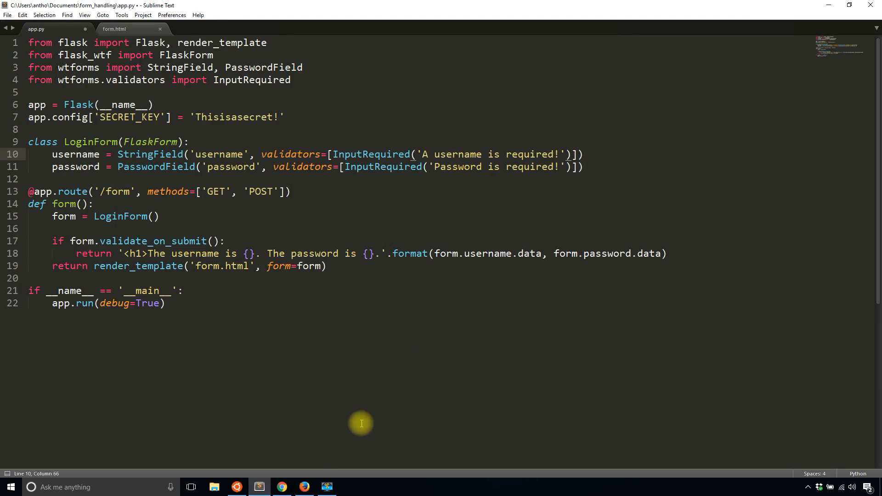
left_click(302, 486)
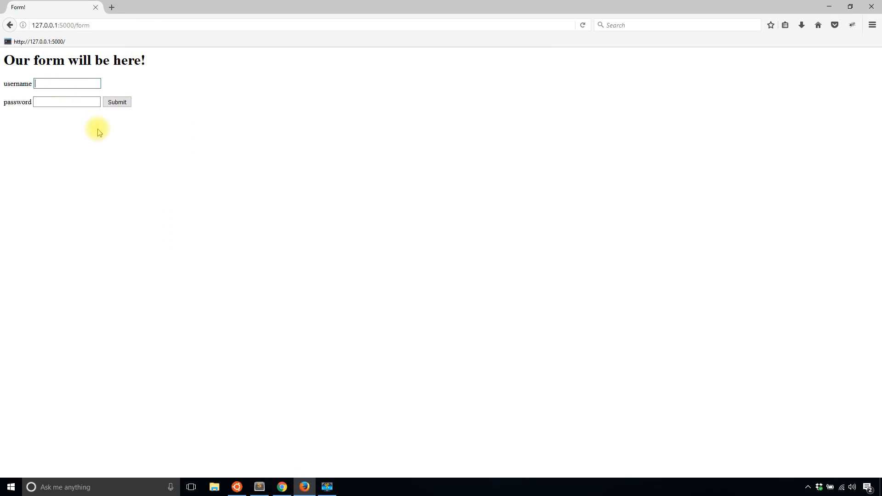
left_click(116, 102)
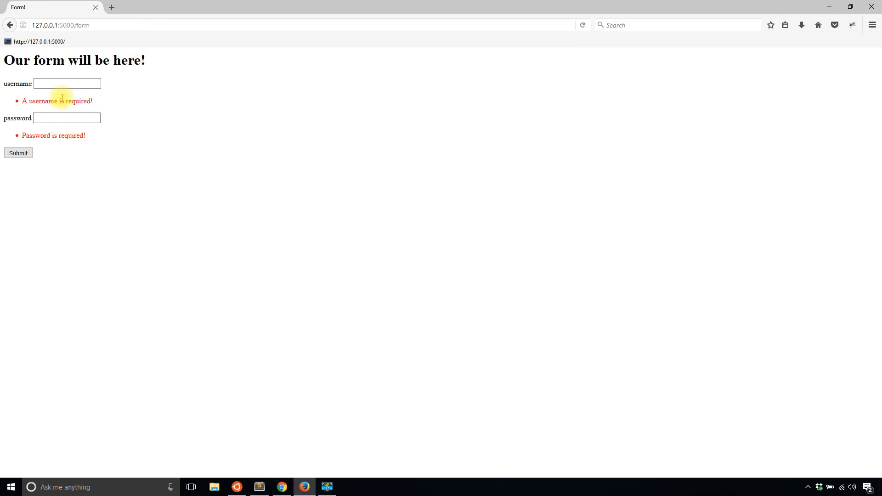
left_click(67, 84)
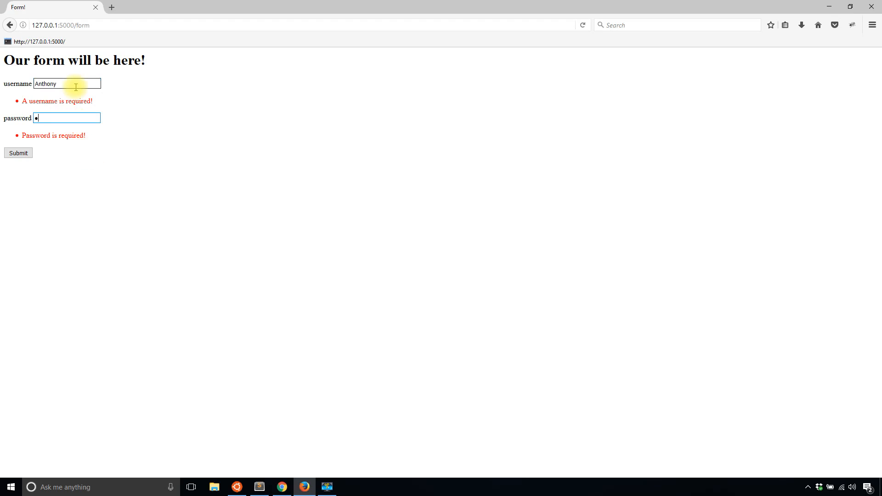
Read the Length validator's min, max and message parameters in the WTForms docs
left_click(19, 152)
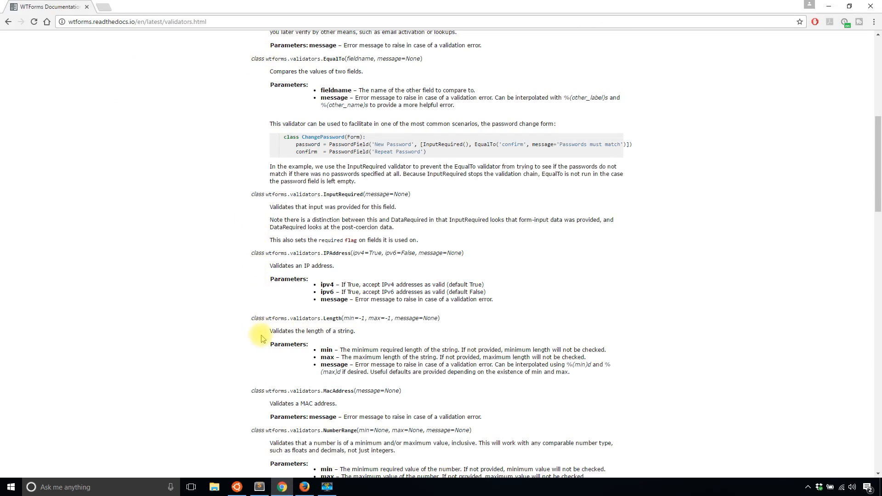
scroll("down", 3)
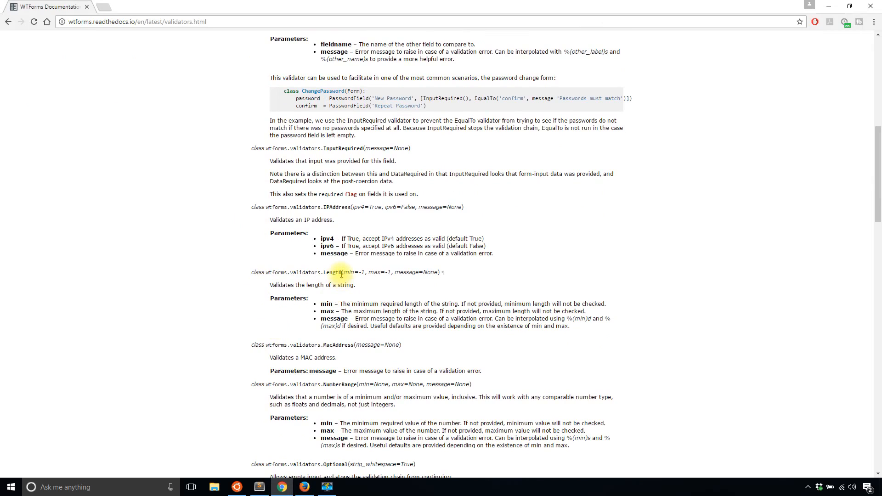
mouse_move(409, 273)
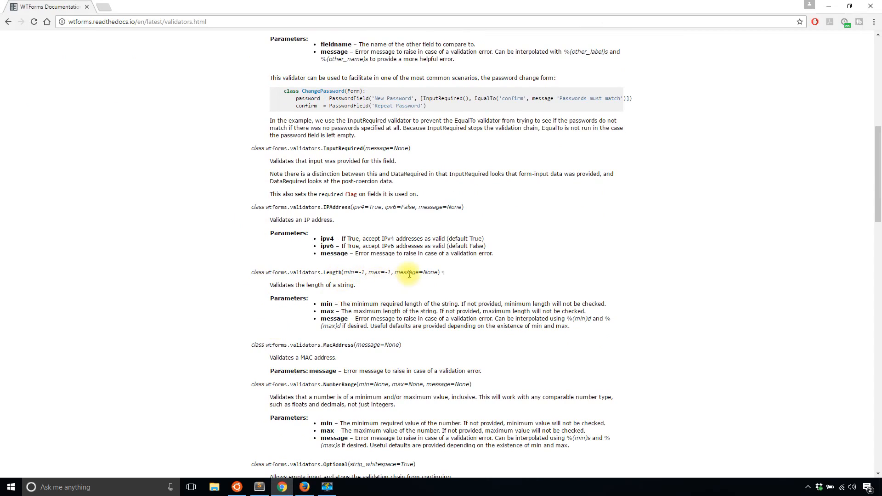
left_click(258, 486)
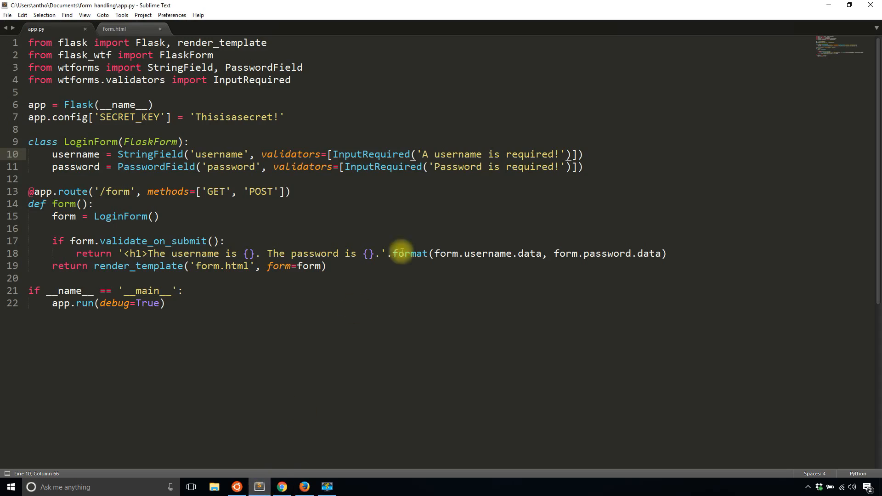
Add Length to the wtforms.validators import line
left_click(291, 80)
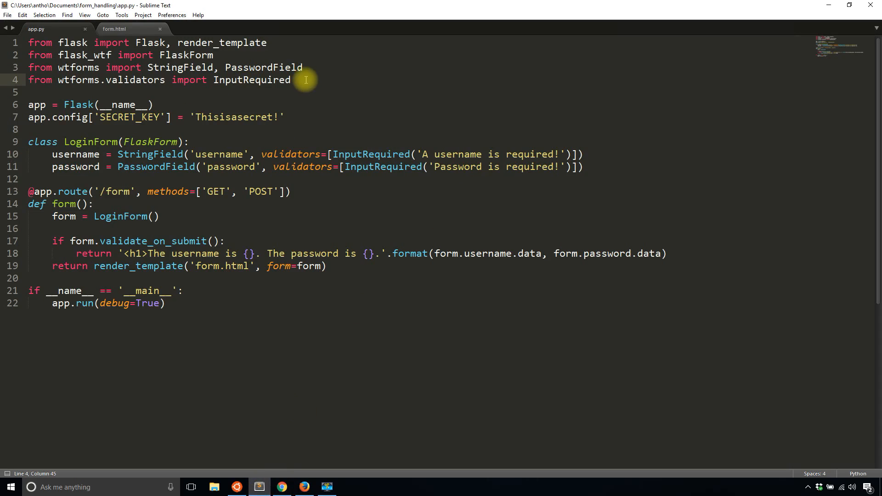
type(", Length")
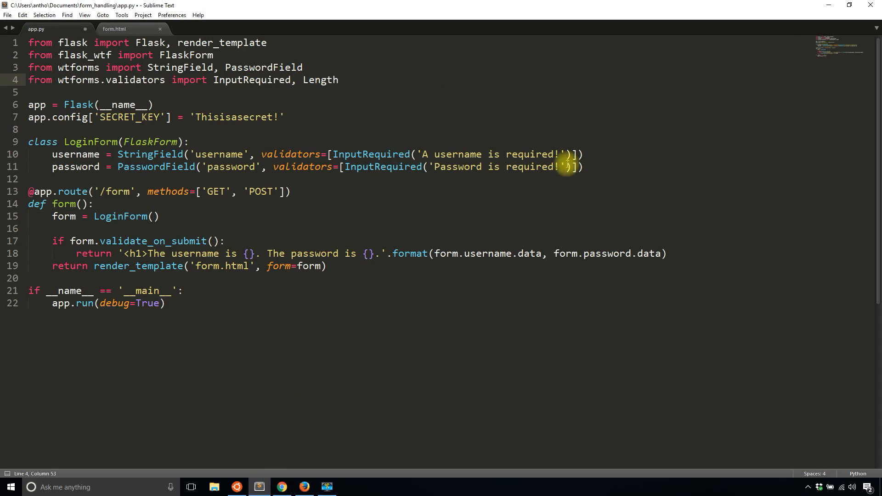
mouse_move(569, 154)
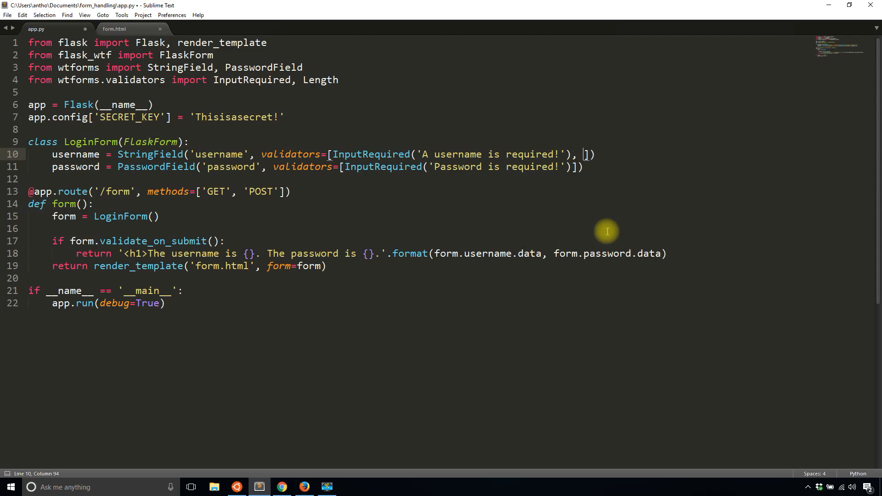
Add Length(min=5, max=10, message='Must be between 5 and 10 characters.') to the username validators
type("Length(")
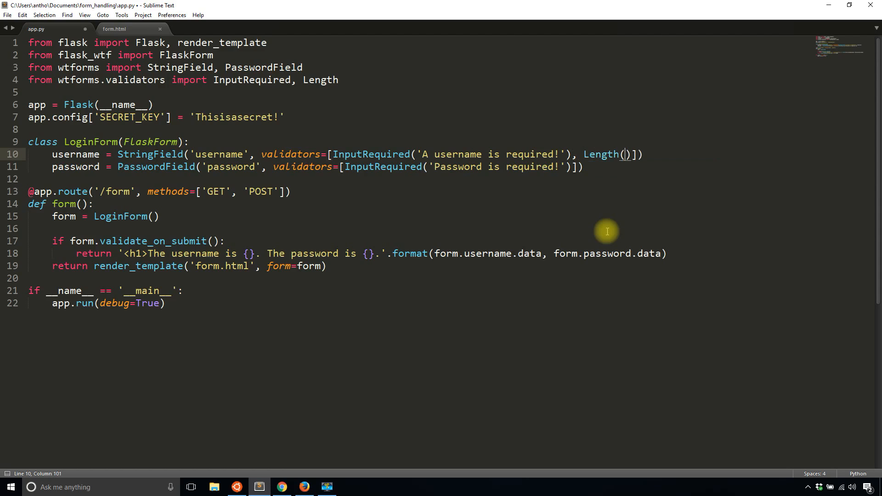
type("min=5,")
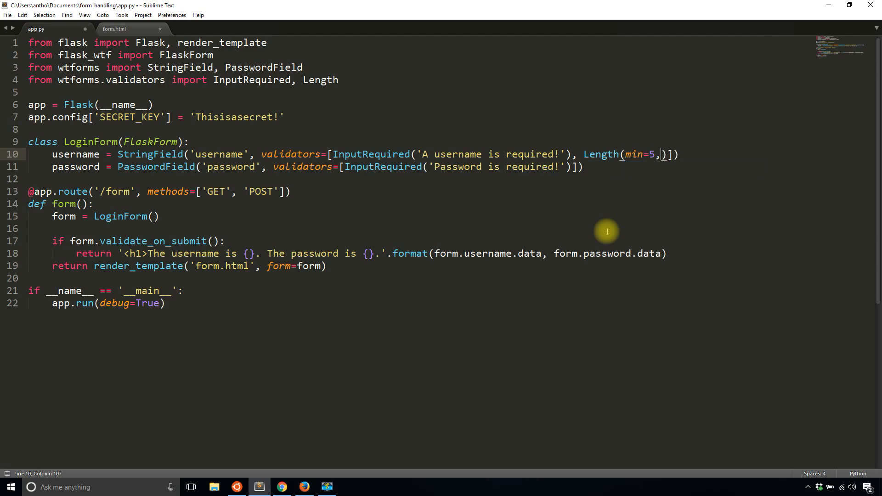
type("max=10,")
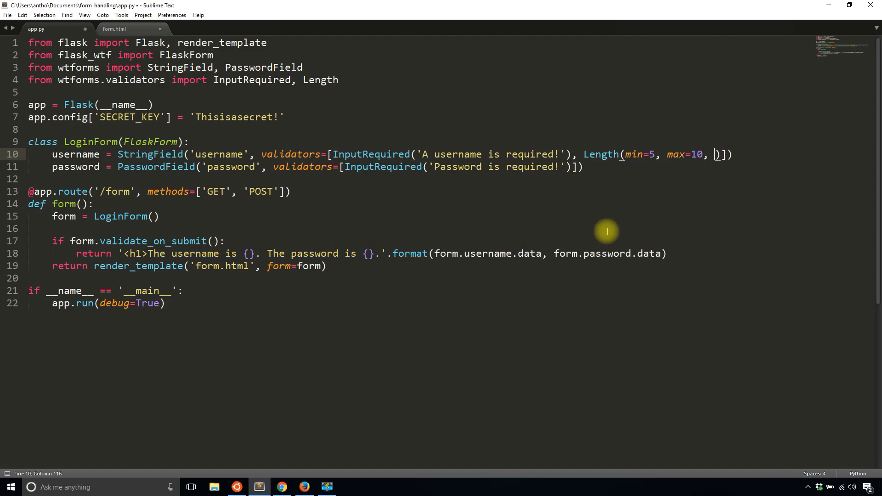
type("message=''")
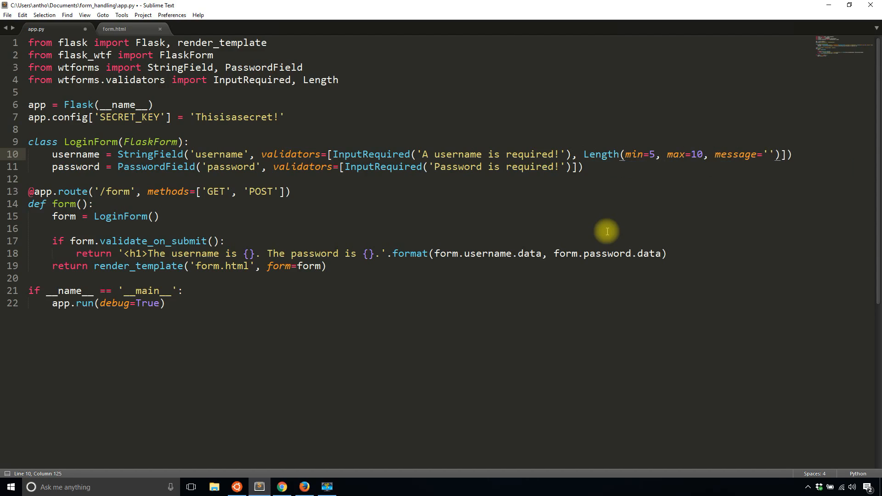
type("Must be")
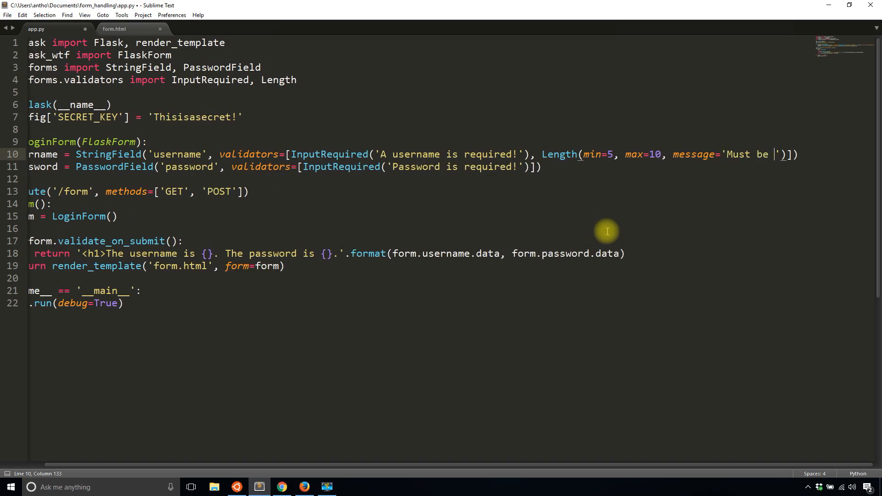
type("between 5 adn")
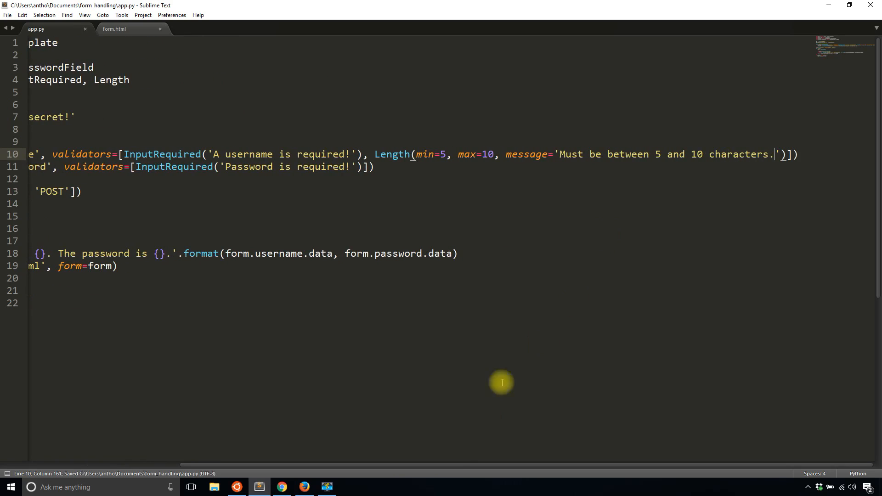
left_click(304, 487)
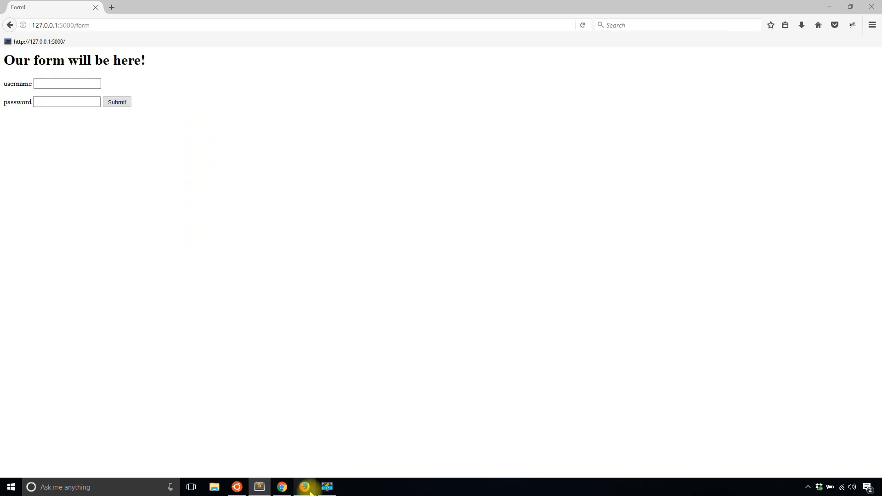
Submit the username 'Four' and see the 'Must be between 5 and 10 characters.' error
left_click(67, 83)
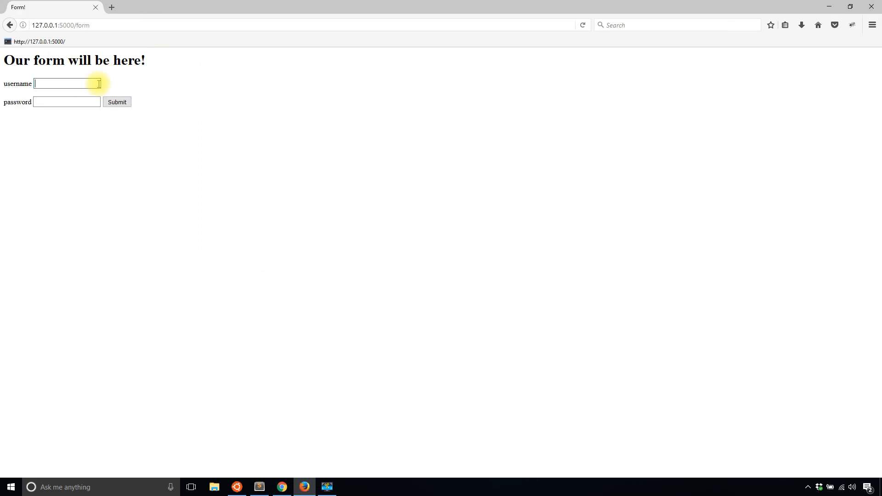
type("Four")
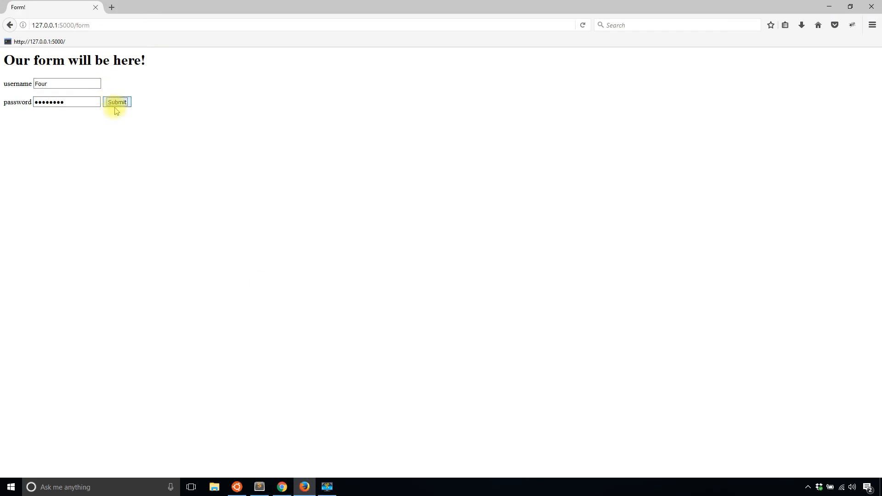
left_click(117, 102)
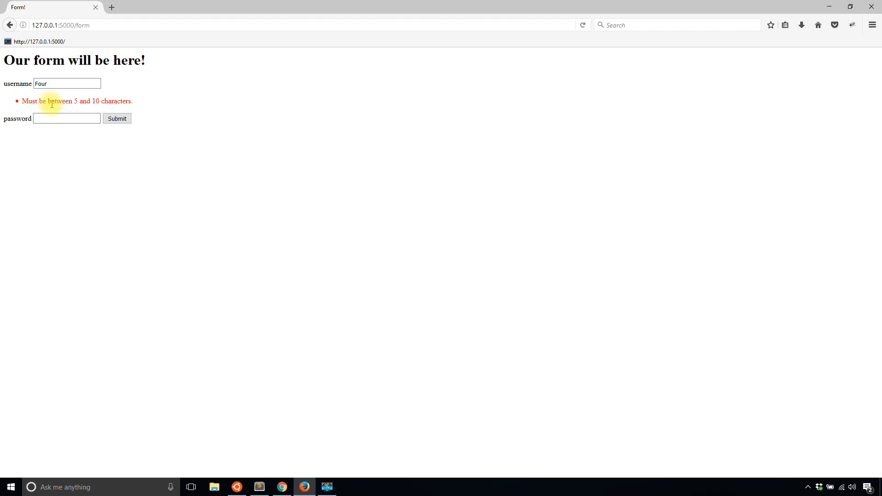
mouse_move(71, 87)
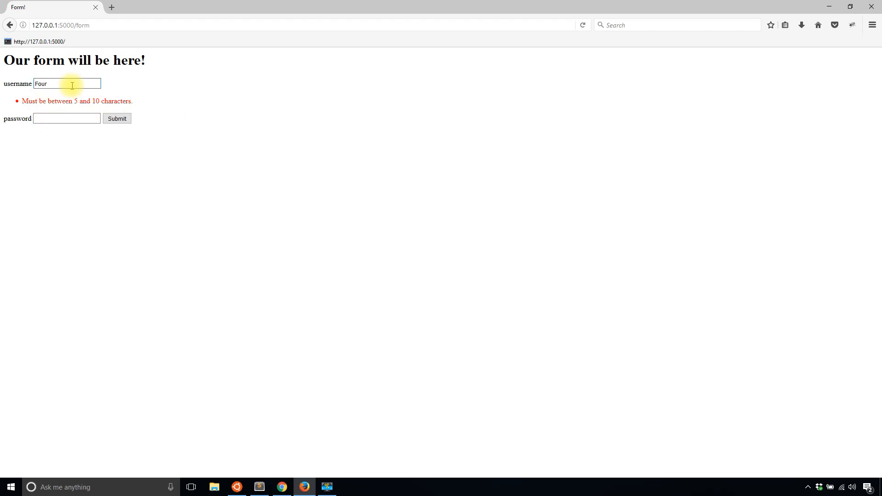
Lengthen the username to 'Fourr' and enter a password to pass the length rule
type("r")
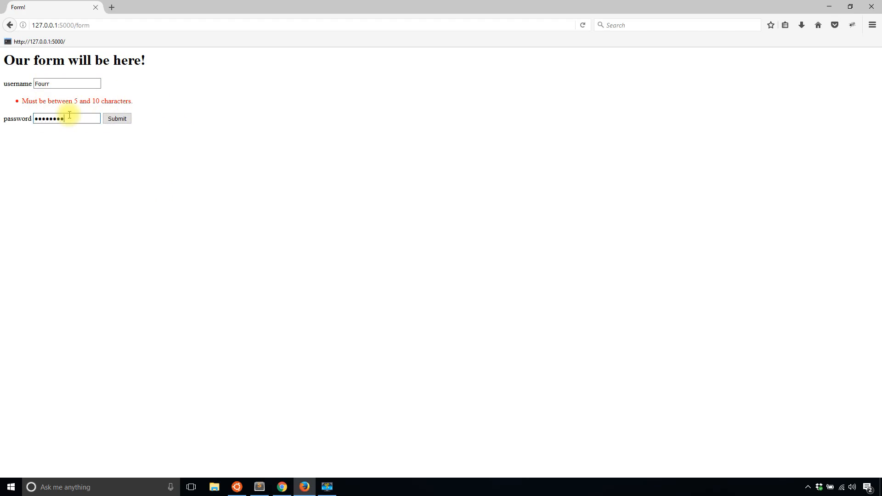
left_click(117, 118)
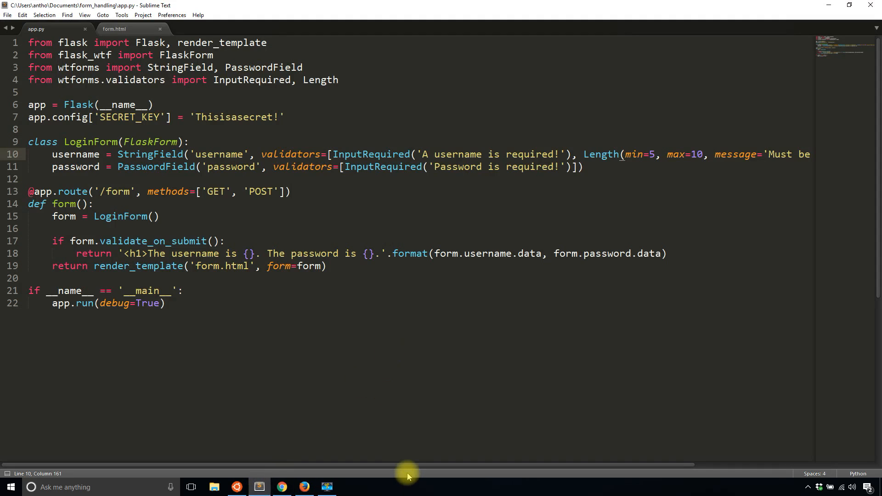
Browse the built-in validators list in the WTForms docs, through Length, EqualTo and AnyOf
left_click(282, 487)
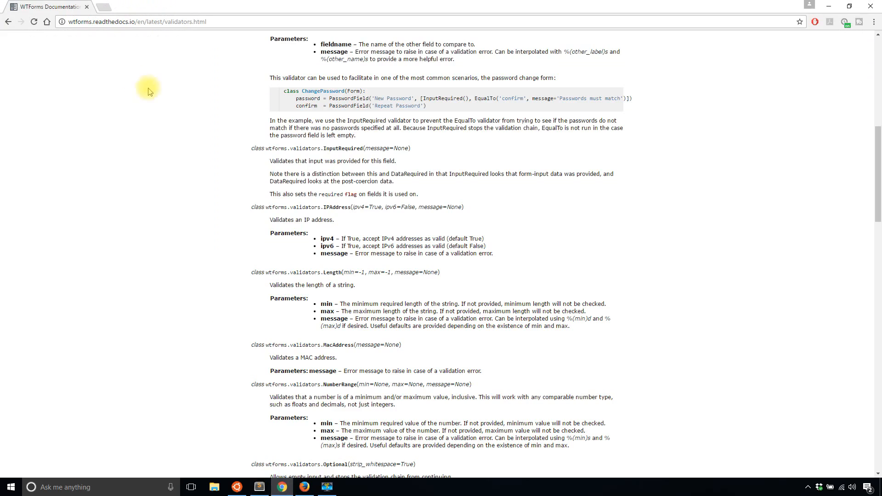
mouse_move(238, 285)
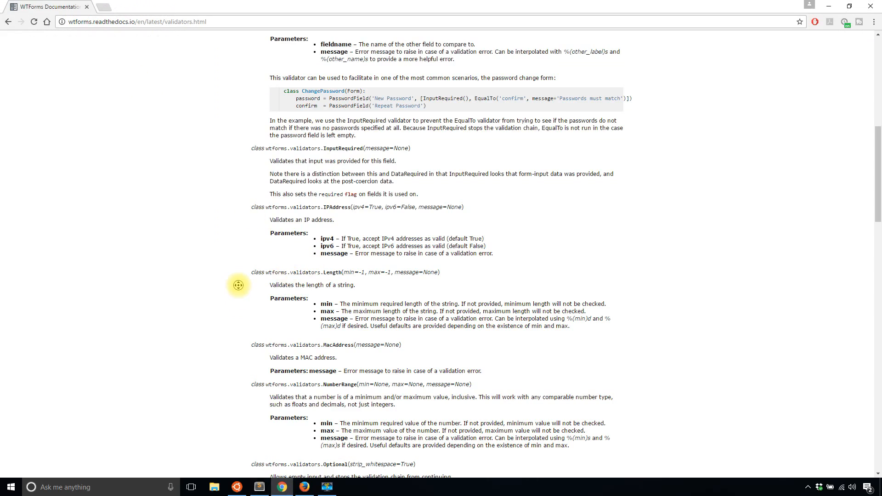
scroll("down", 3)
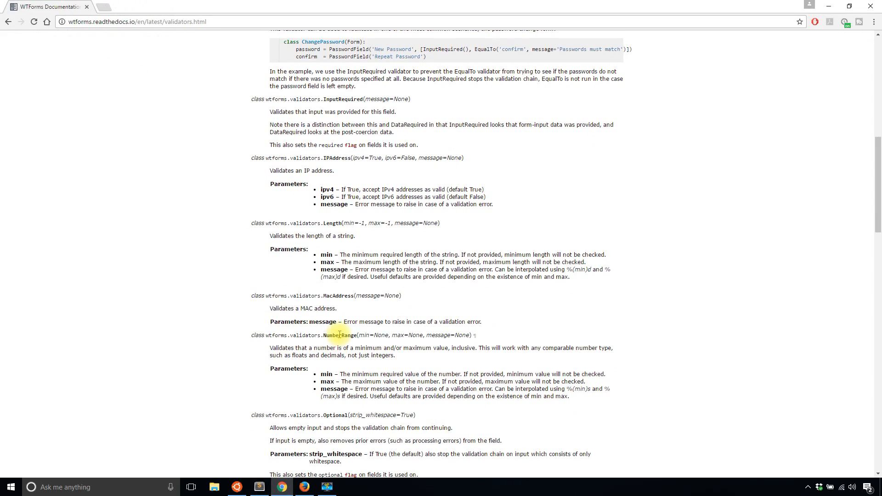
scroll("down", 3)
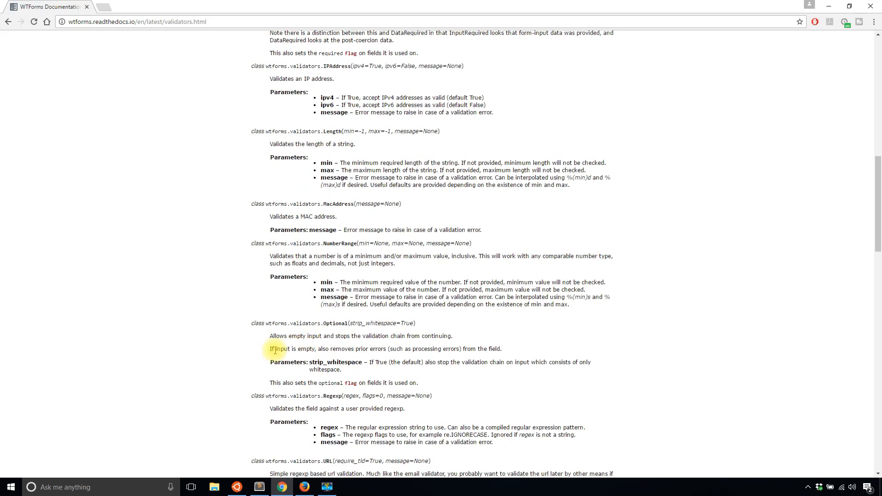
scroll("down", 3)
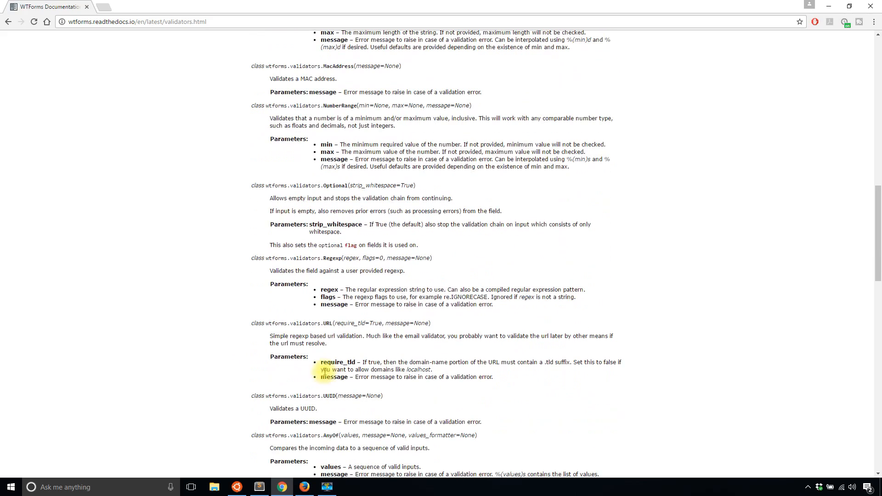
scroll("down", 3)
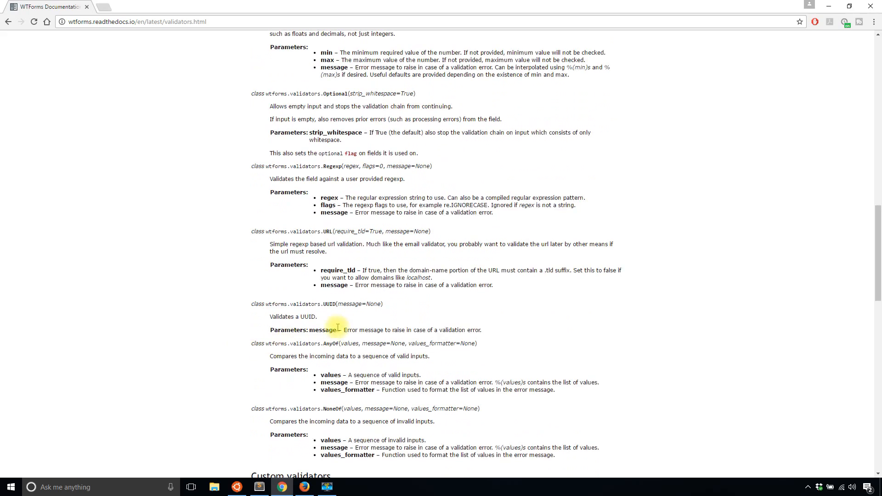
mouse_move(251, 374)
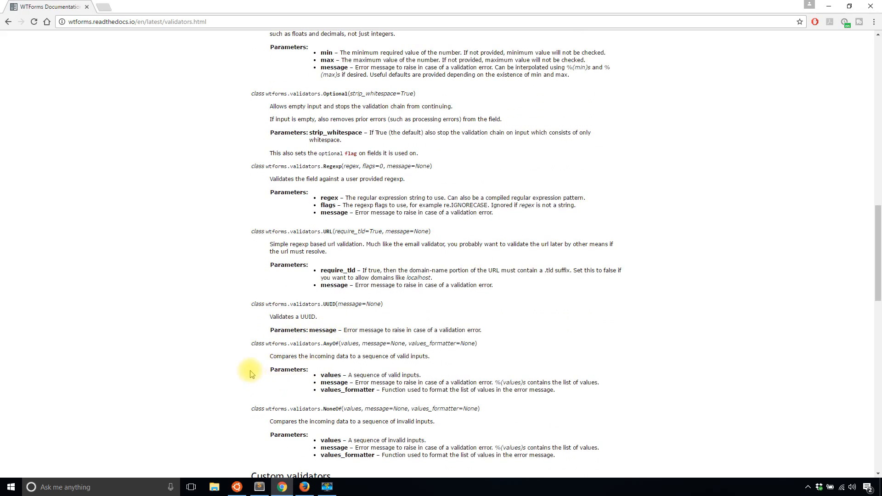
scroll("up", 3)
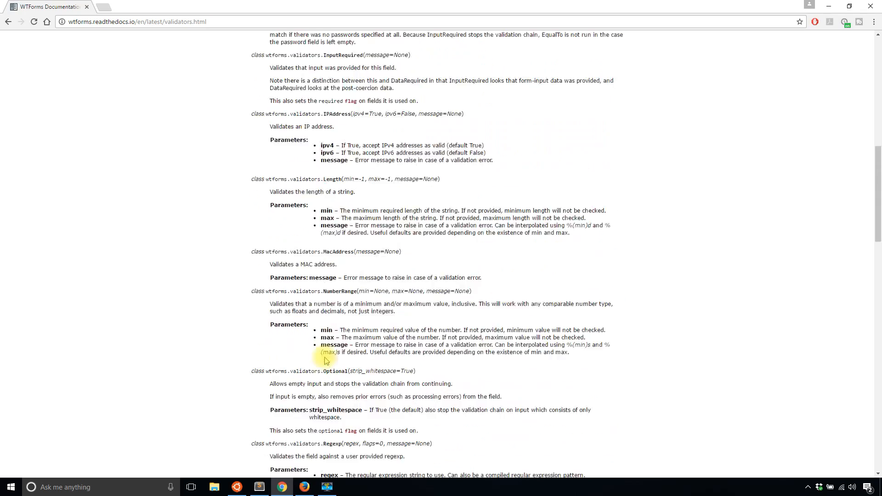
scroll("up", 3)
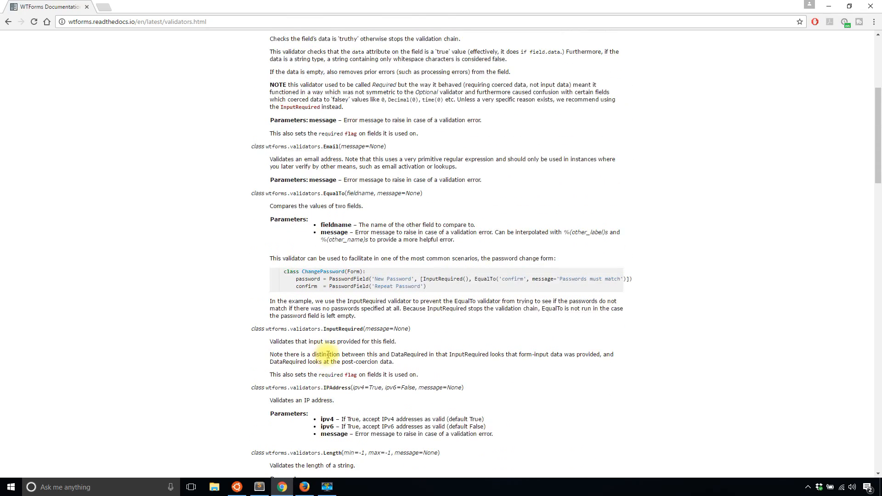
scroll("up", 3)
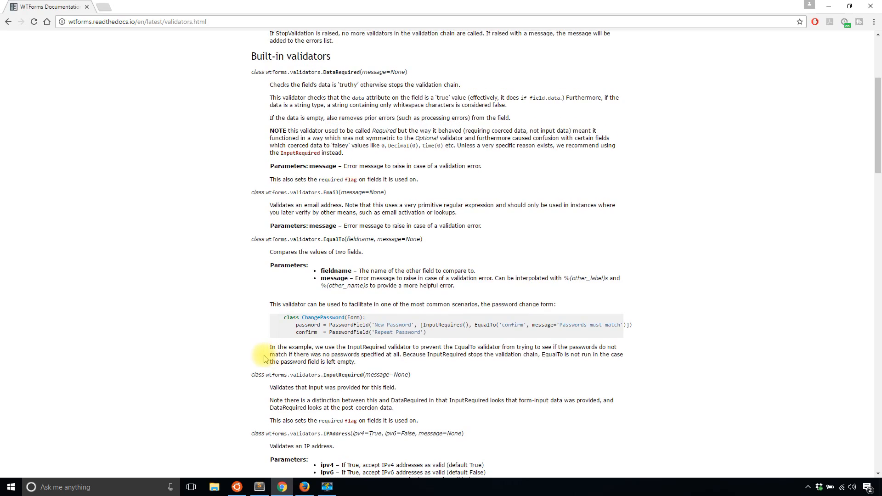
scroll("up", 3)
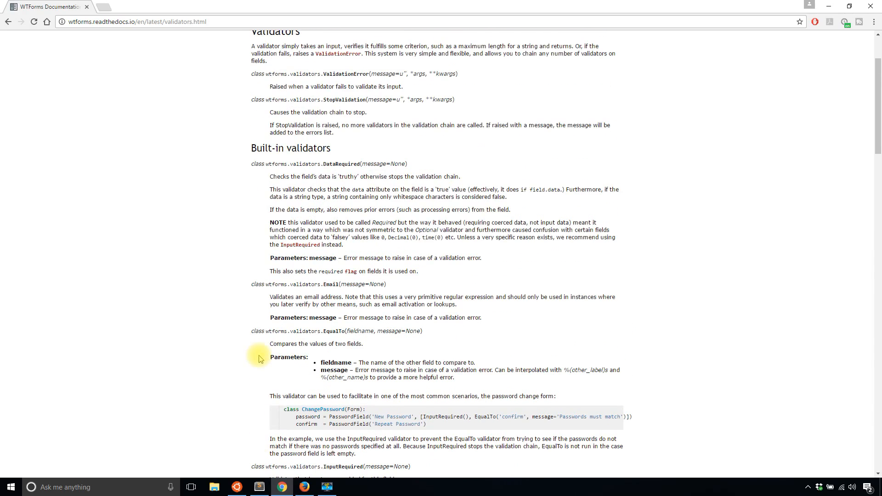
mouse_move(267, 404)
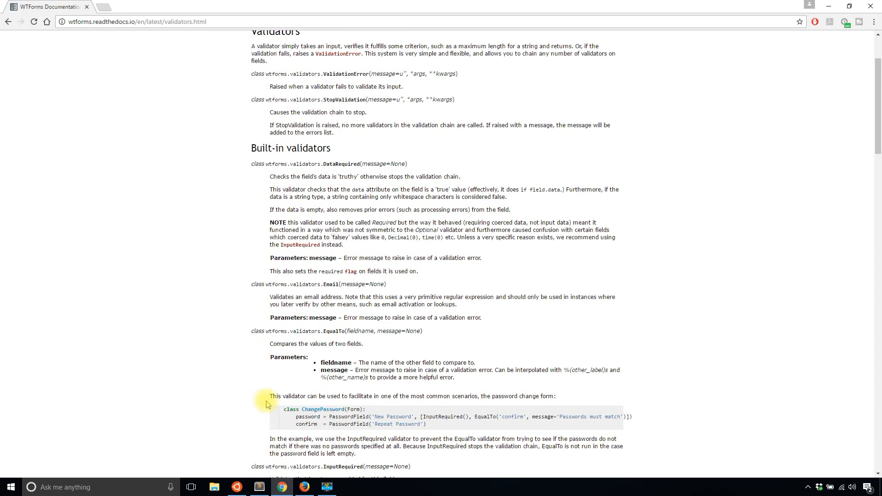
Add AnyOf to the validators import, checking its values and message parameters in the docs
left_click(258, 487)
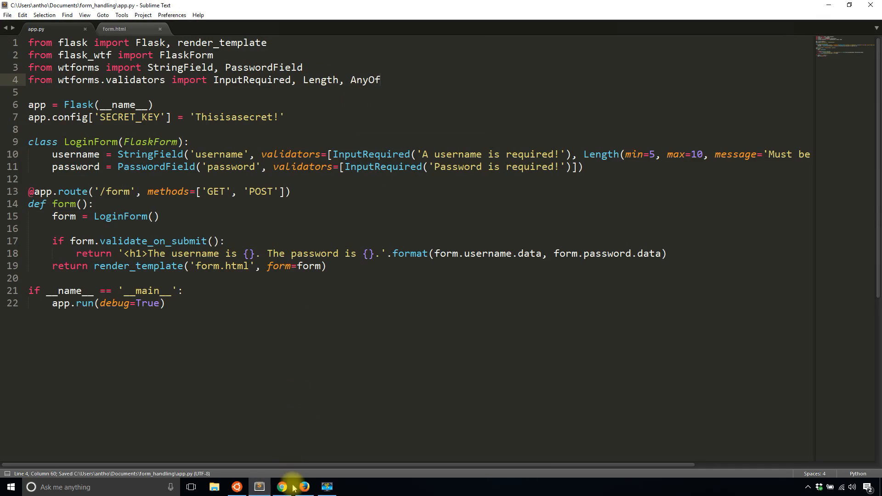
left_click(302, 486)
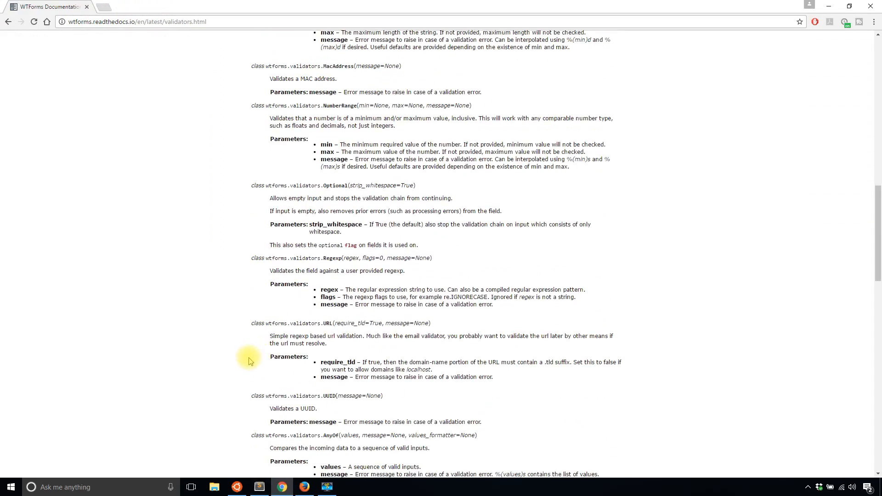
scroll("up", 3)
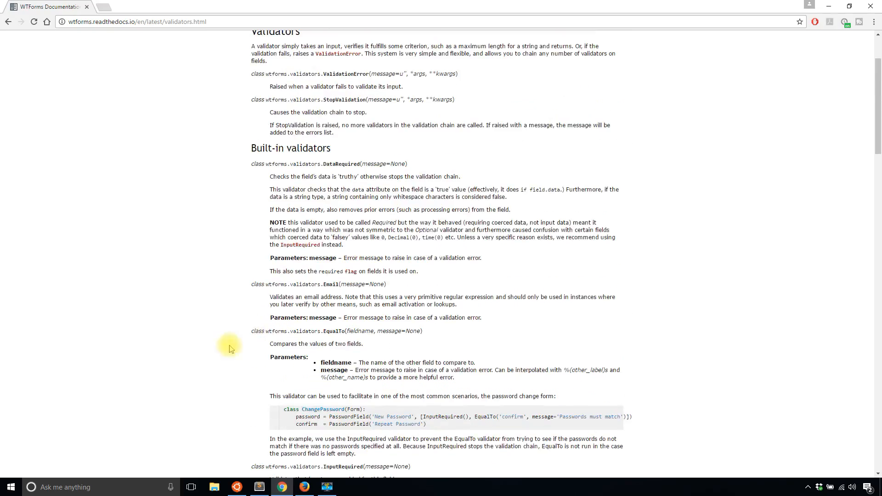
scroll("down", 3)
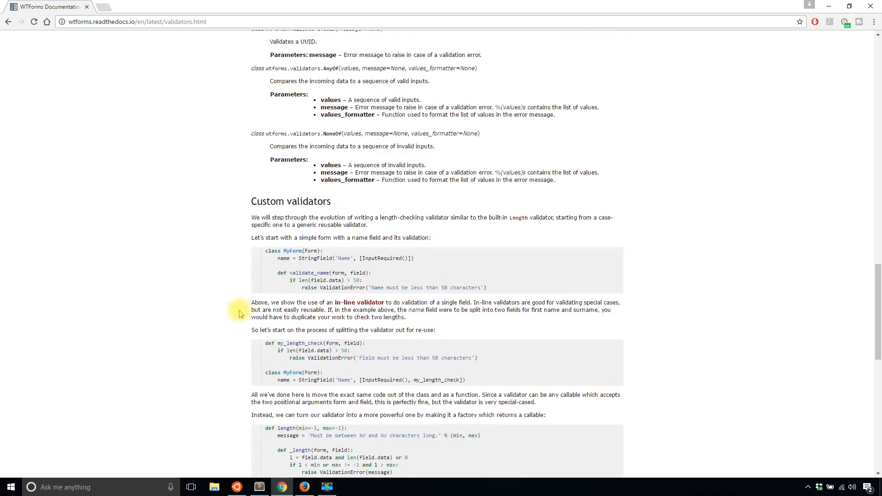
scroll("up", 3)
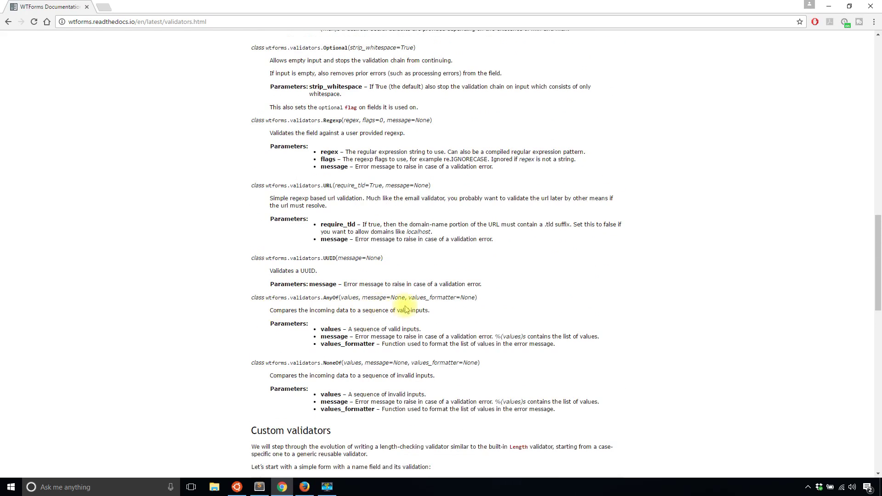
mouse_move(349, 298)
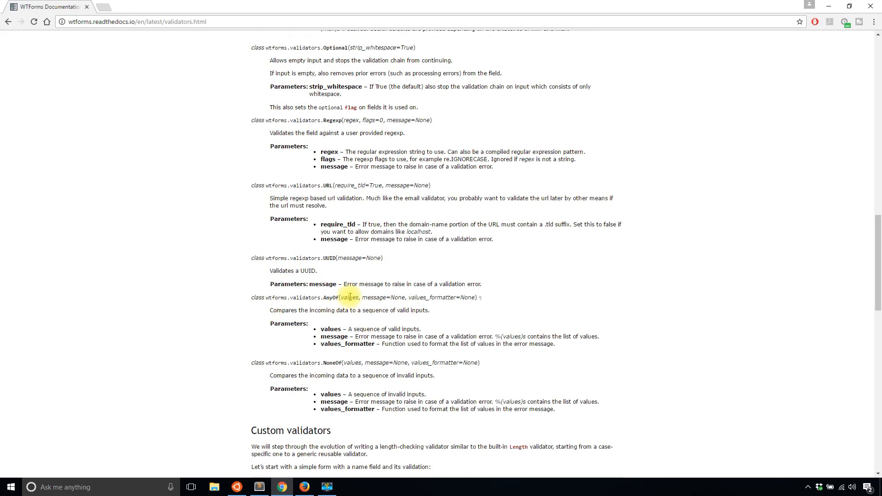
left_click(257, 487)
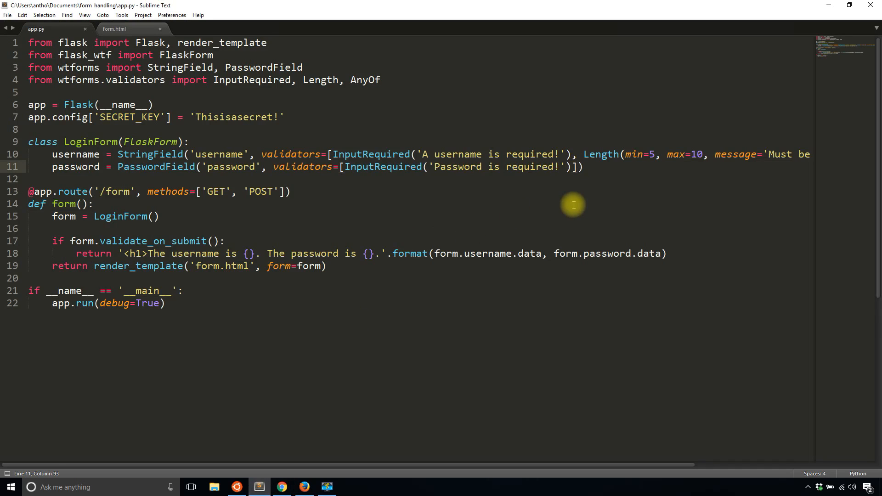
Add AnyOf(values=['password', 'secret']) to the password field's validators and save app.py
type("AnyOf=")
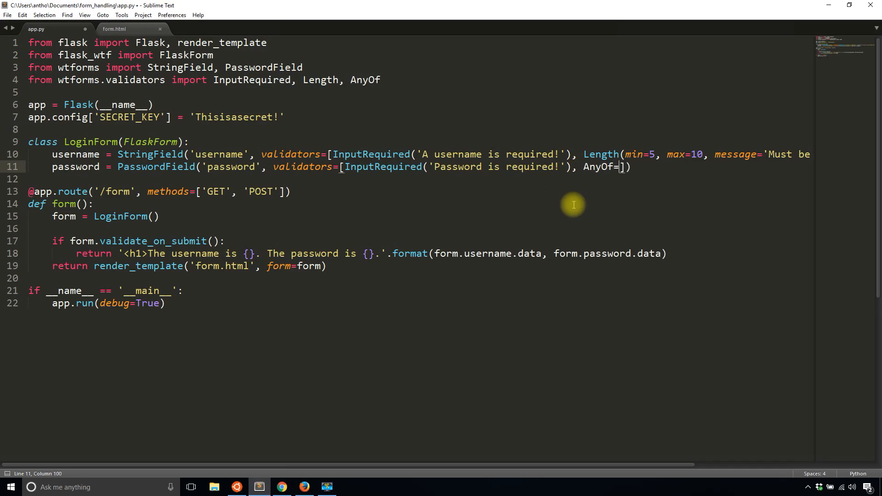
key("backspace")
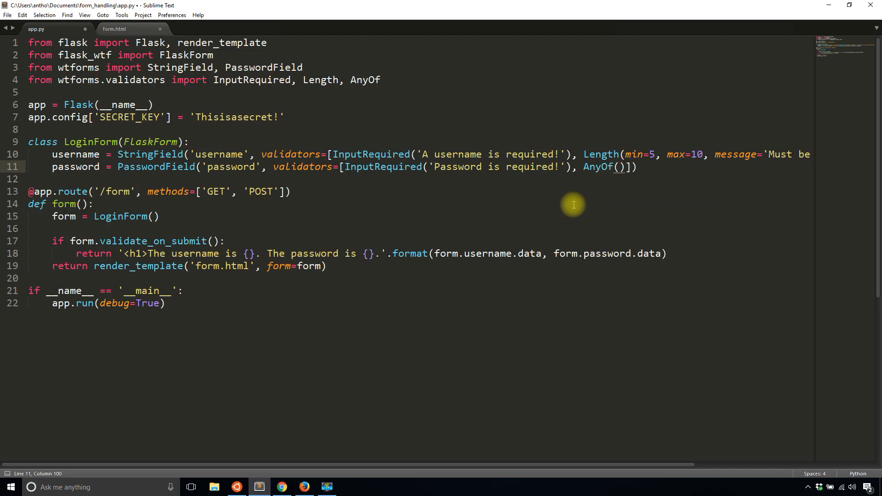
type("values=")
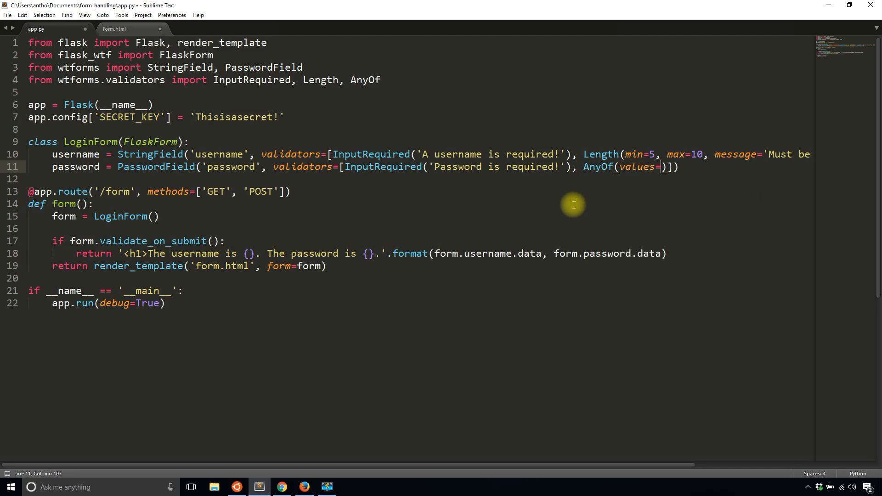
type("'password', ['secret']]")
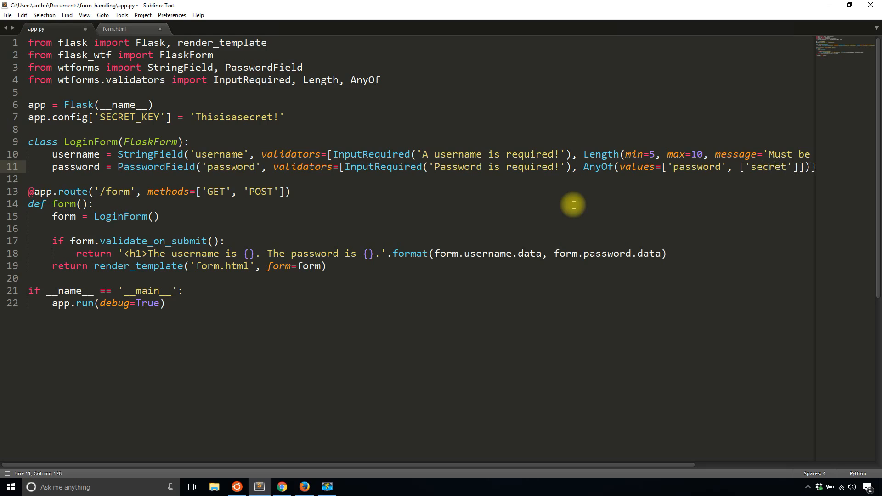
key("ctrl+s")
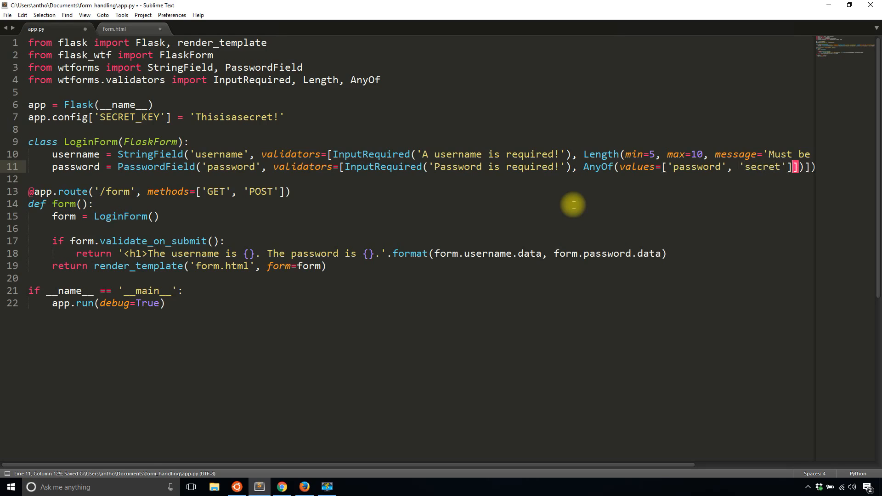
key("backspace")
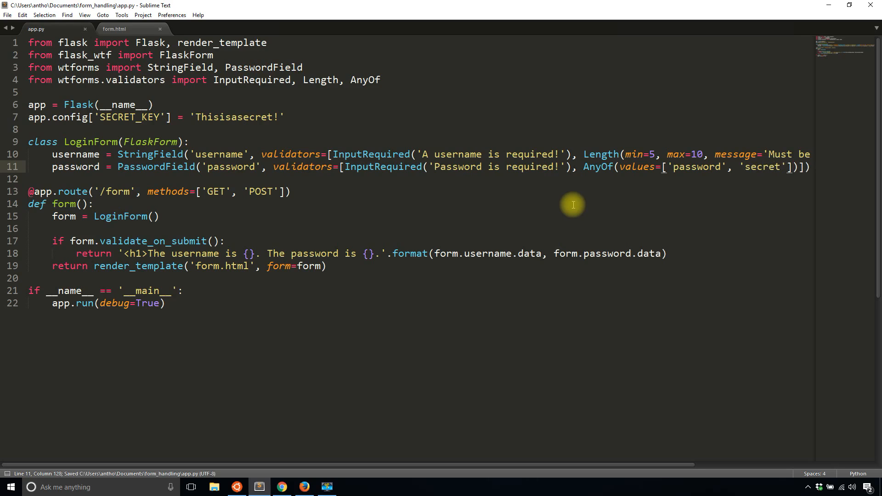
mouse_move(237, 487)
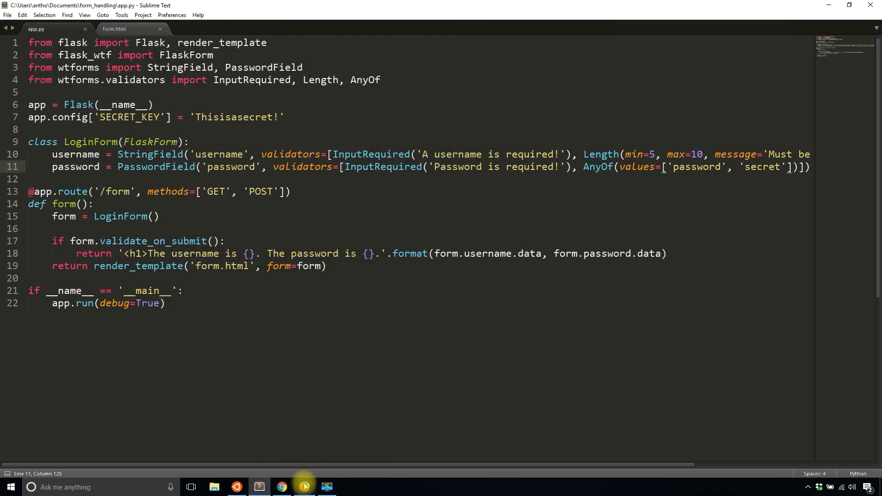
Submit username Anthony with a wrong password and get 'Invalid value, must be one of: password, secret.'
left_click(303, 487)
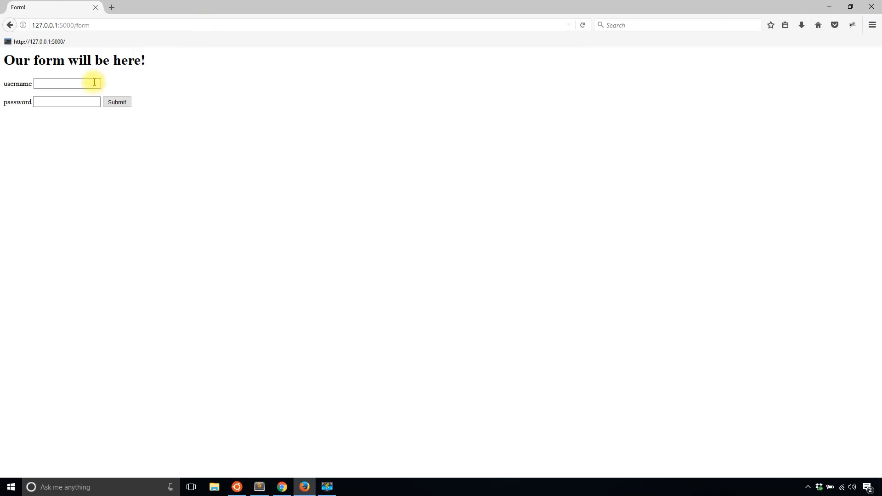
type("Anthony")
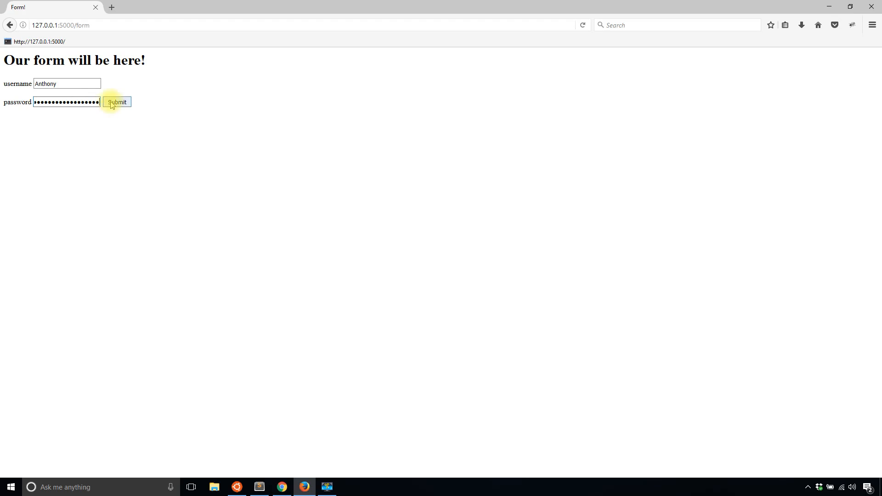
left_click(117, 102)
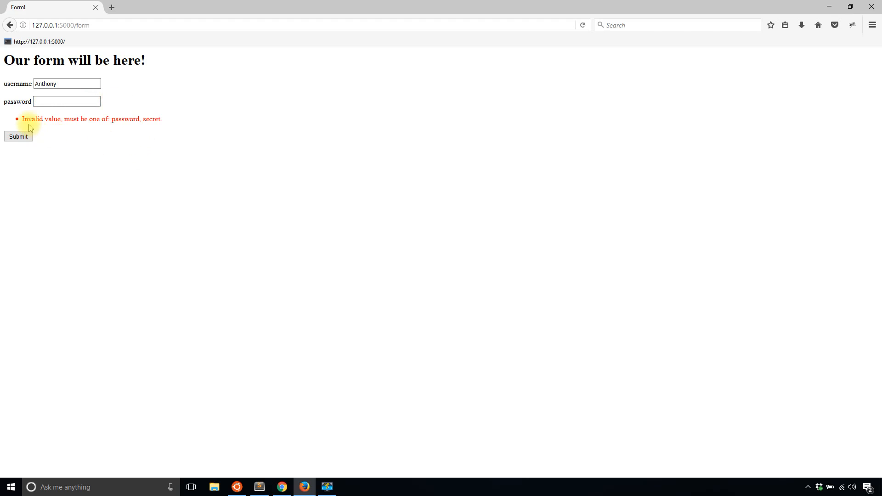
mouse_move(104, 130)
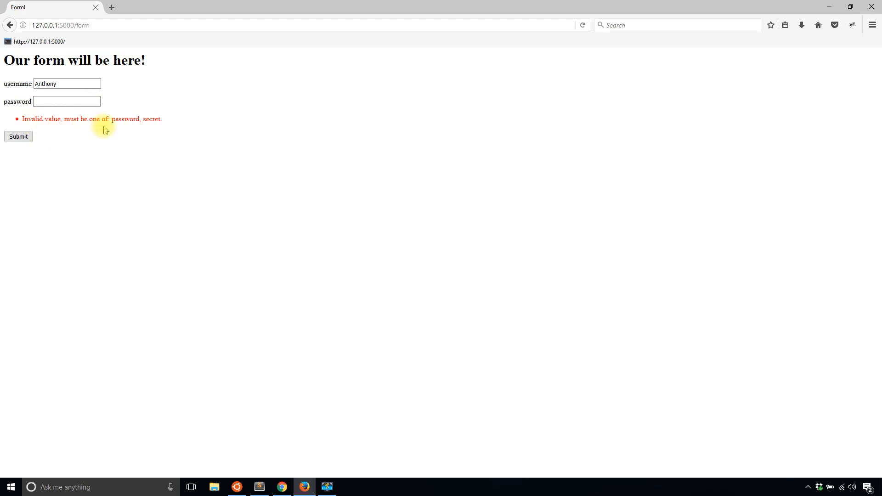
mouse_move(164, 123)
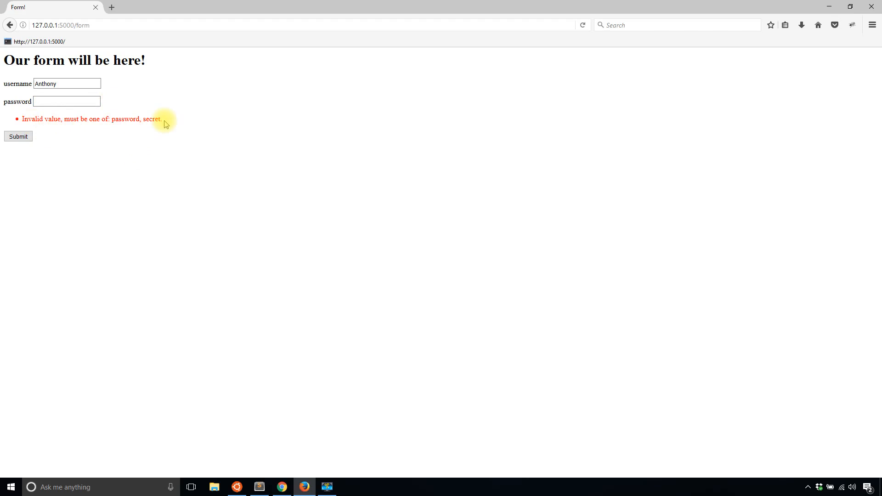
mouse_move(130, 116)
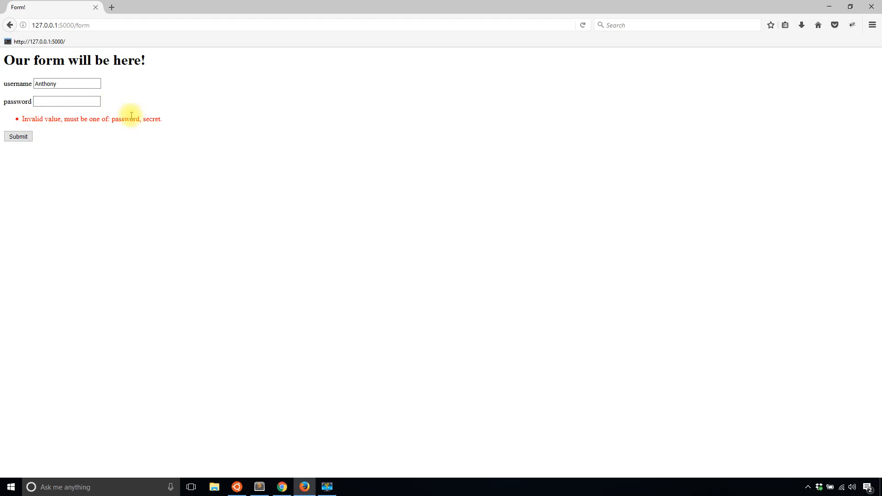
Re-enter an accepted password and submit, reaching the username and password page
left_click(66, 101)
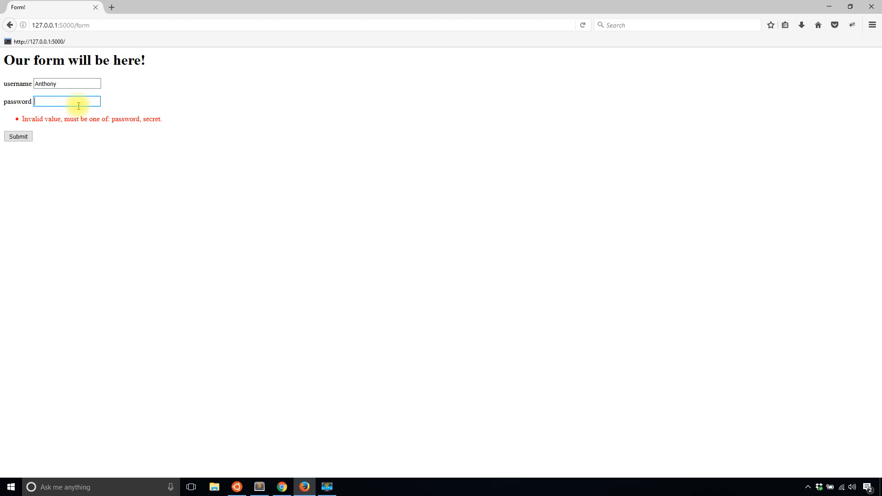
mouse_move(115, 147)
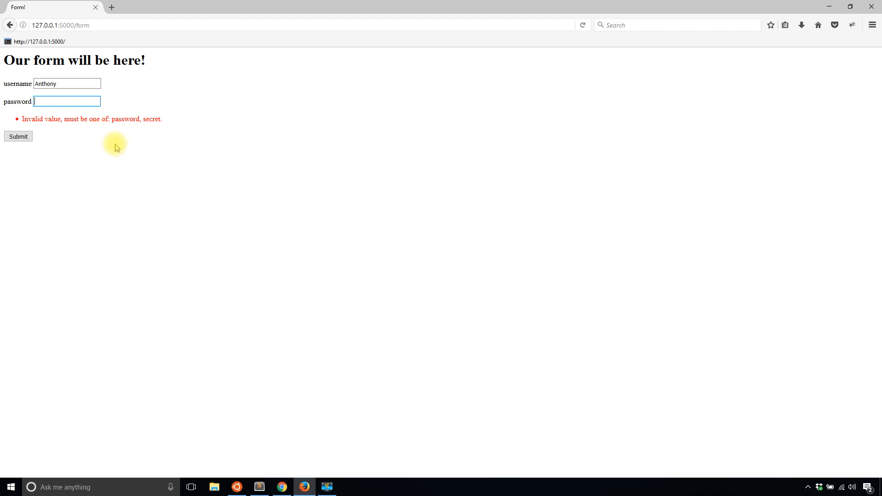
mouse_move(124, 154)
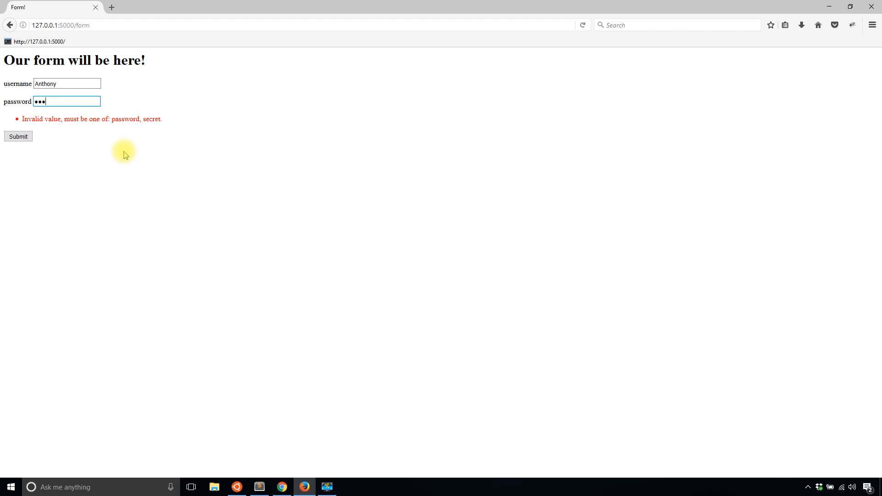
type("password")
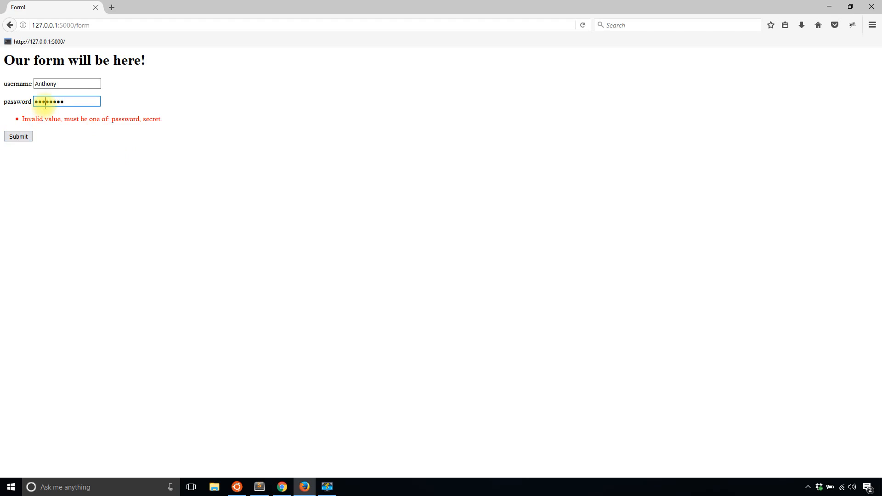
left_click(18, 136)
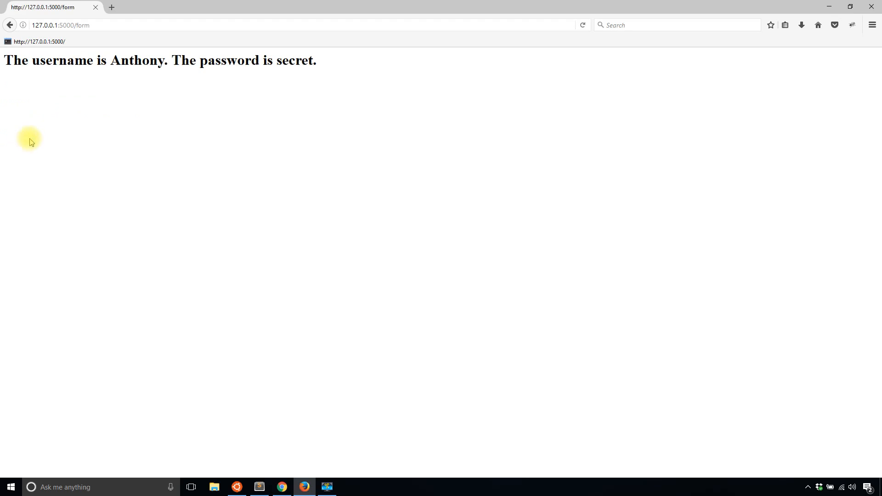
mouse_move(71, 175)
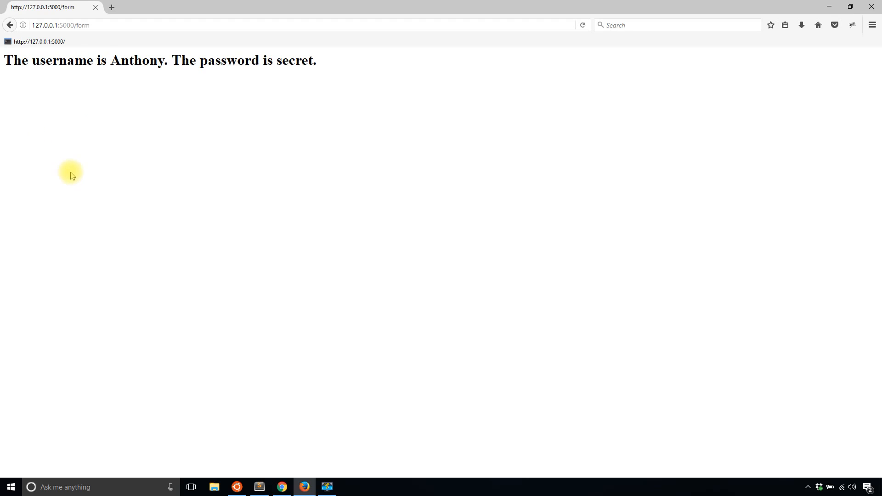
mouse_move(305, 76)
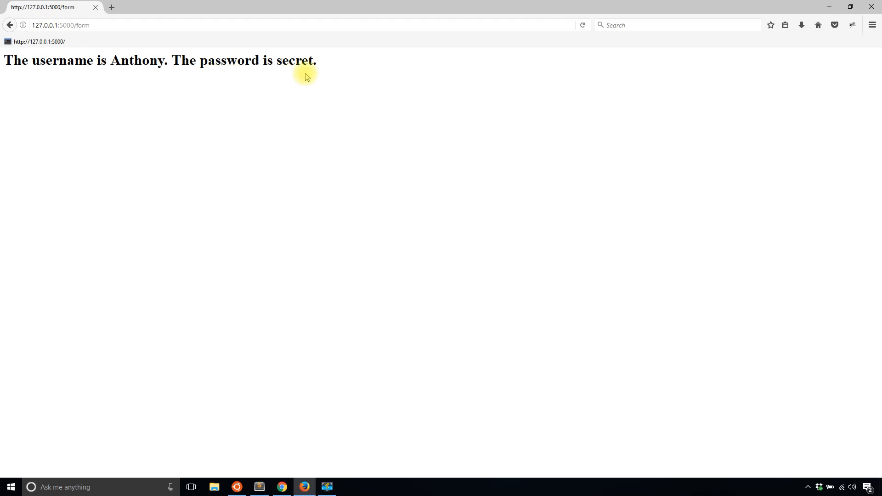
mouse_move(260, 487)
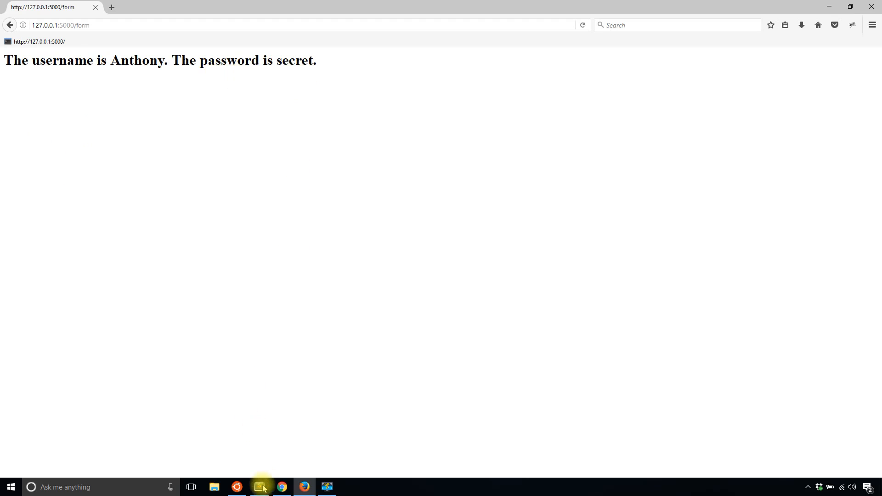
left_click(258, 487)
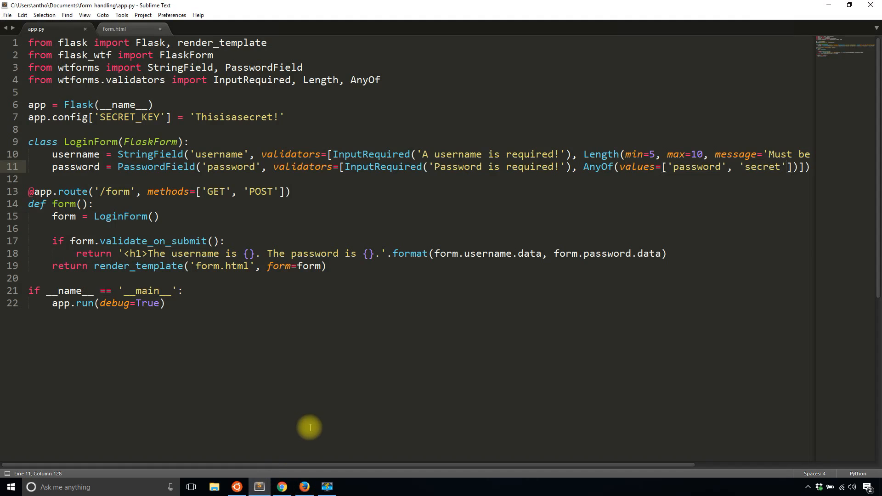
scroll("down", 3)
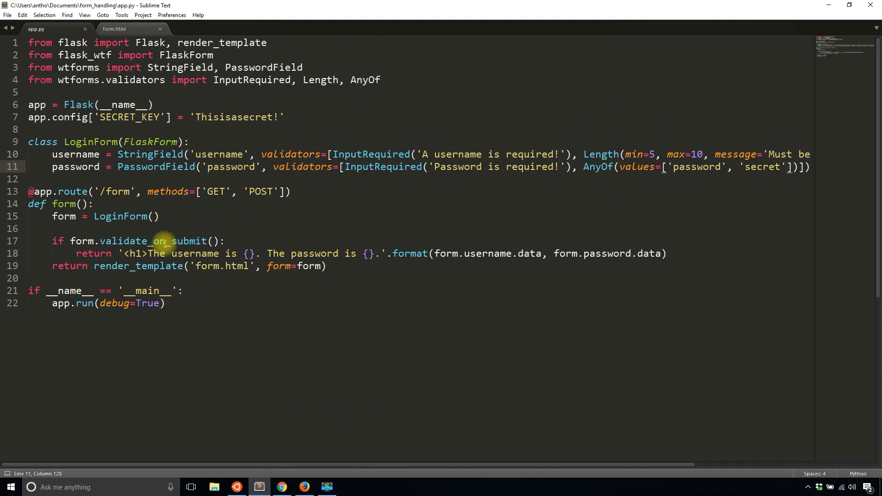
double_click(151, 240)
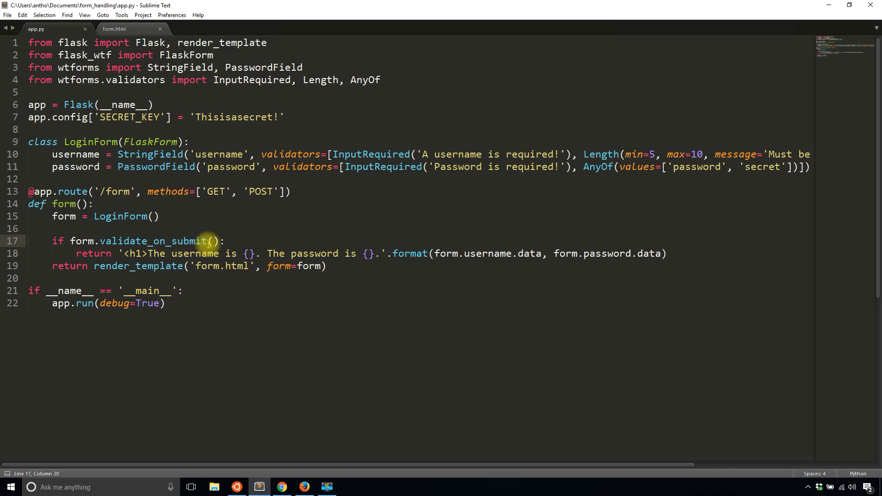
double_click(130, 241)
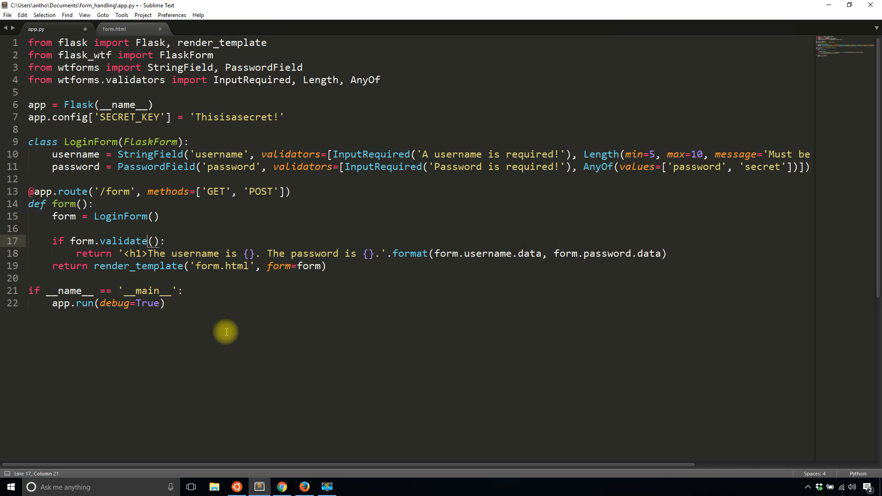
mouse_move(186, 265)
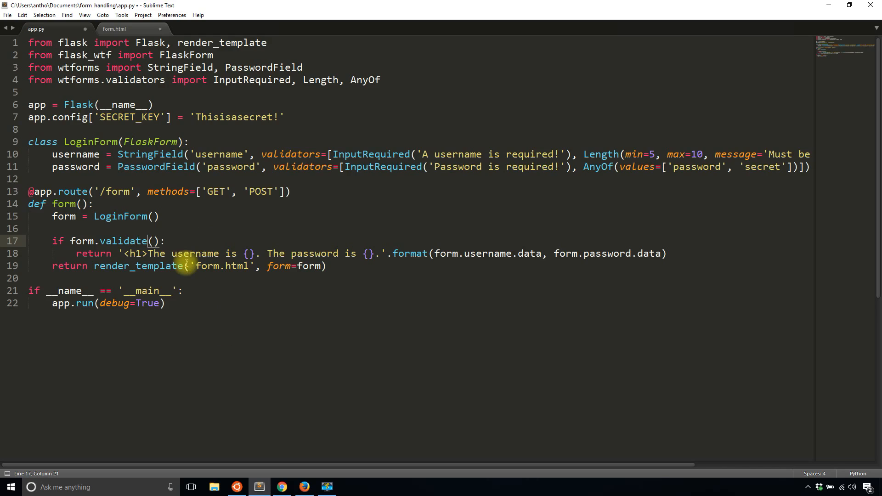
mouse_move(277, 310)
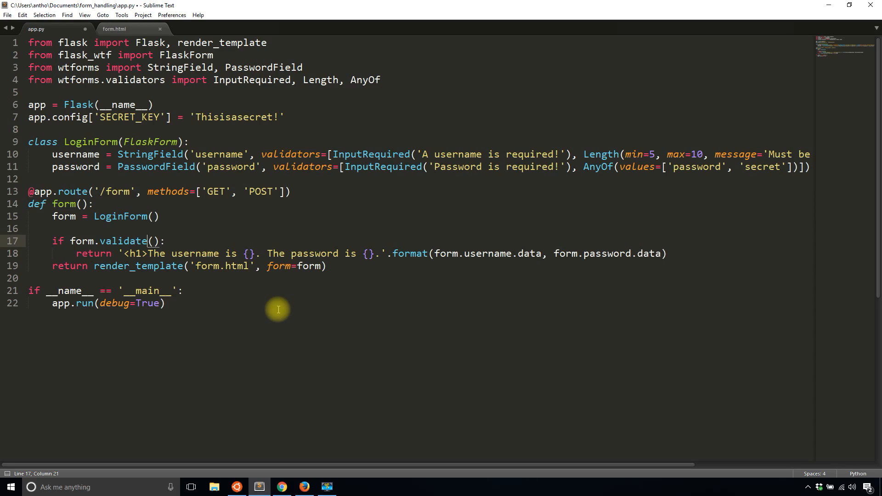
type("_on_su")
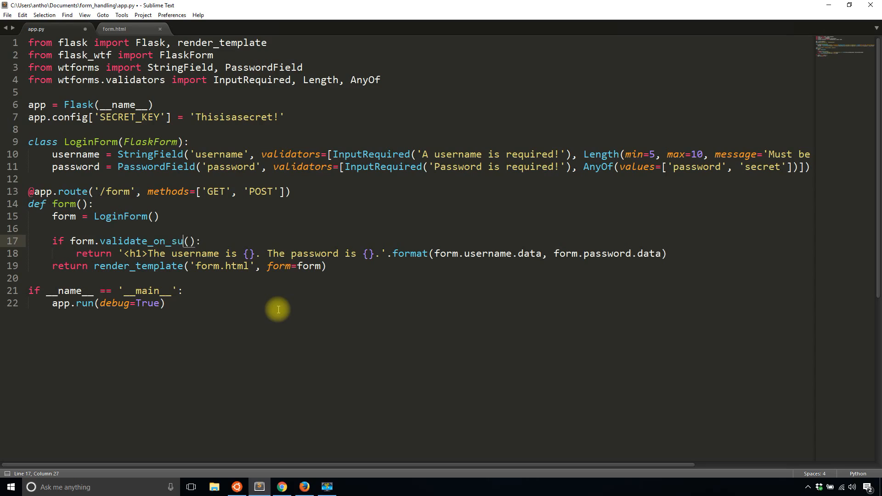
type("bmit")
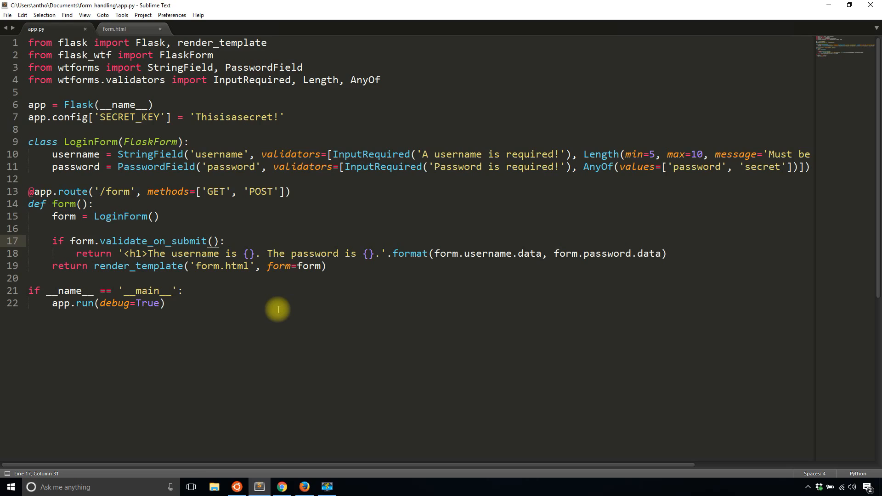
left_click(164, 303)
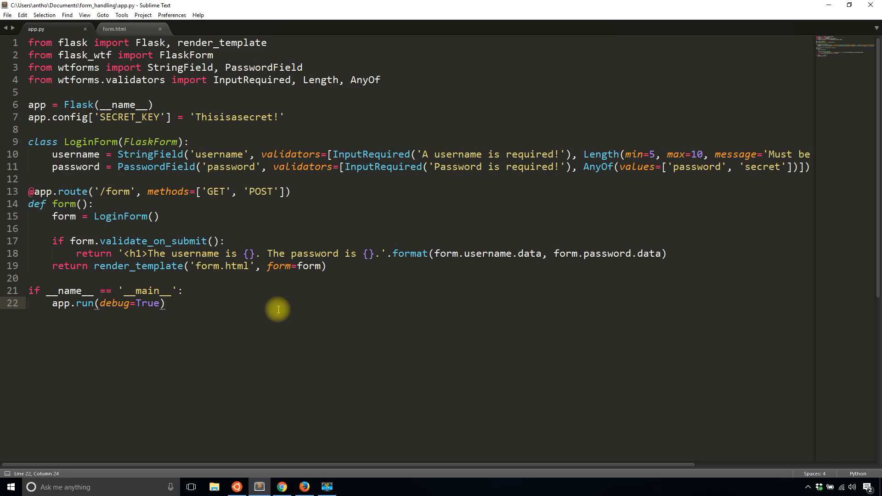
mouse_move(301, 453)
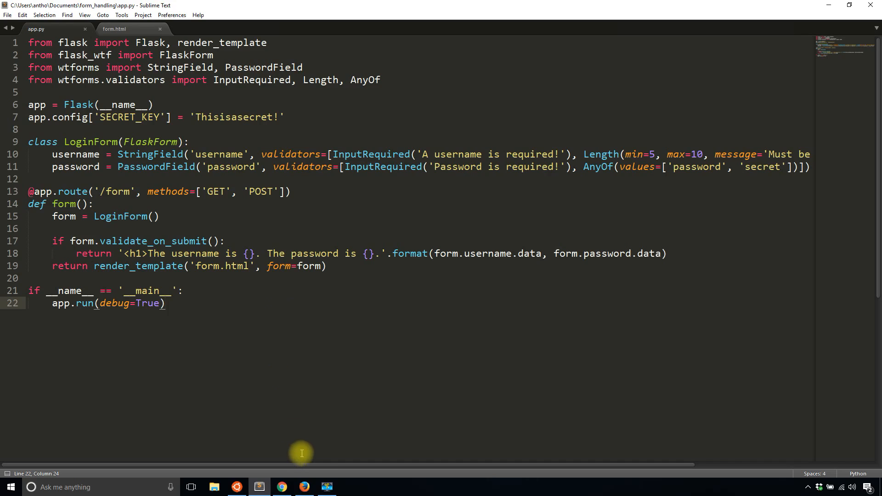
mouse_move(317, 407)
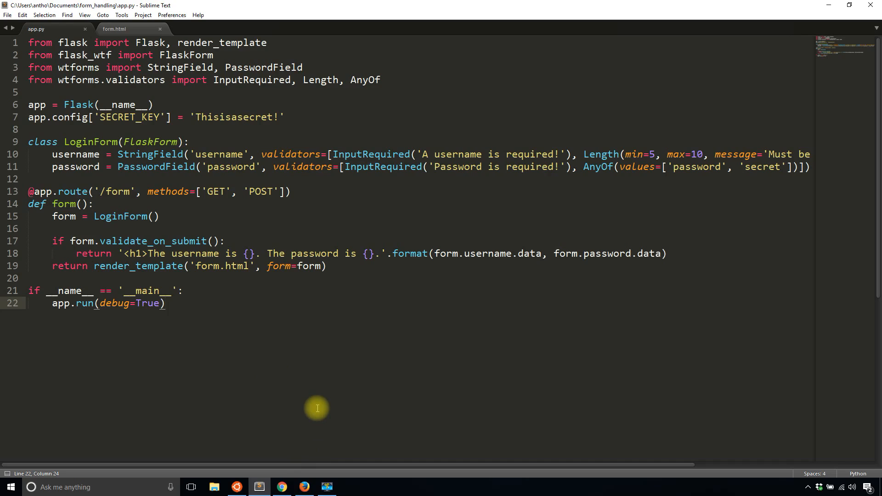